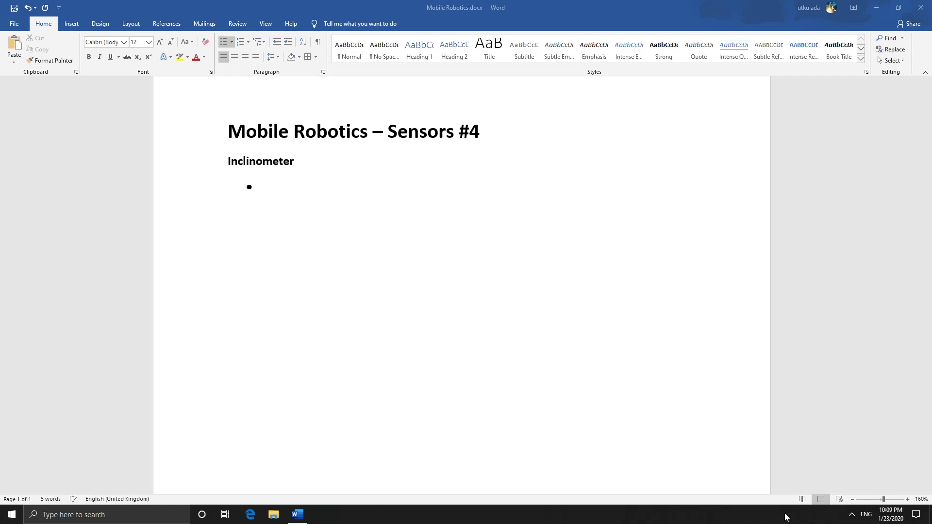
mouse_move(669, 332)
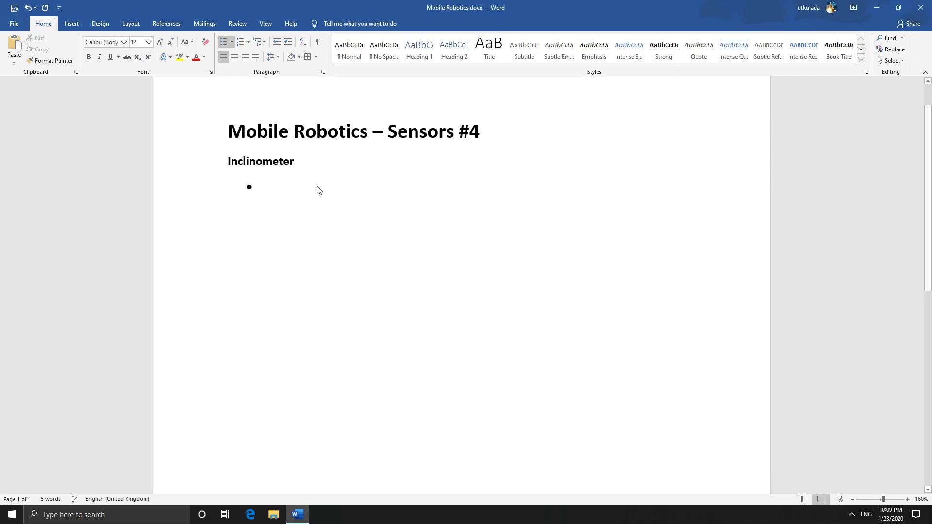
Write 'Measures tilt of robot' as the first Inclinometer bullet and begin a second bullet
click(265, 187)
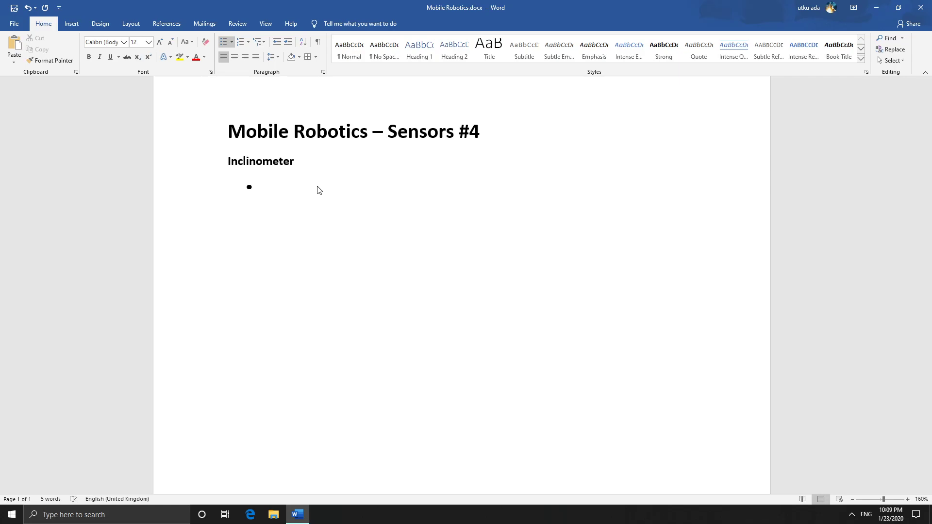
click(265, 186)
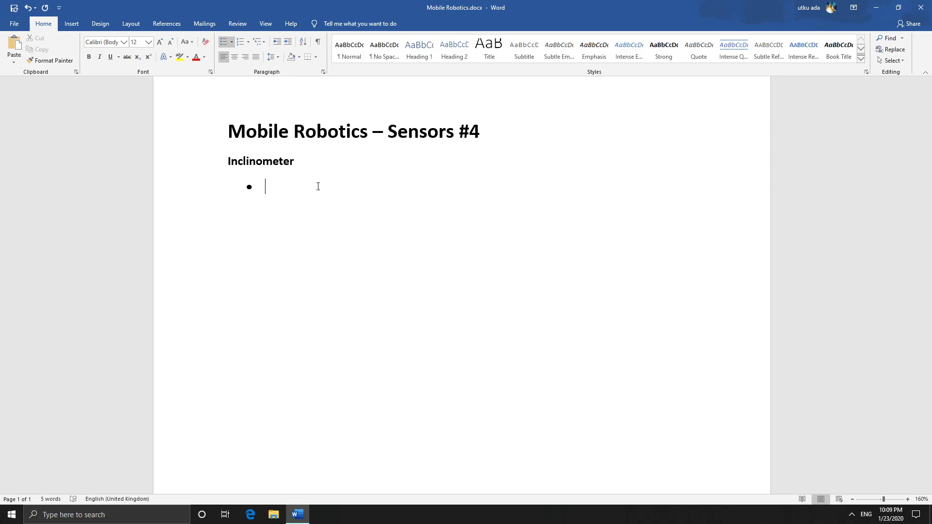
text(Allo)
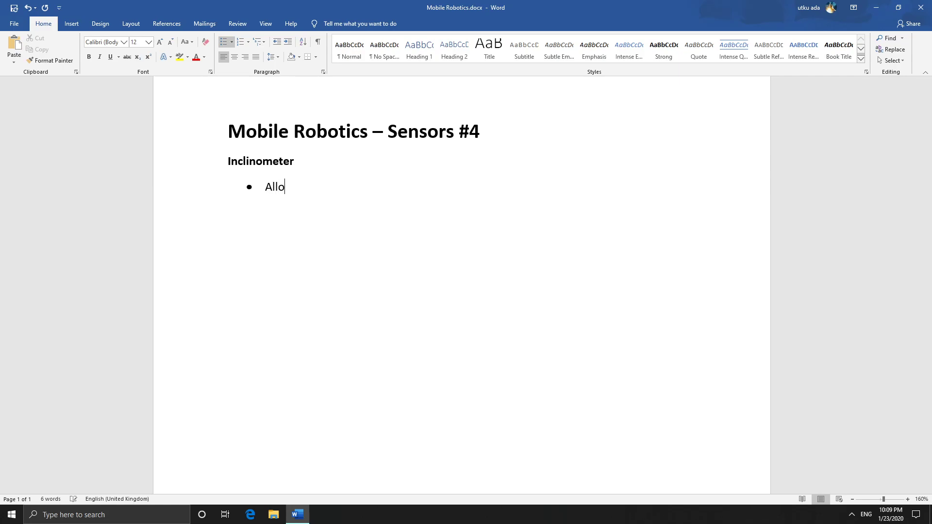
text(Meau)
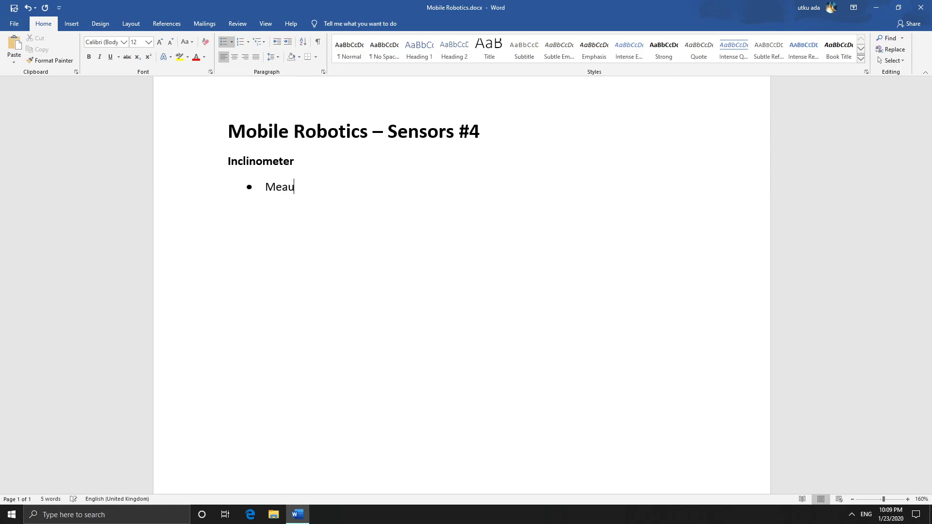
text(sure)
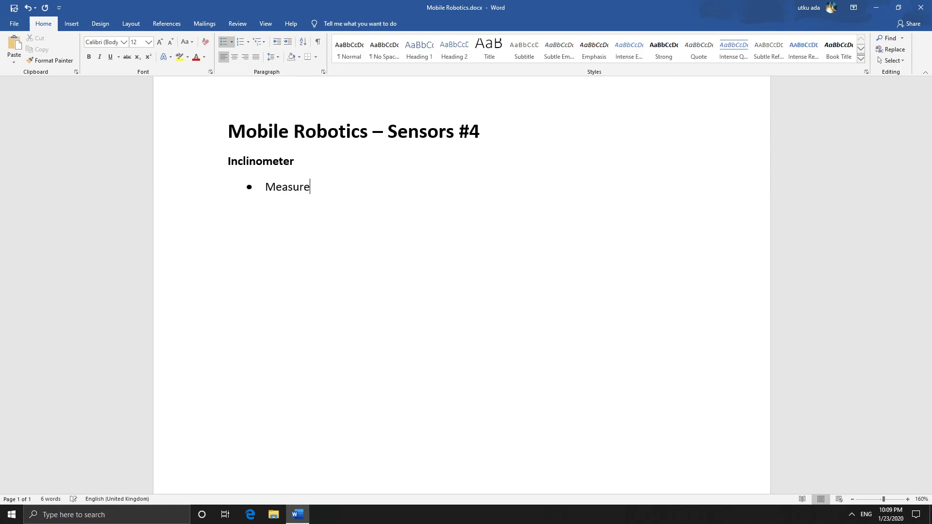
text(s tilt of)
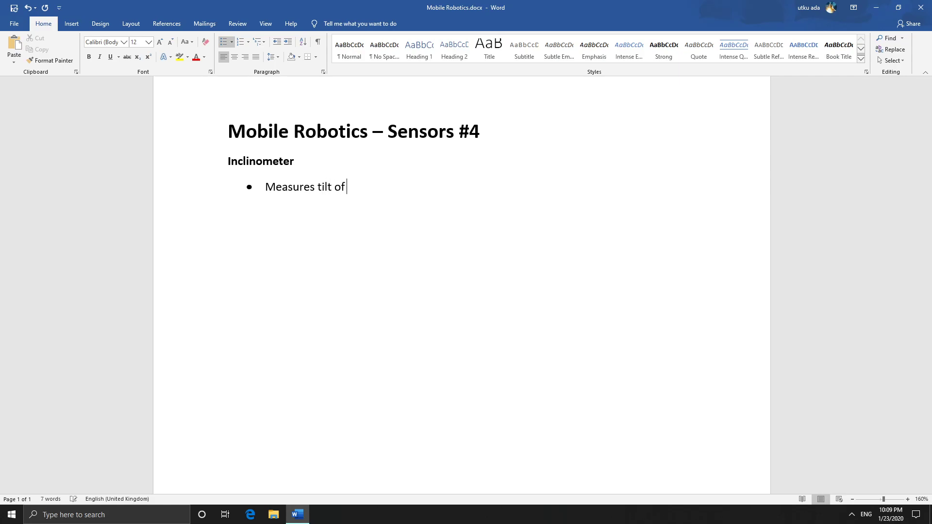
text(robo)
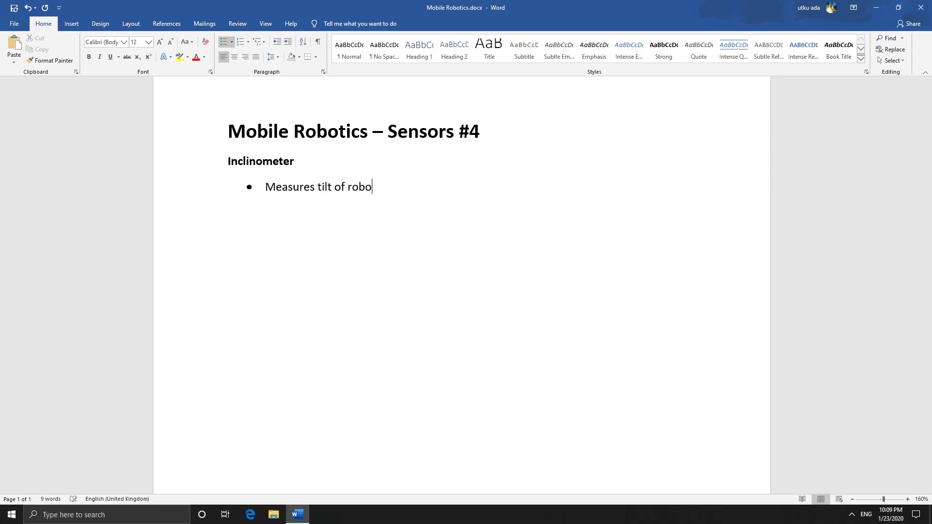
text(t)
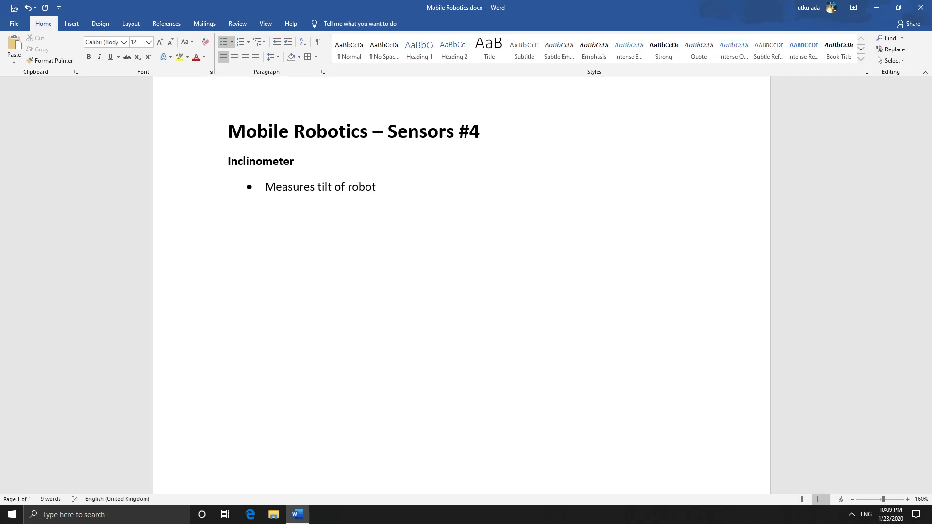
key(enter)
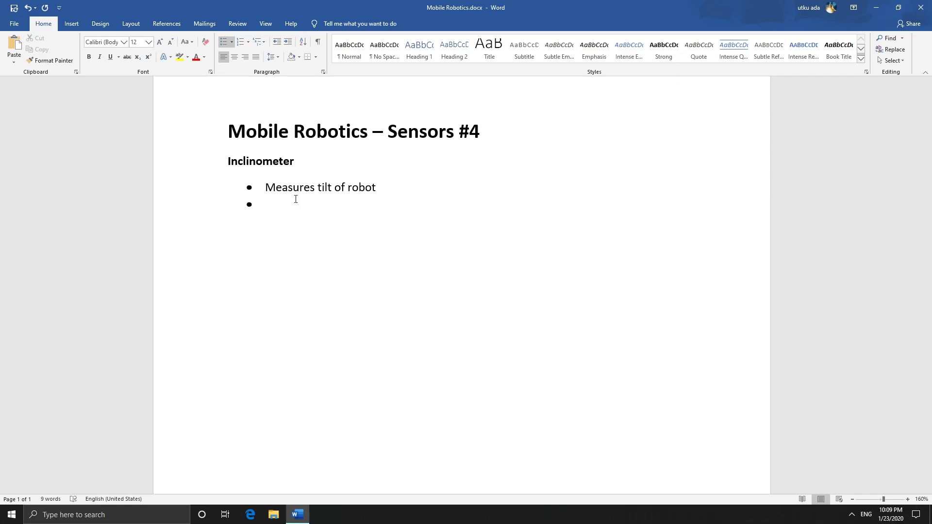
mouse_move(295, 199)
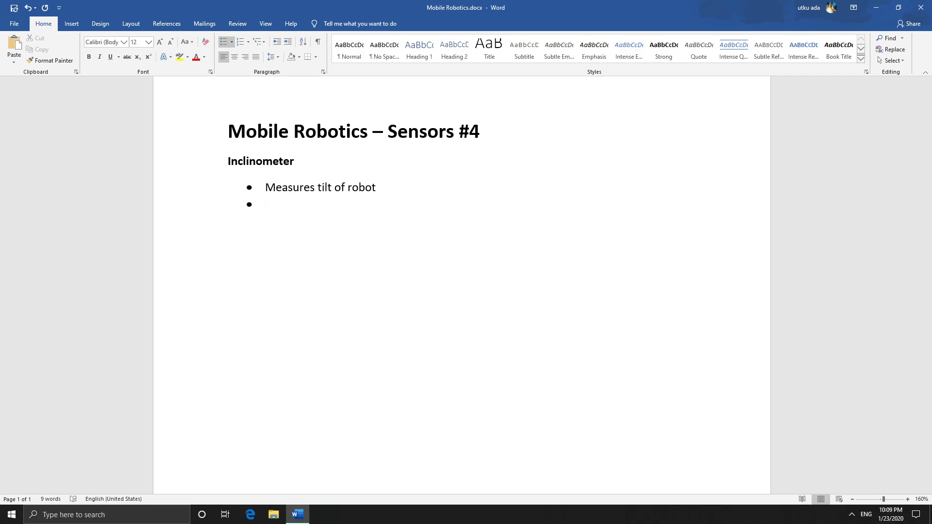
Add the bullet 'Allows robot to cope with inclined paths or bumps'
text(Allows robot)
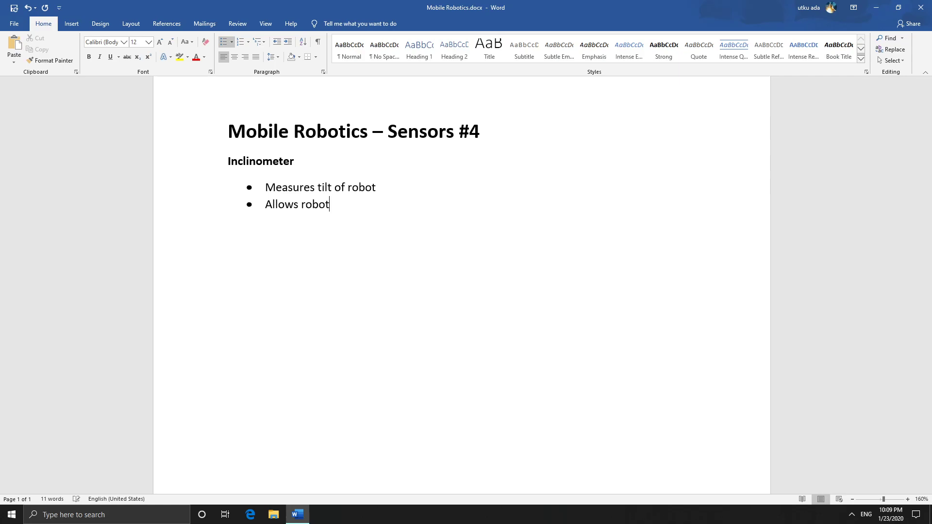
text(to)
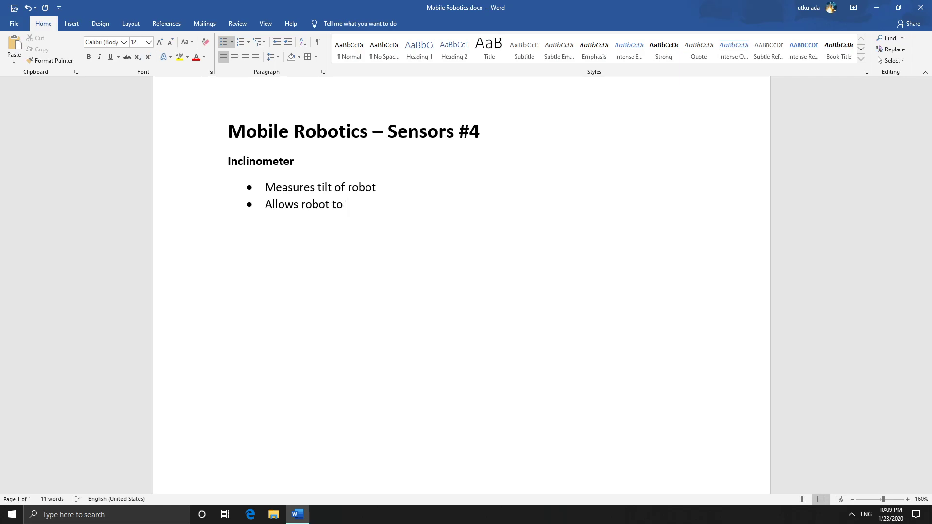
text(cope with)
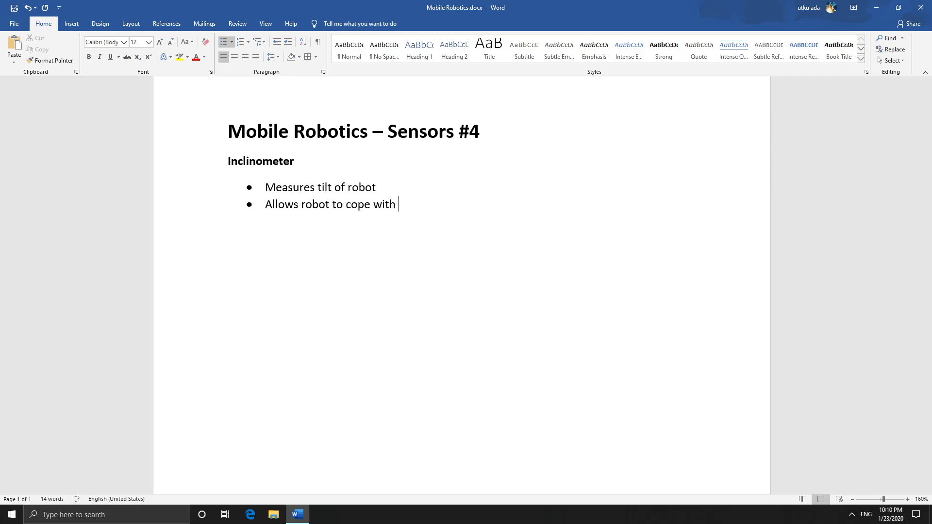
text(inclined)
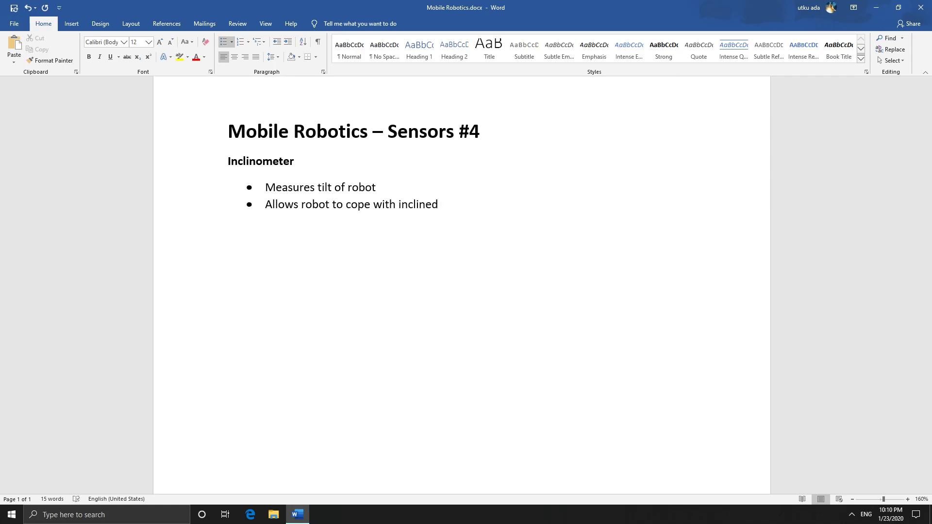
text(paths or)
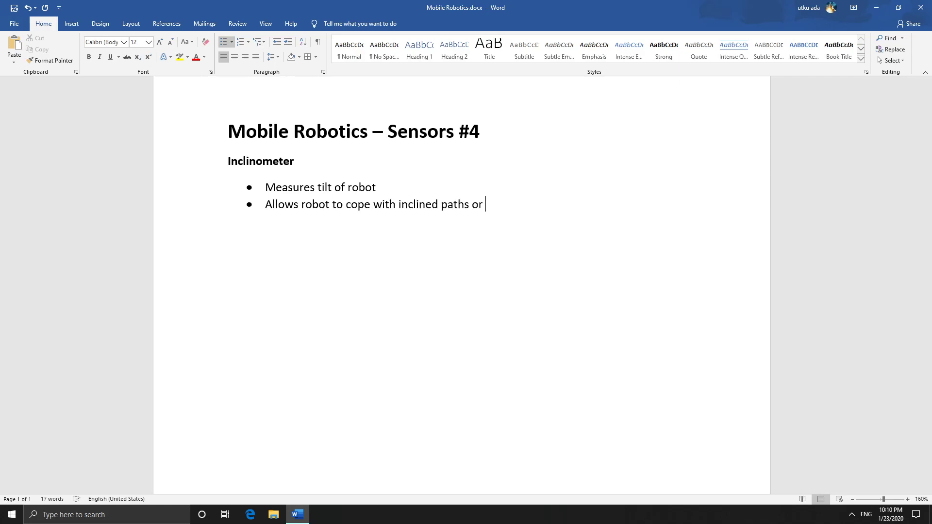
text(bumps.)
text(2 t)
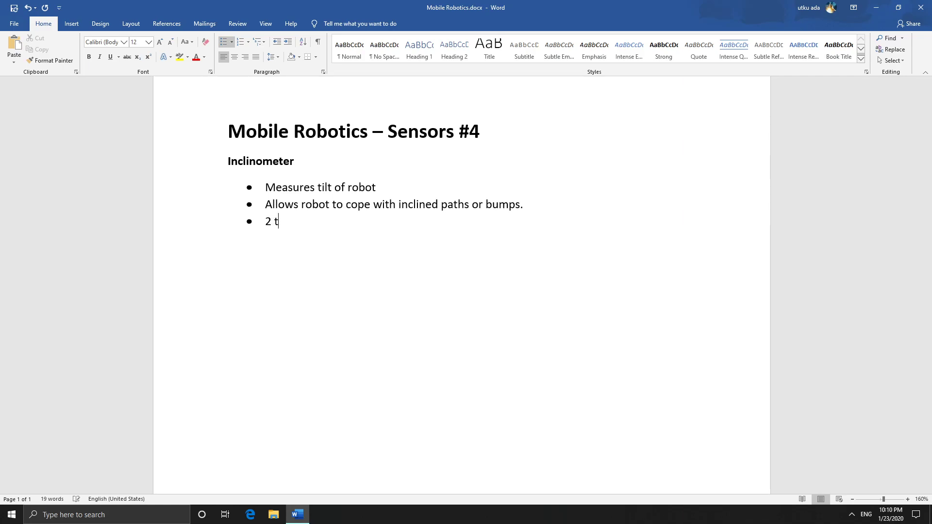
Add the bullet '2 types: Electrolyte sensors, Mercury switches'
text(ypes:)
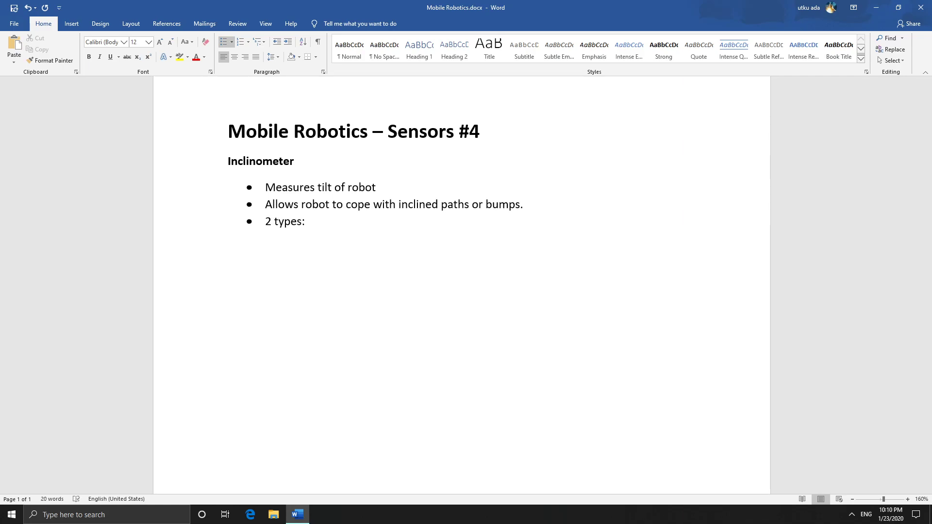
text(Ele)
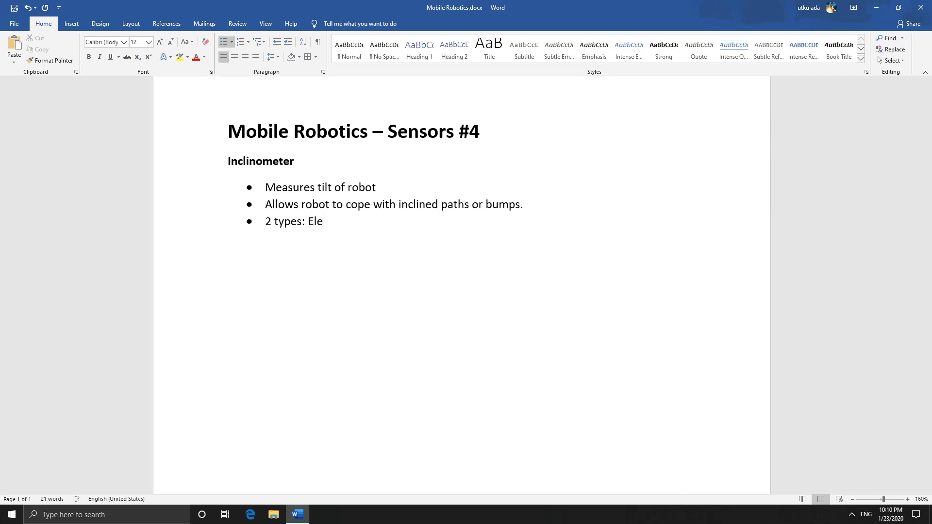
text(ctroly)
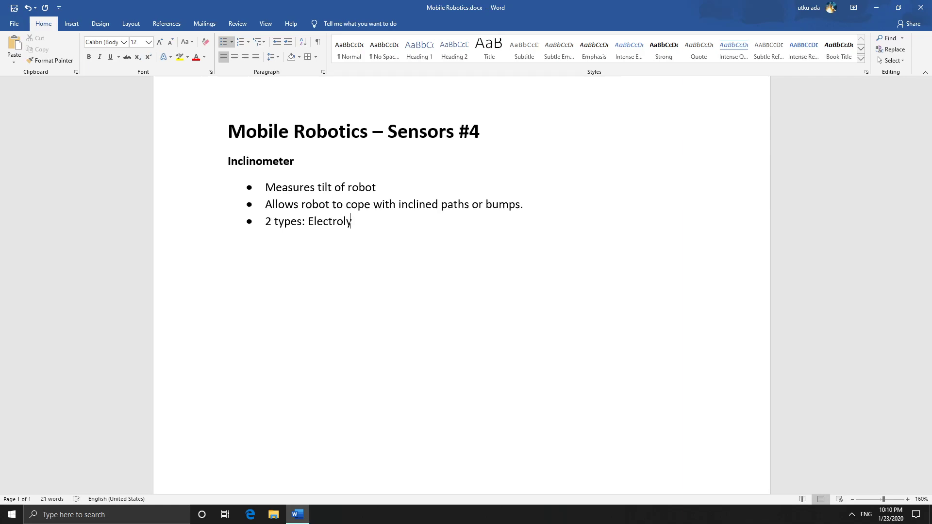
text(te sensors)
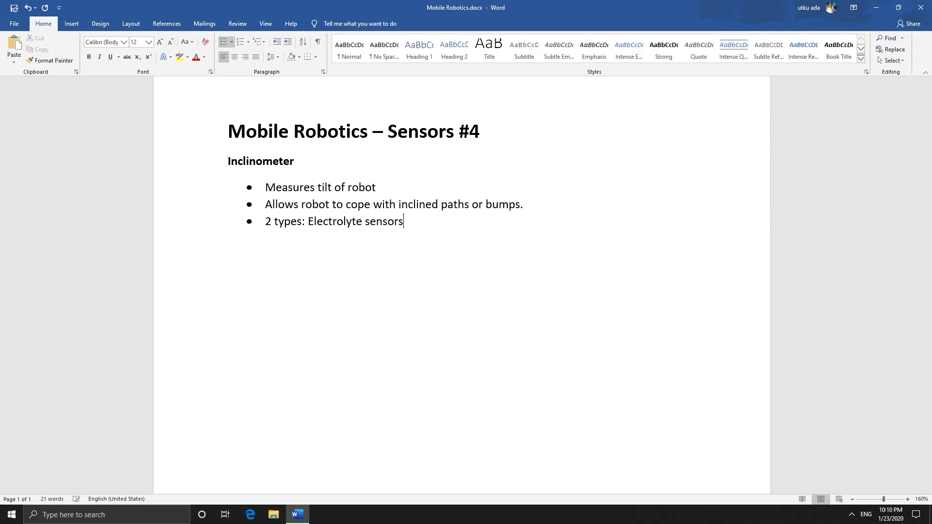
text(,)
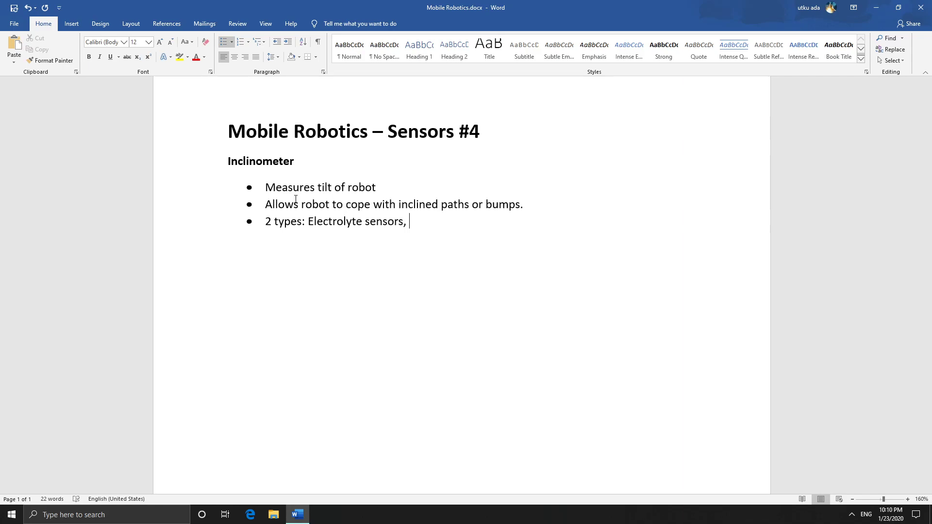
text(Merc)
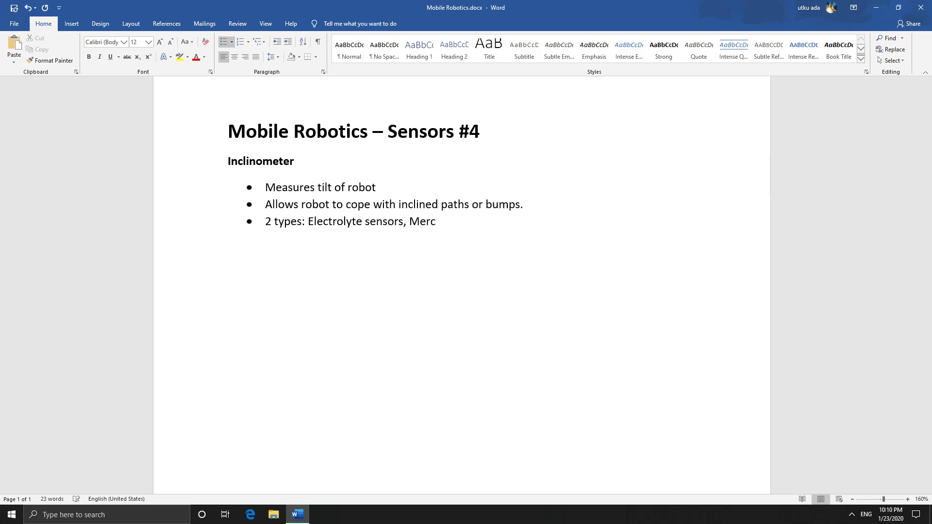
text(ury s)
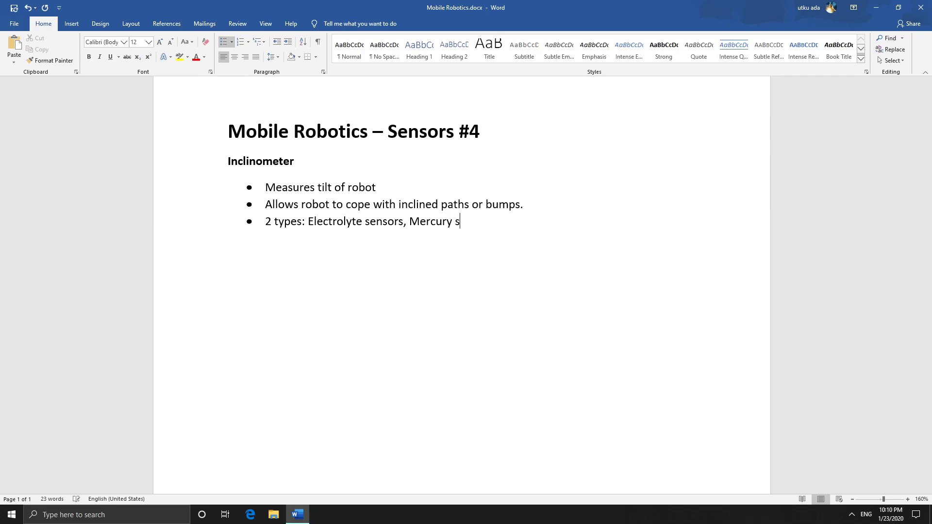
text(witches)
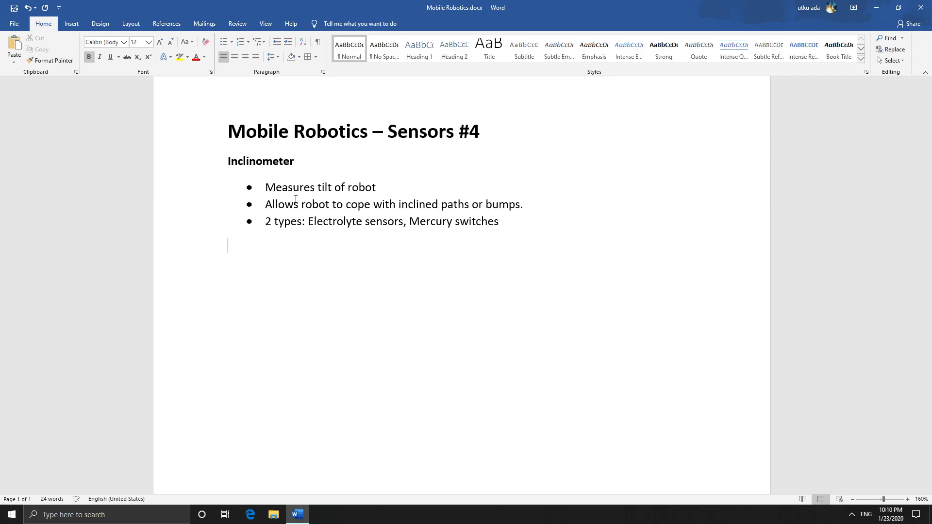
Write the bold subheading 'Electrolyte sensors' below the Inclinometer list
text(Ele)
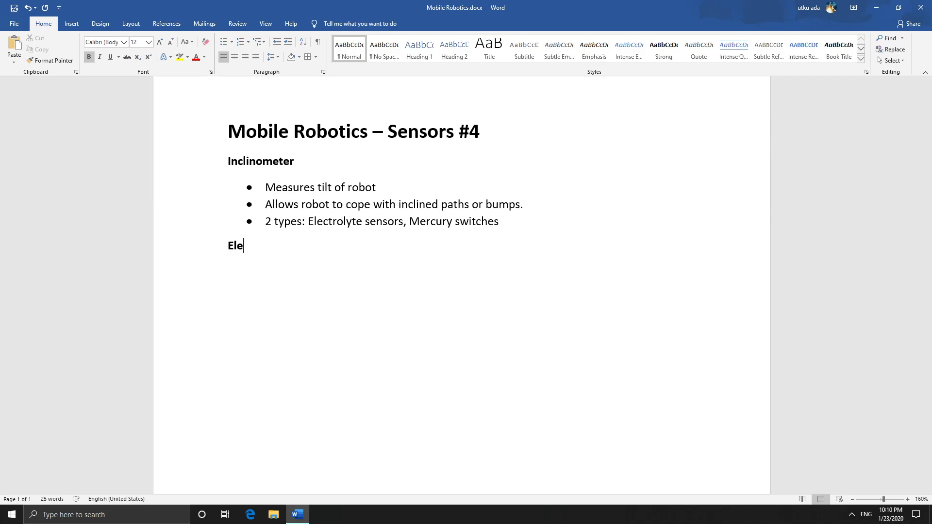
text(ctrolyt)
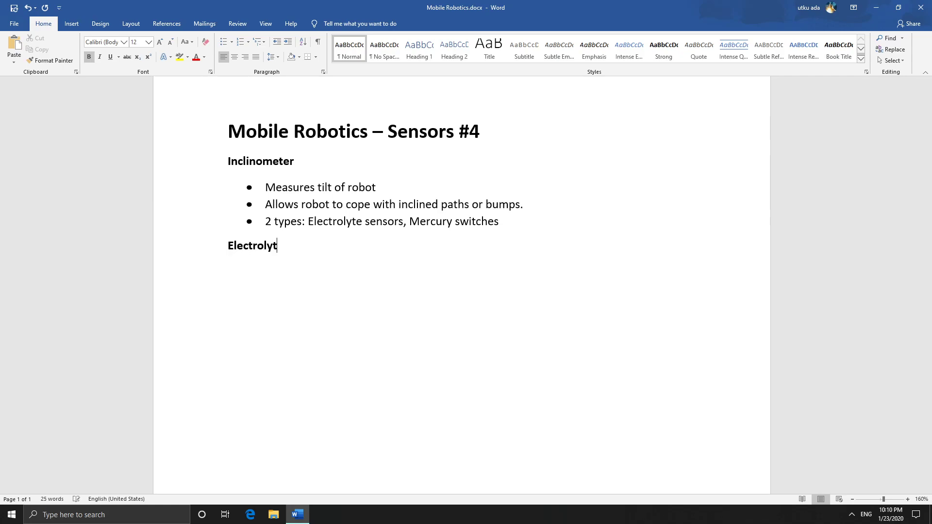
text(e se)
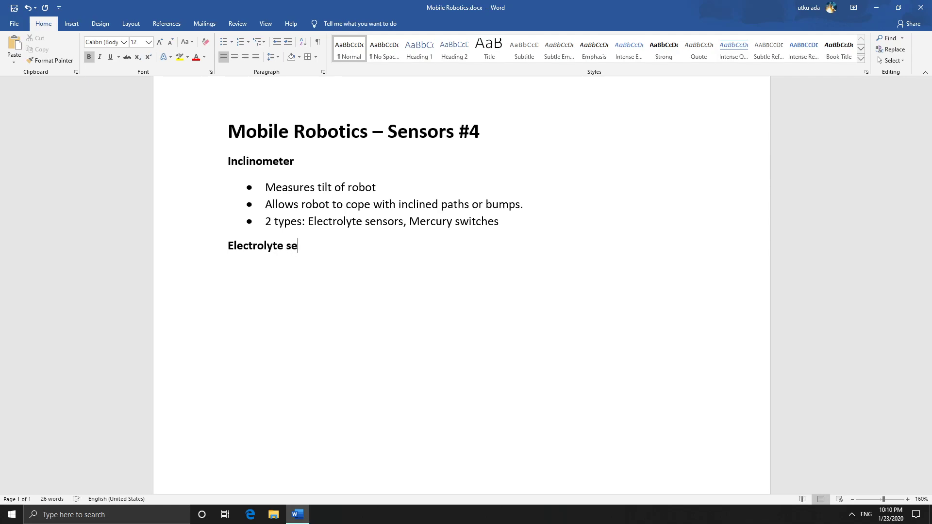
text(nsors)
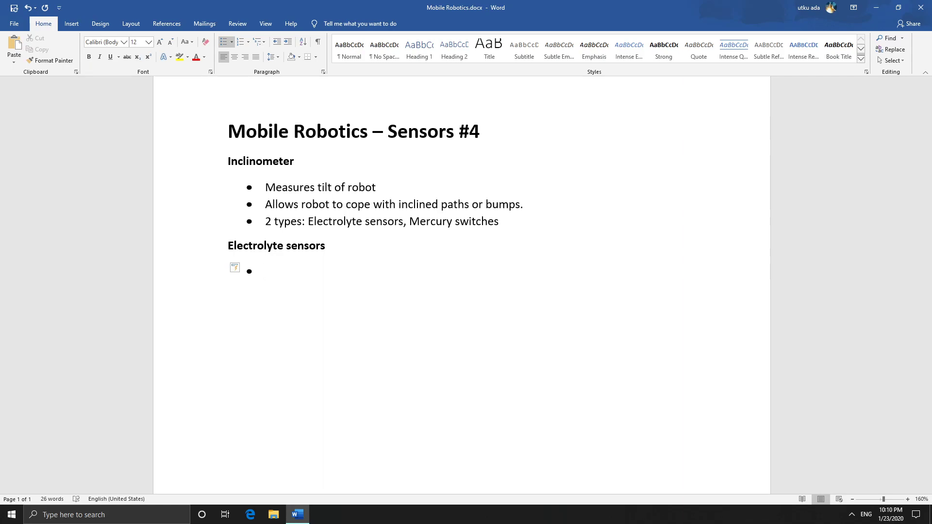
Add the bullet 'Consists of 2 or more electrodes, immersed in conductive fluid.' and begin the next
text(Consist)
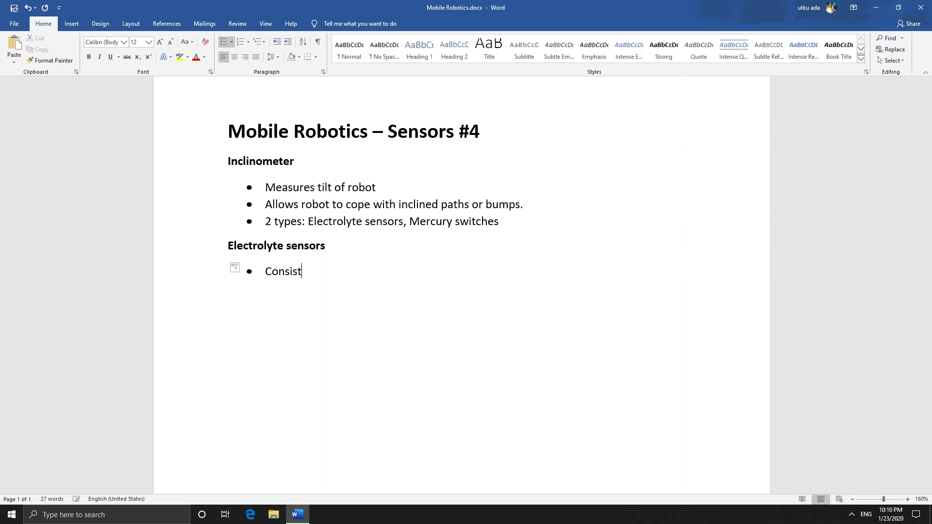
text(s of 2 or mor)
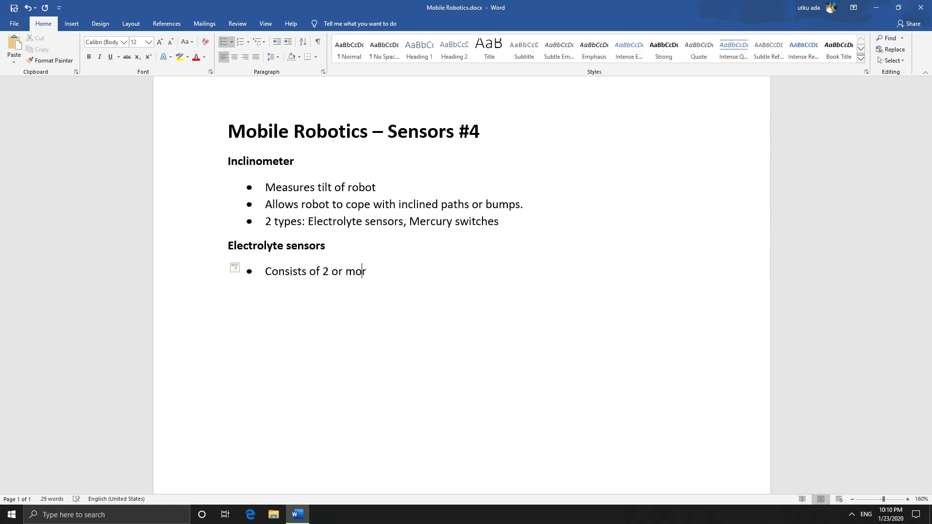
text(re electrodes)
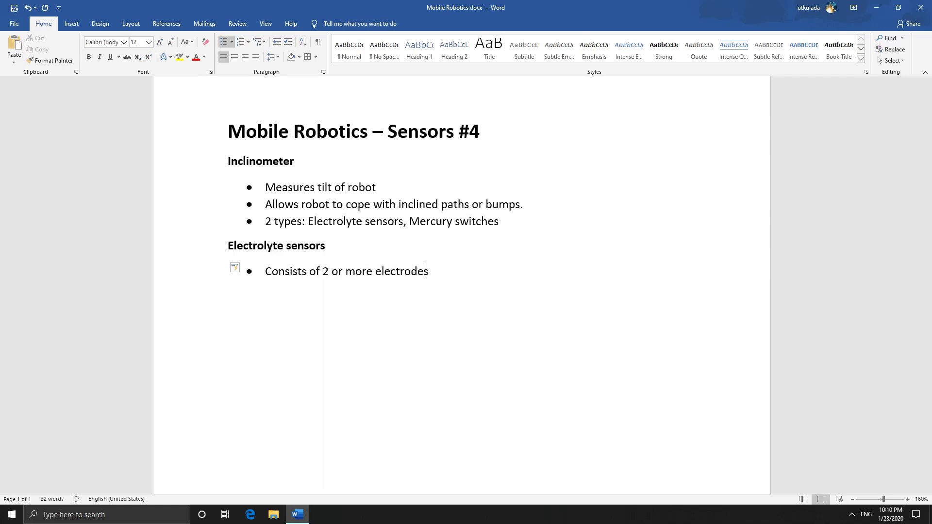
text(,)
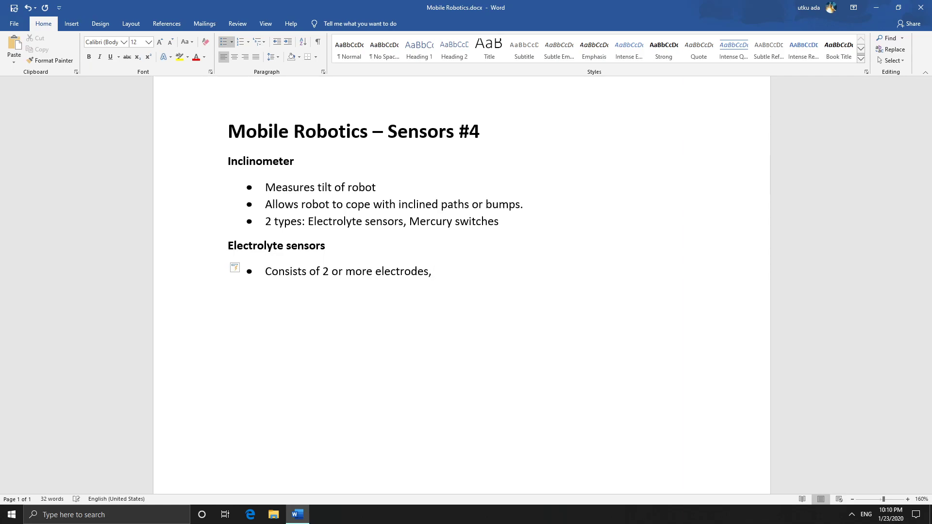
text(immer)
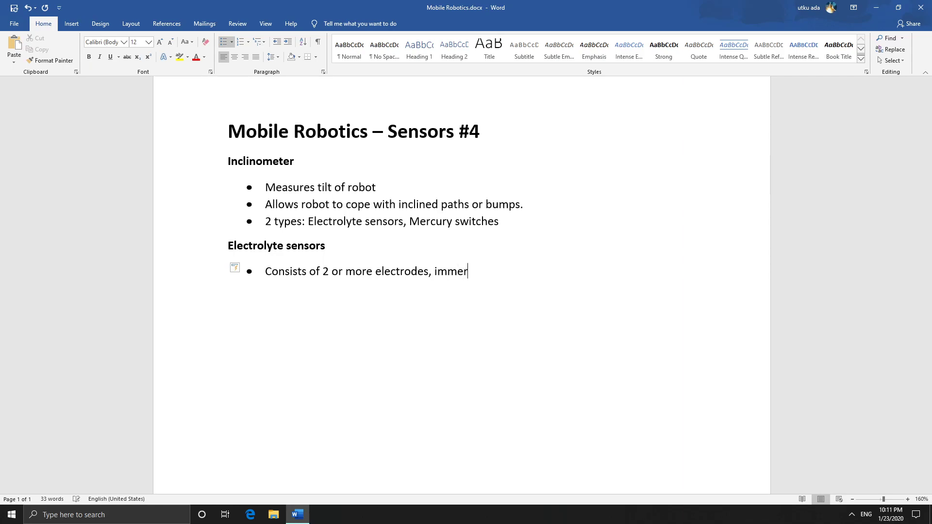
text(sed in conduc)
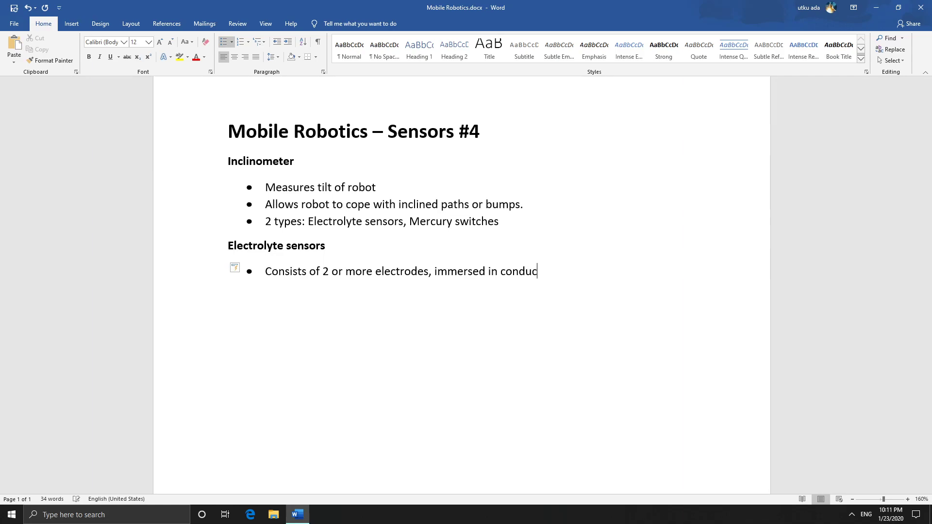
text(tive fluid.)
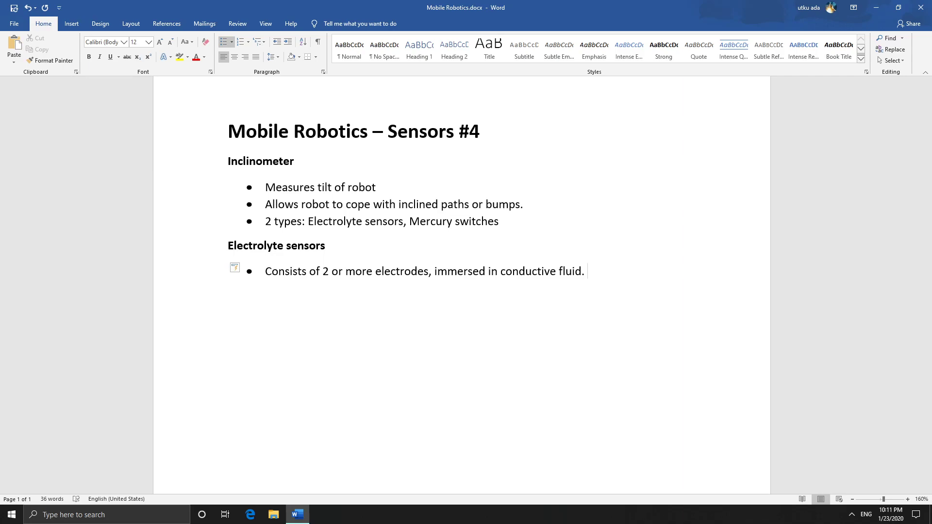
key(enter)
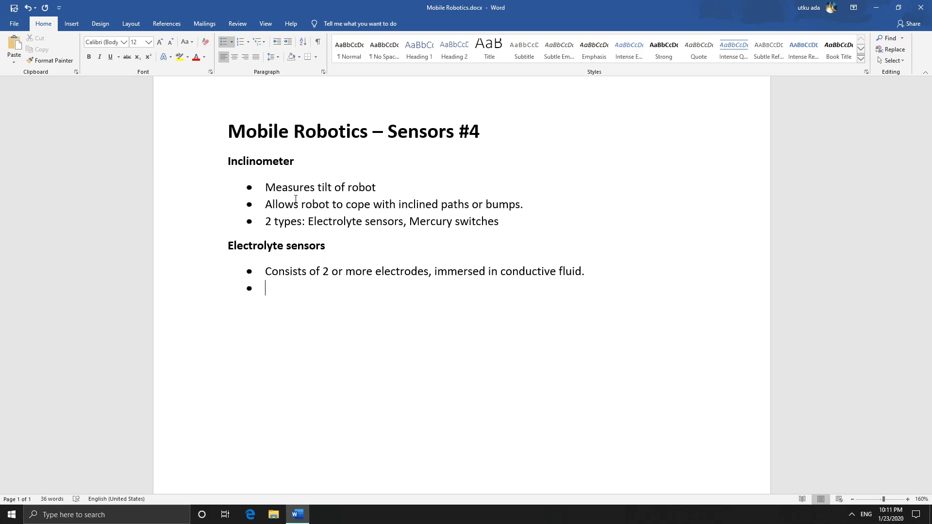
Add the bullet on conduction between electrodes being a function of sensor orientation relative to gravity
text(Conduction)
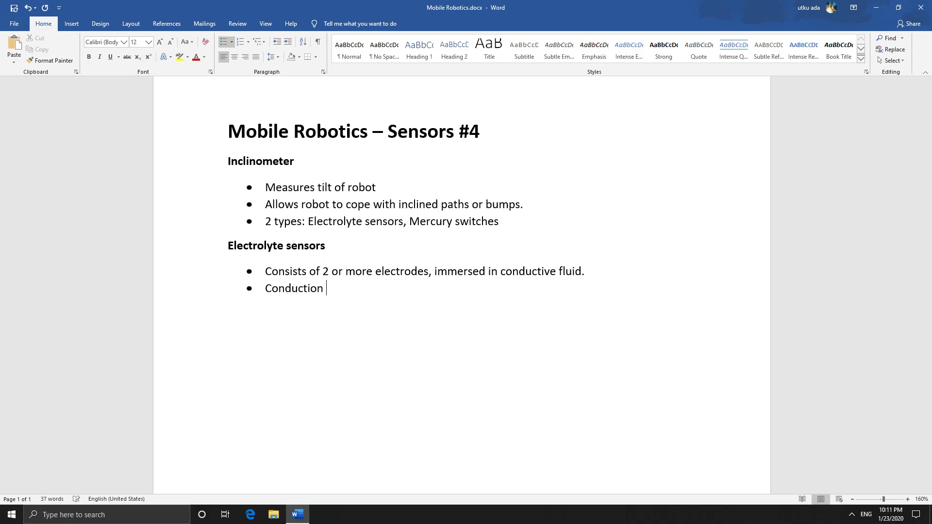
text(between e)
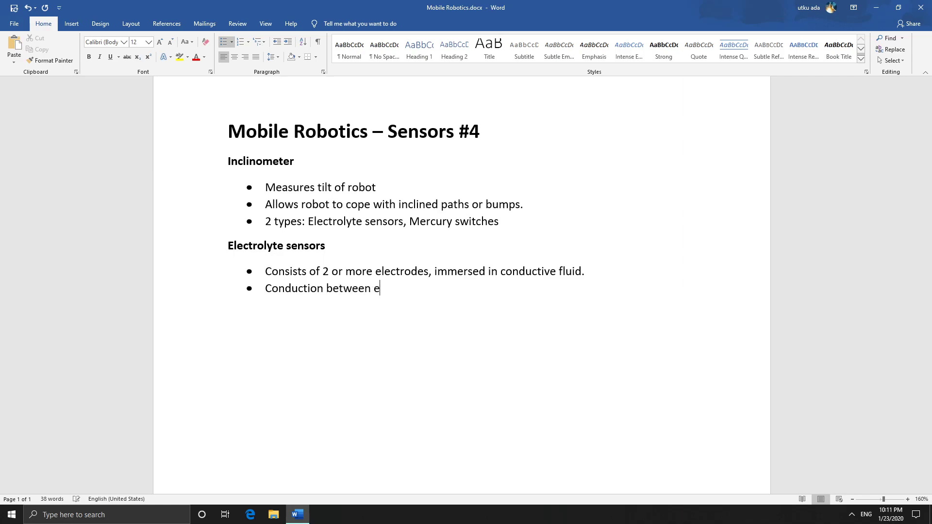
text(lectrodes)
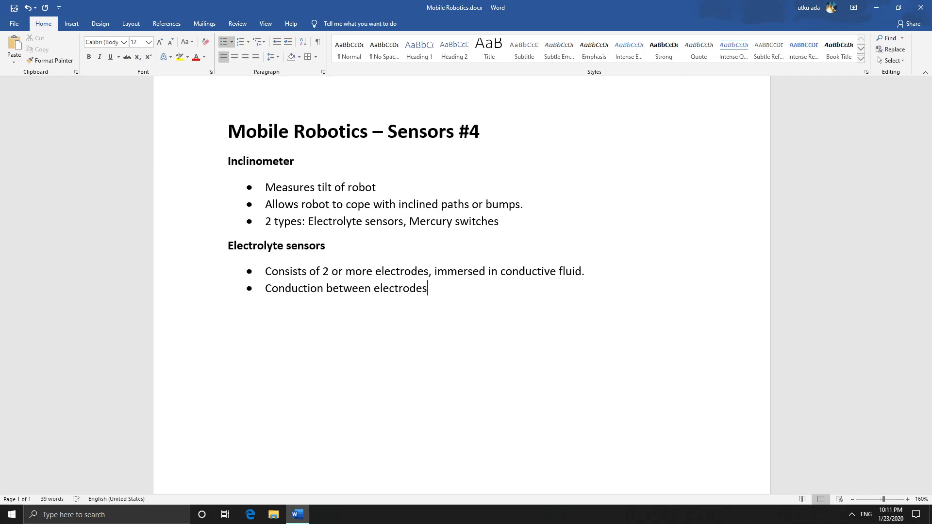
text(is a)
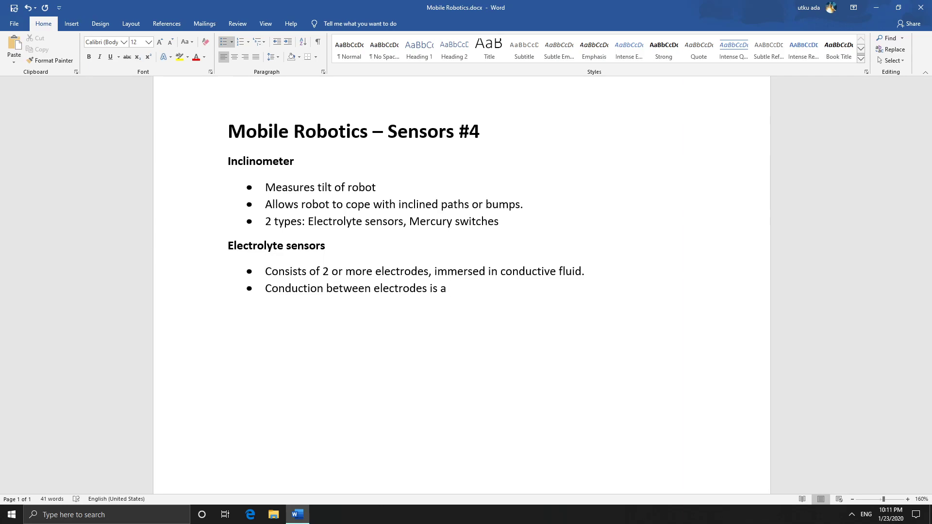
text(function)
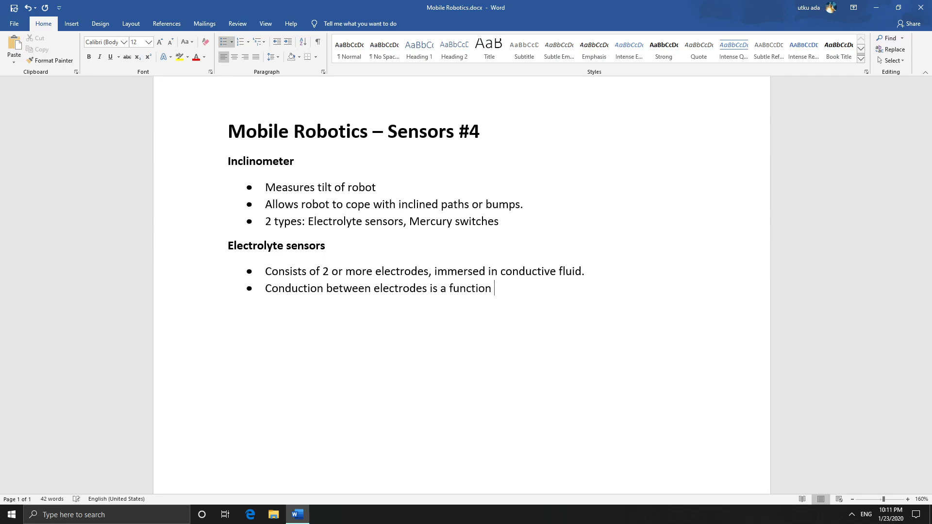
text(of orien)
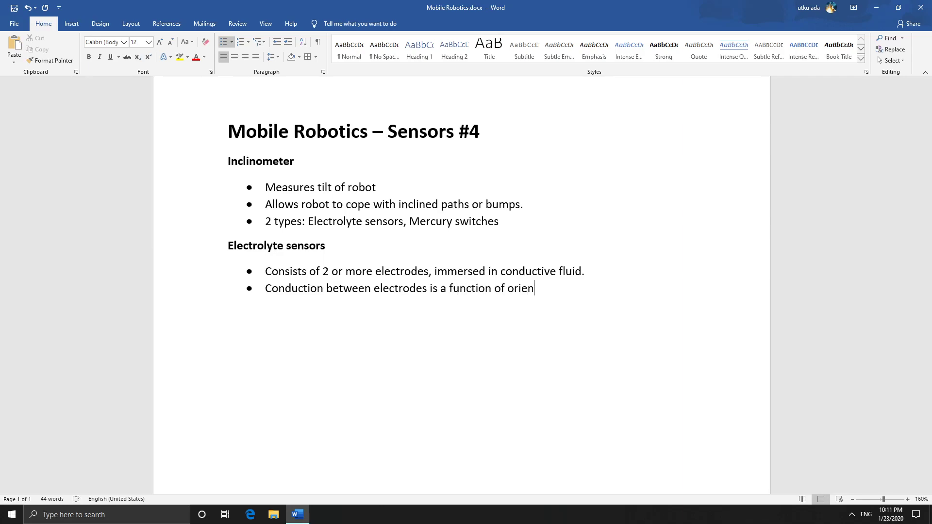
text(tion of)
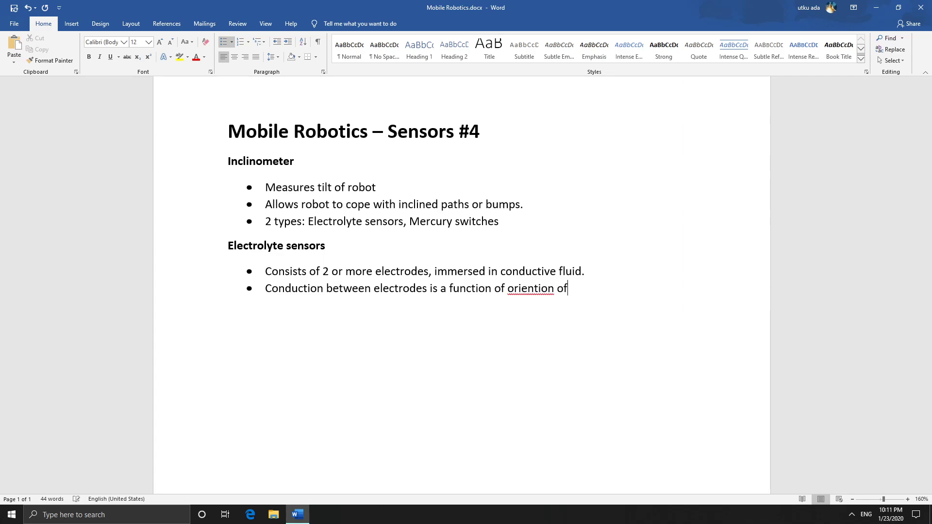
text(sensor)
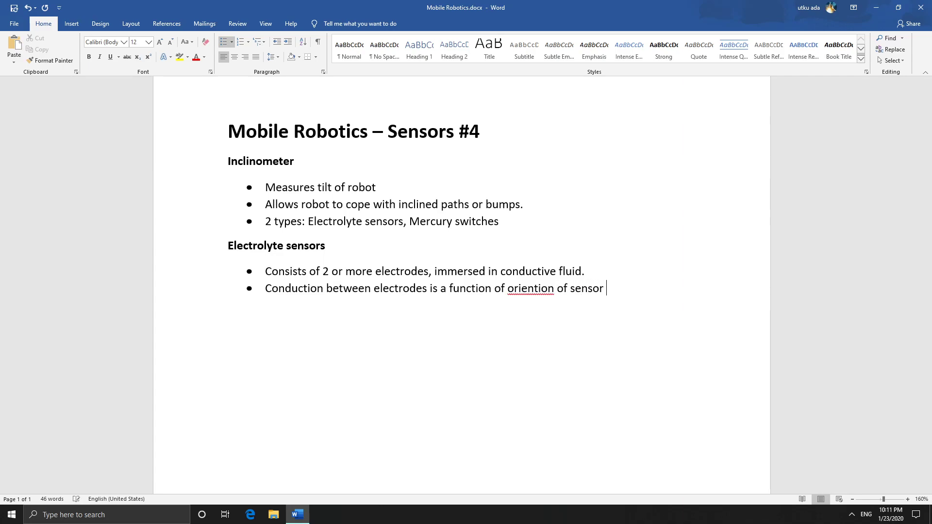
text(relativr)
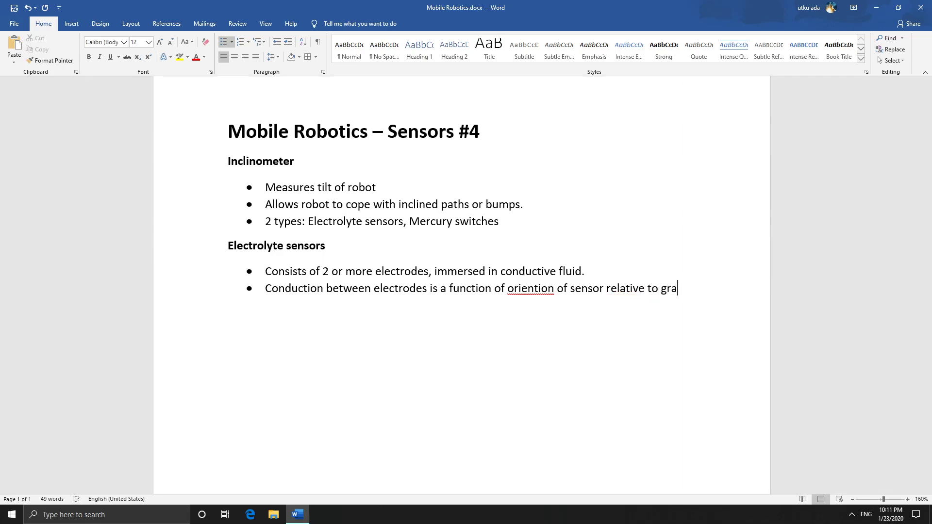
text(vity.)
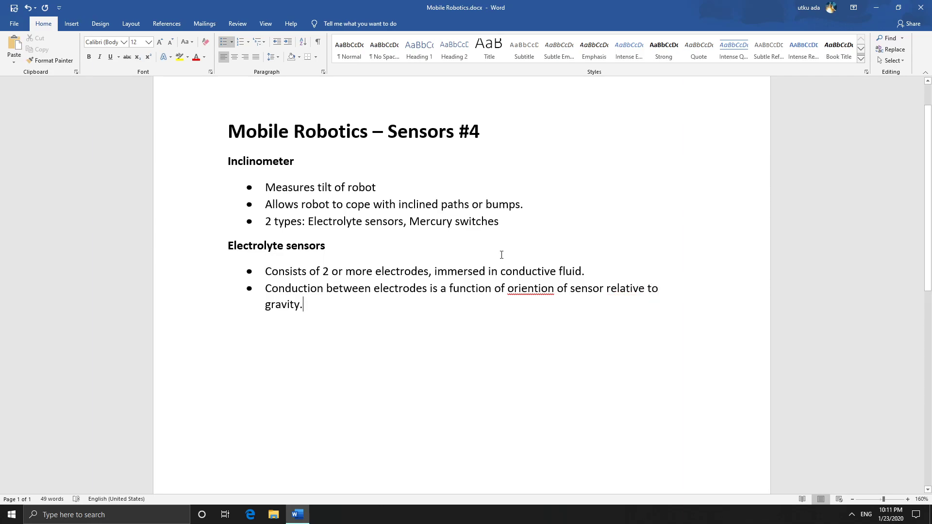
Use the spelling suggestion to correct 'oriention' to 'orientation' and return to the end of the gravity bullet
right_click(530, 289)
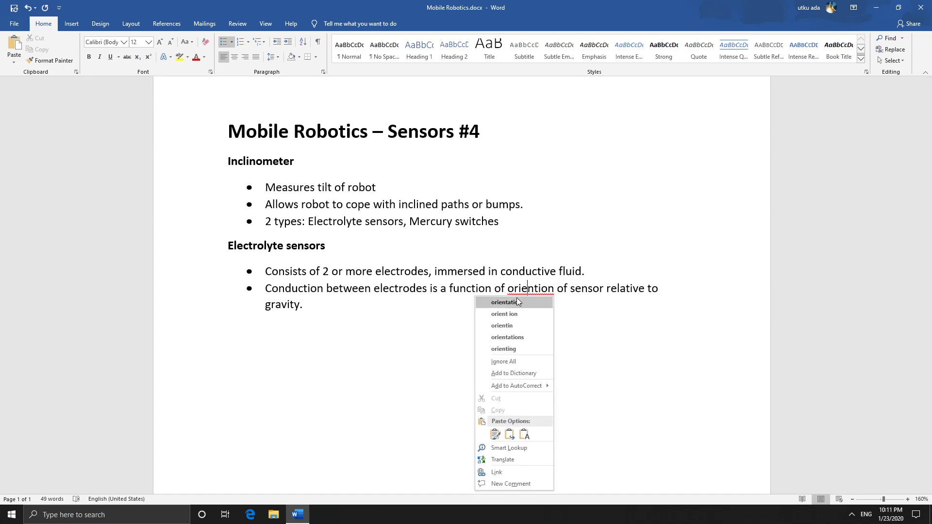
click(503, 302)
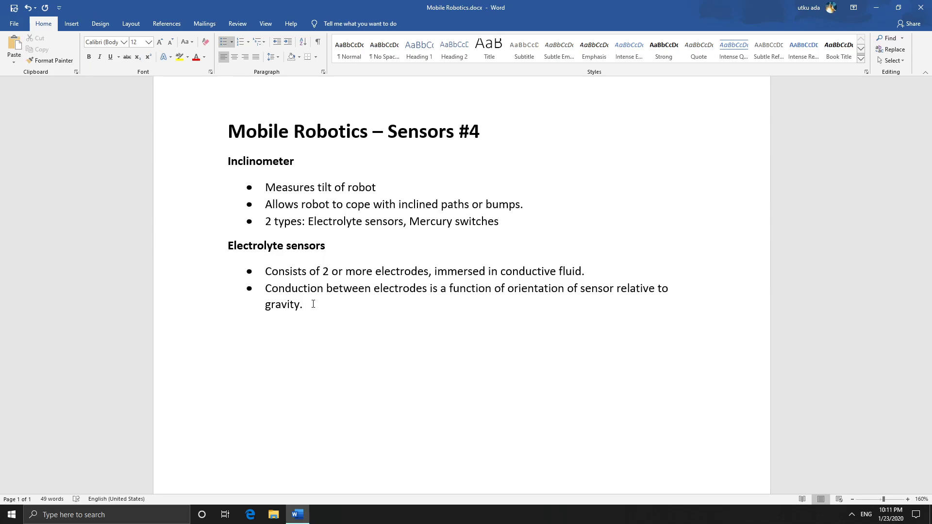
click(302, 304)
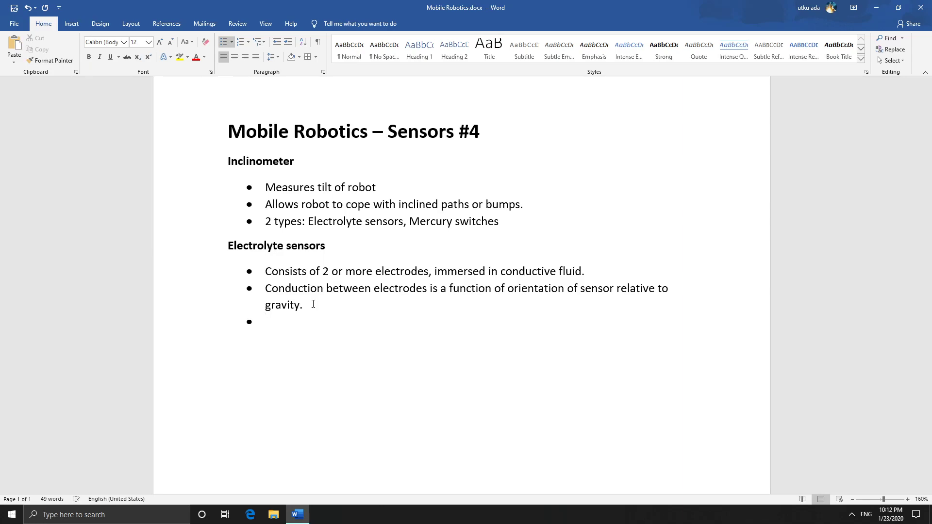
Write the bullet 'Sensor produces analogue signal proportional to tilt of robot.' and begin another bullet
click(266, 321)
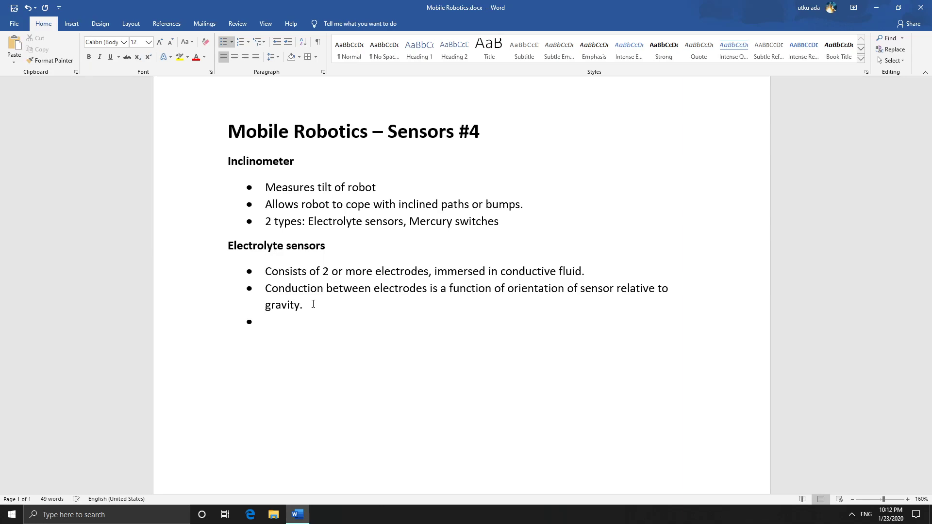
text(Sensor)
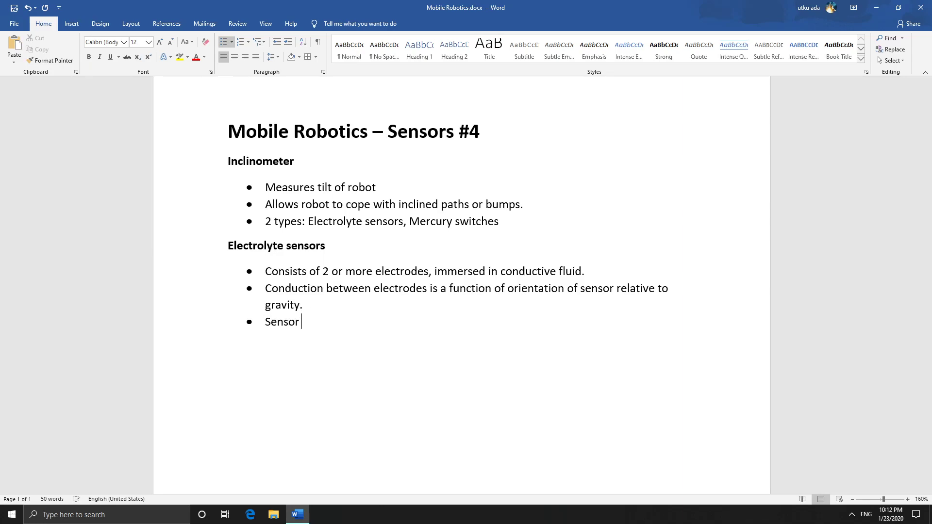
text(prudc)
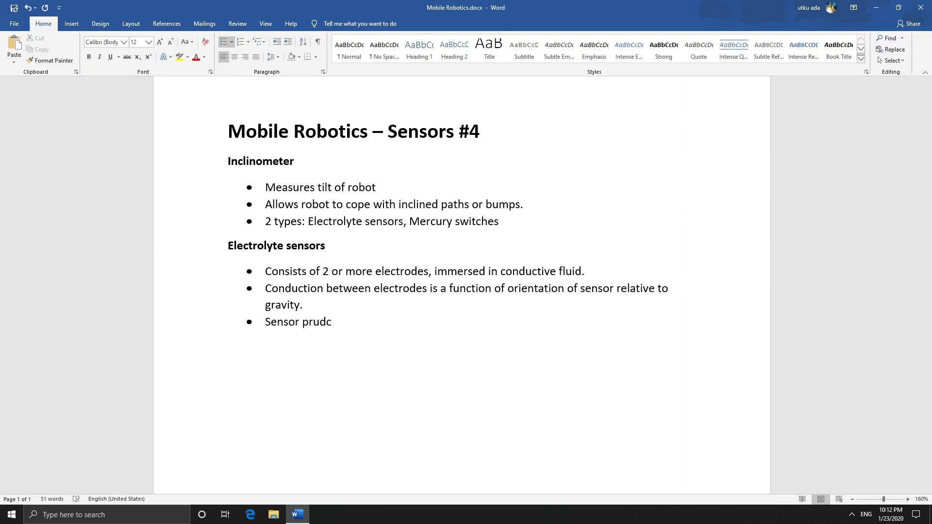
key(BackSpace)
text(oduces analogue si)
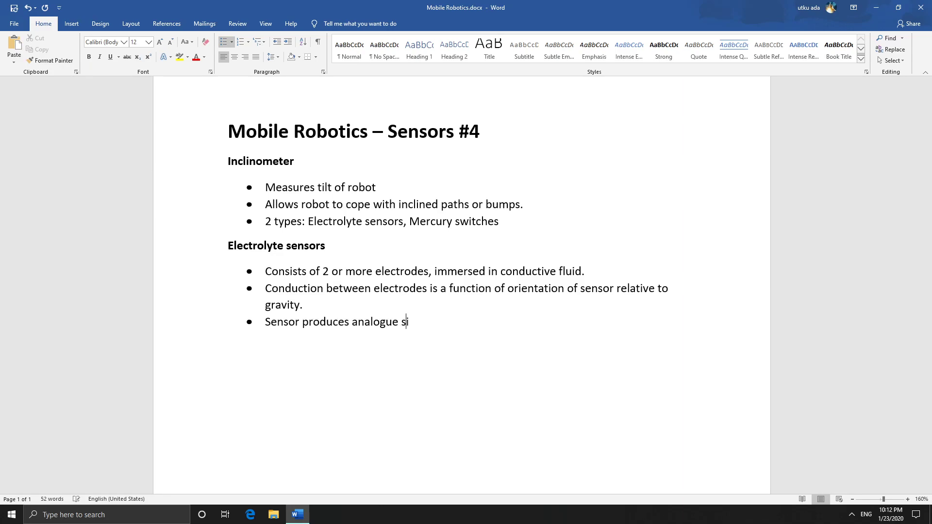
text(gnal)
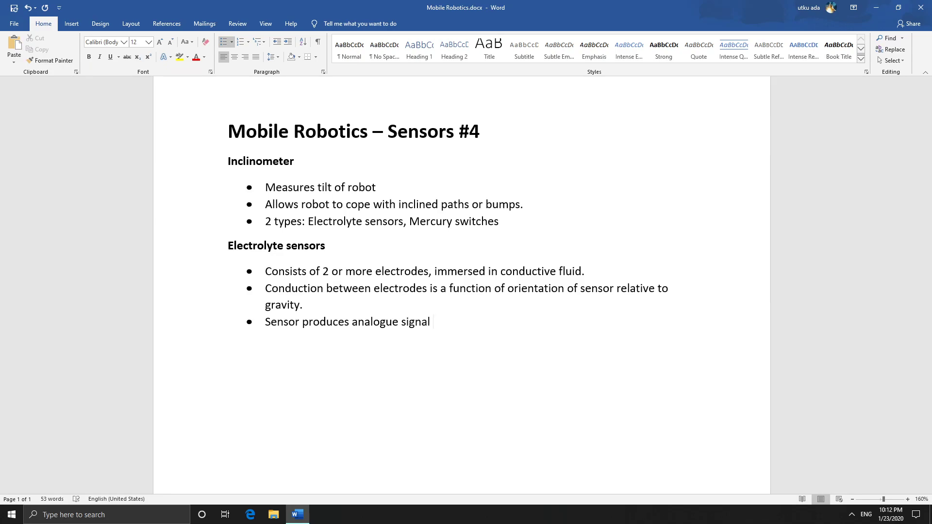
text(proporti)
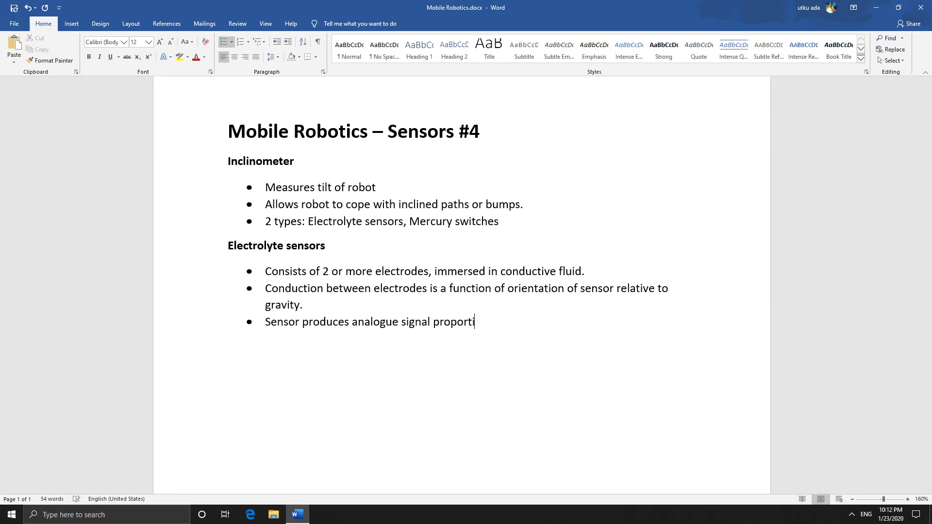
text(a)
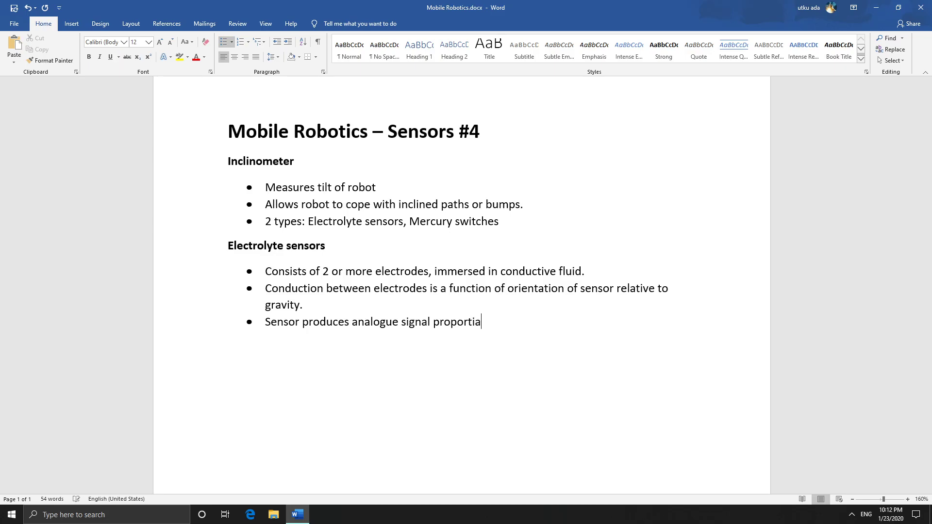
key(Backspace)
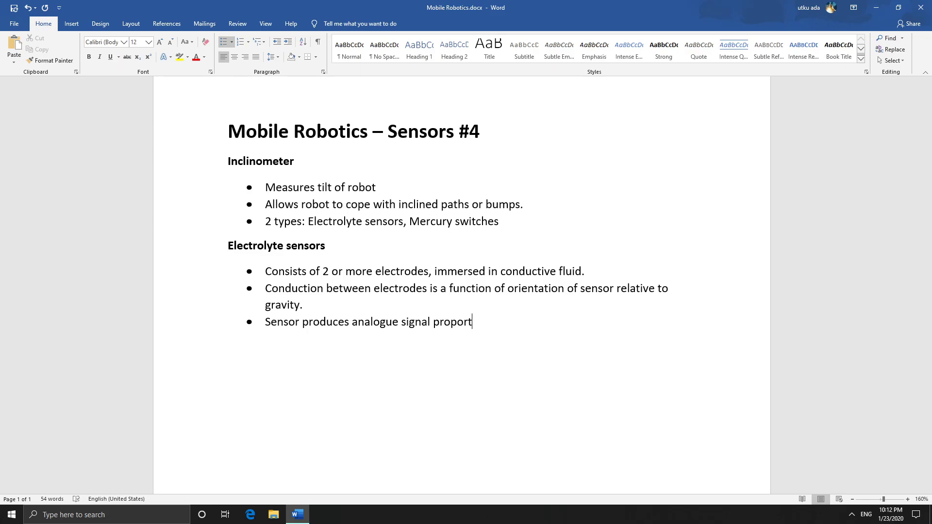
key(Backspace)
text(ional to)
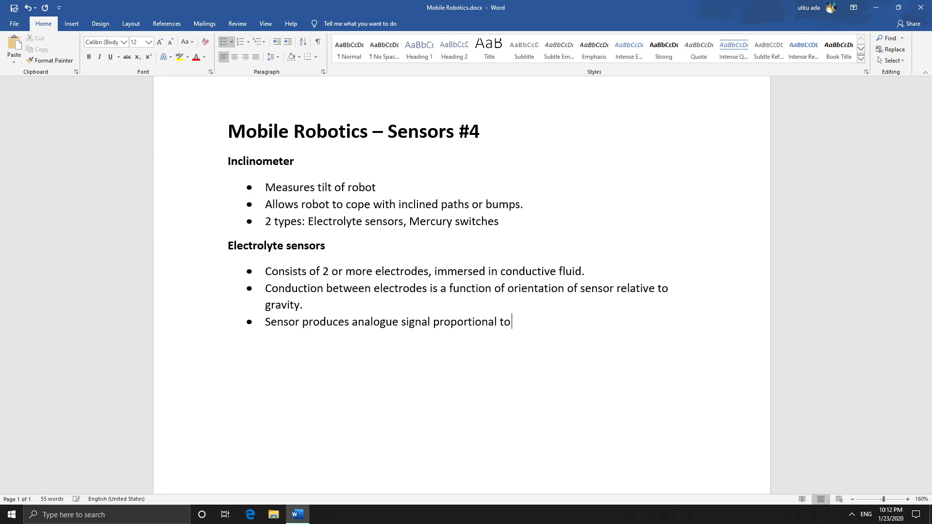
text(tilt of r)
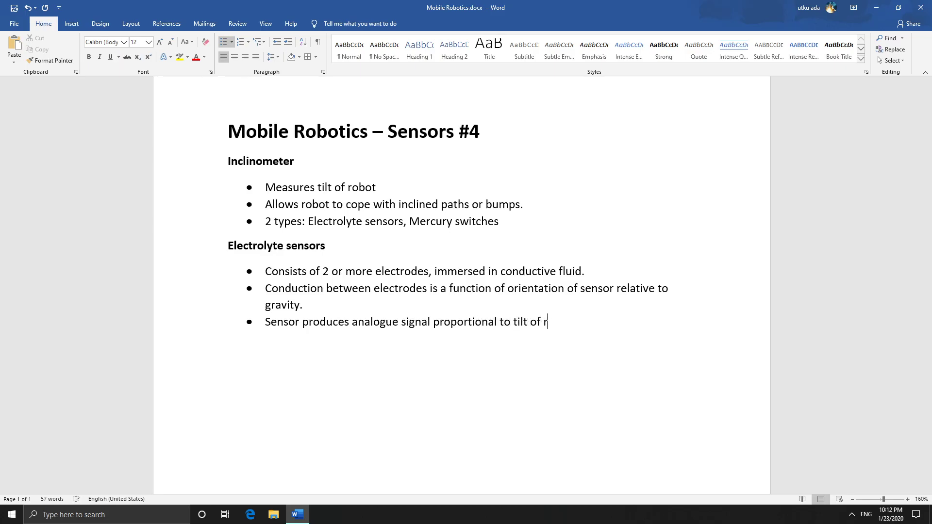
text(obot)
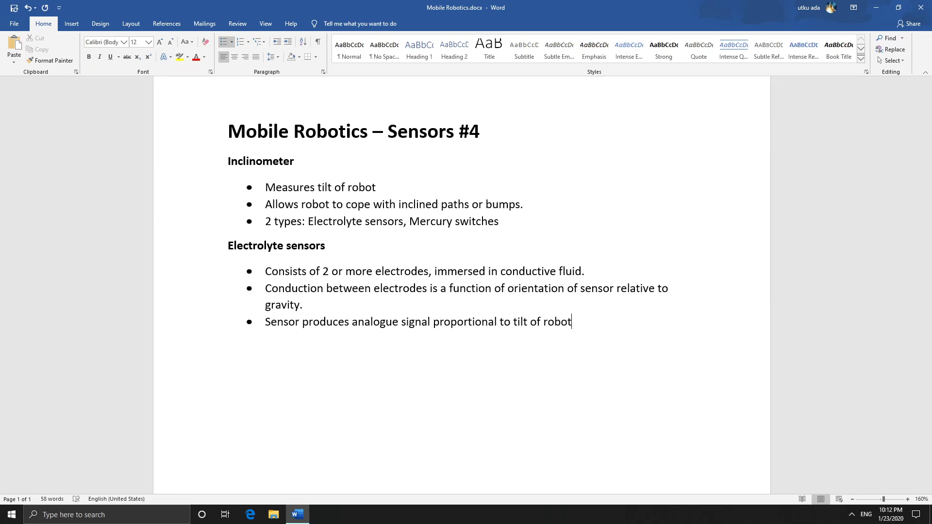
key(enter)
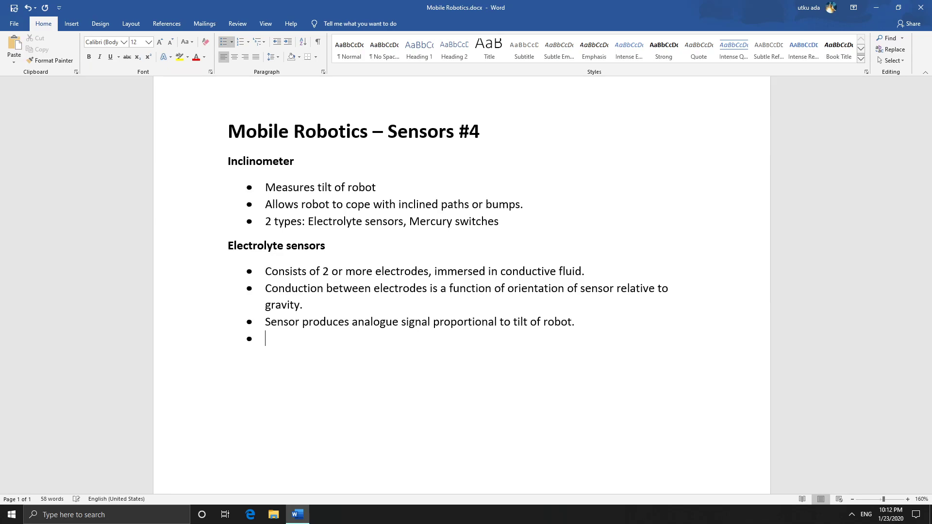
Add the bullets 'Pro: more accurate (than mercury switch).' and 'Con: more expensive.' and begin another
text(Pro:)
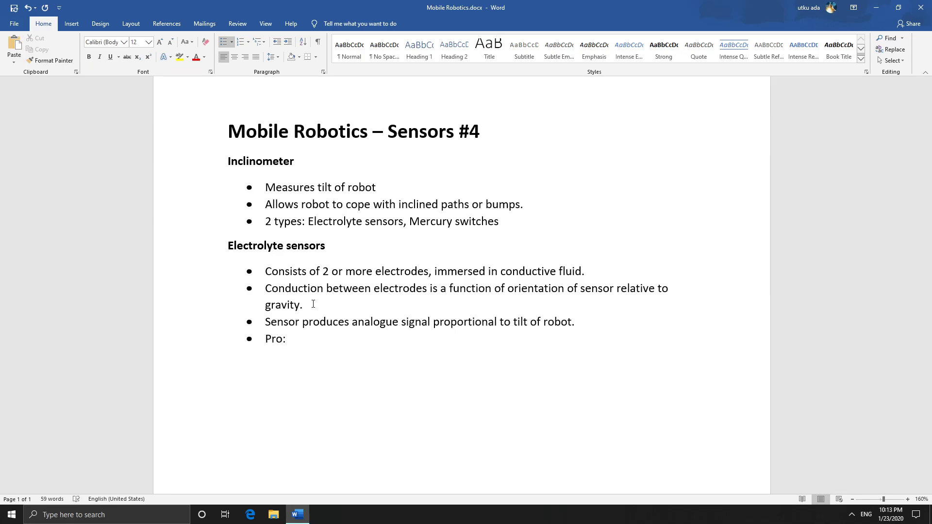
click(289, 338)
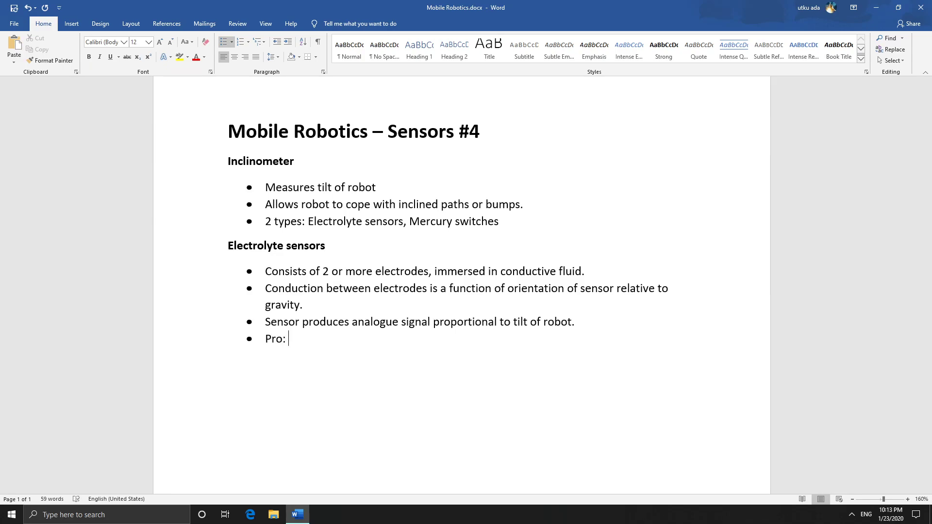
text(more a)
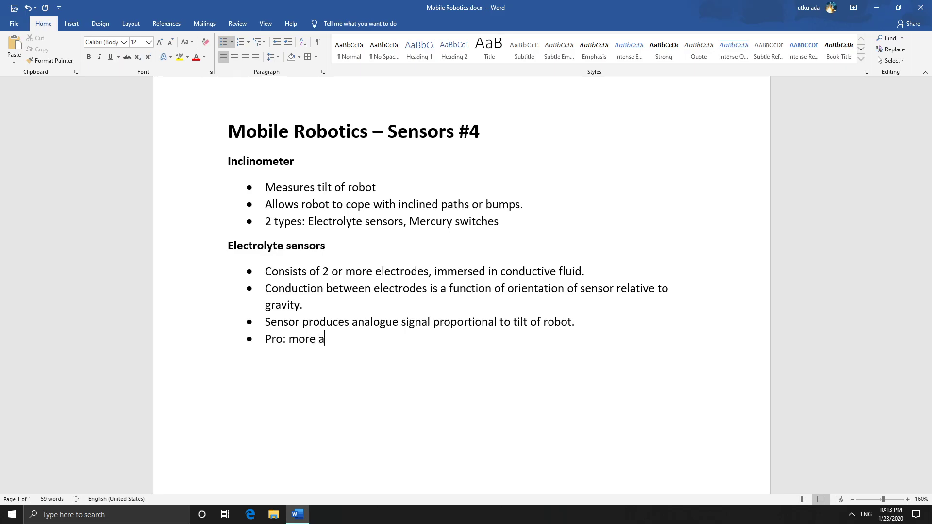
text(ccurate ()
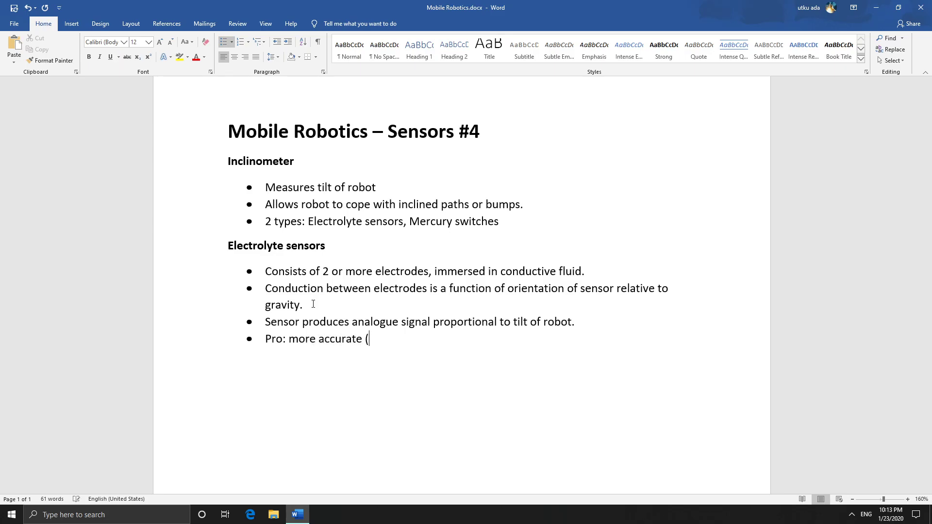
text(than mercury swit)
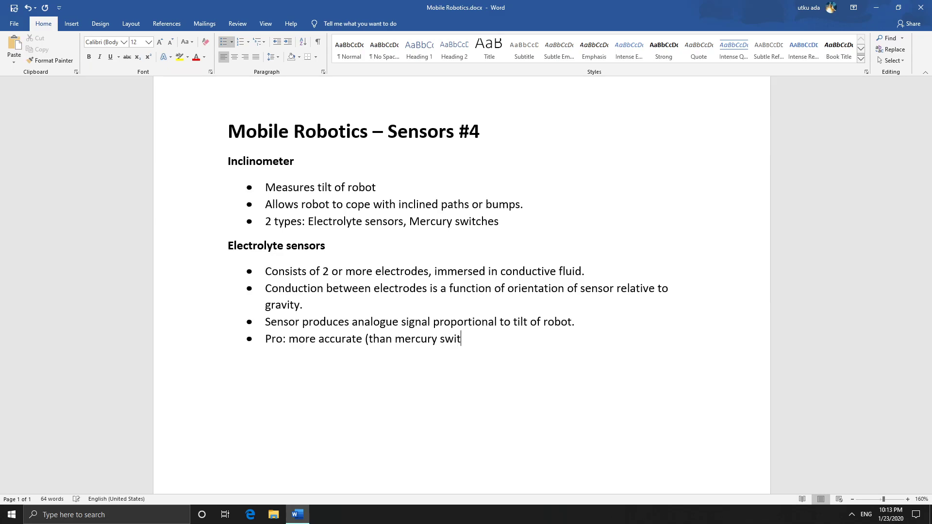
text(ch))
text(Con:)
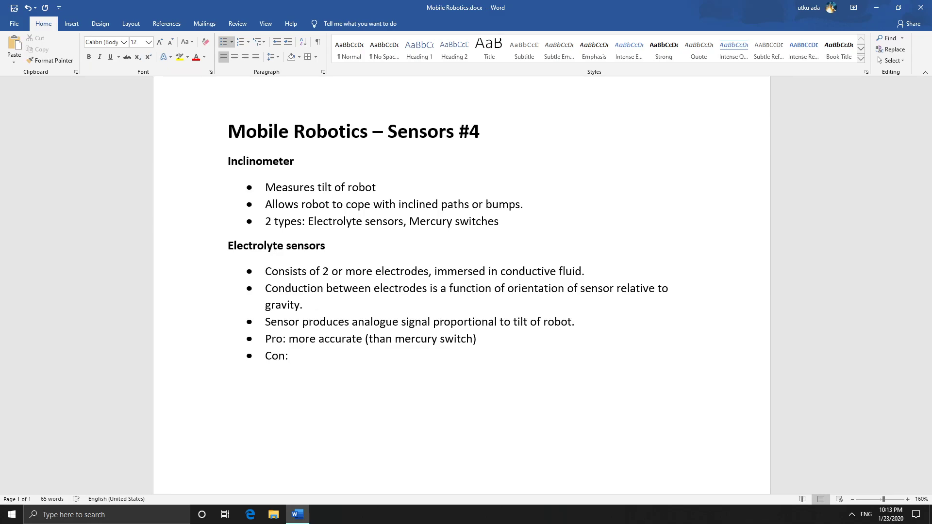
text(more exp)
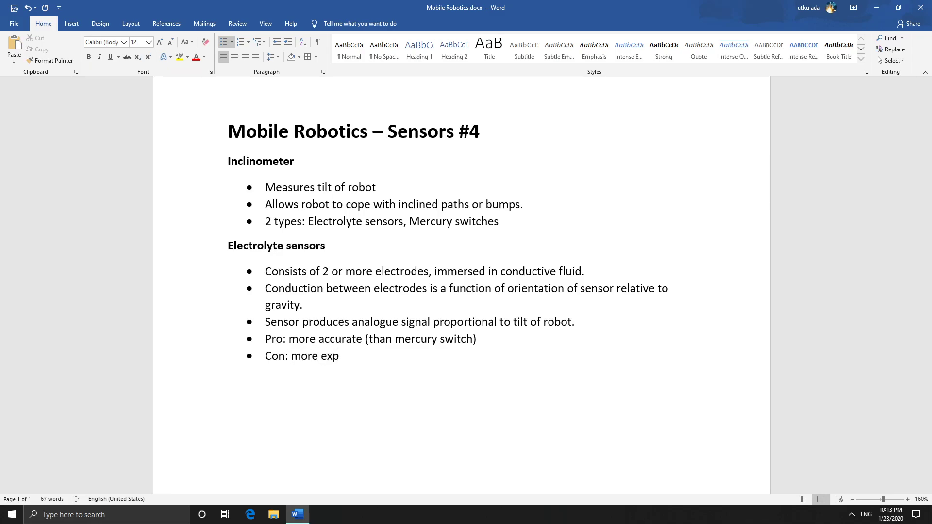
text(ensive.)
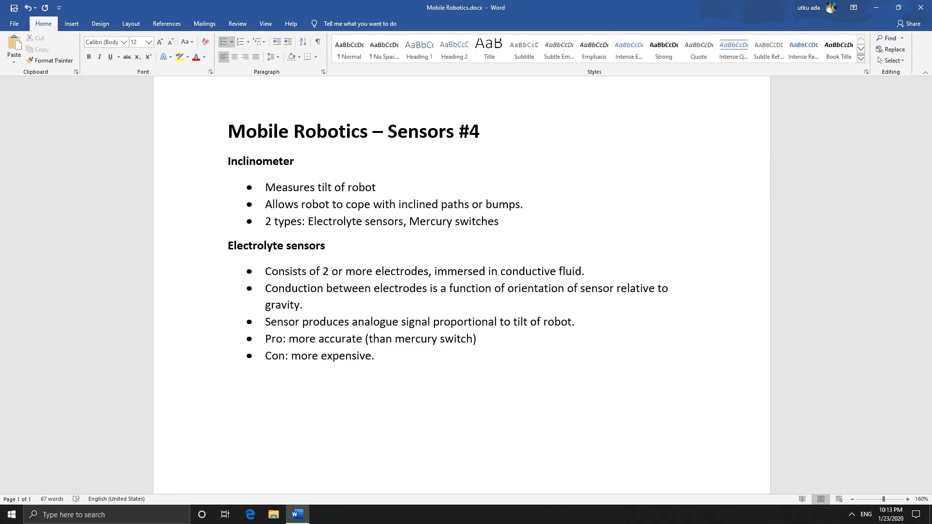
click(476, 339)
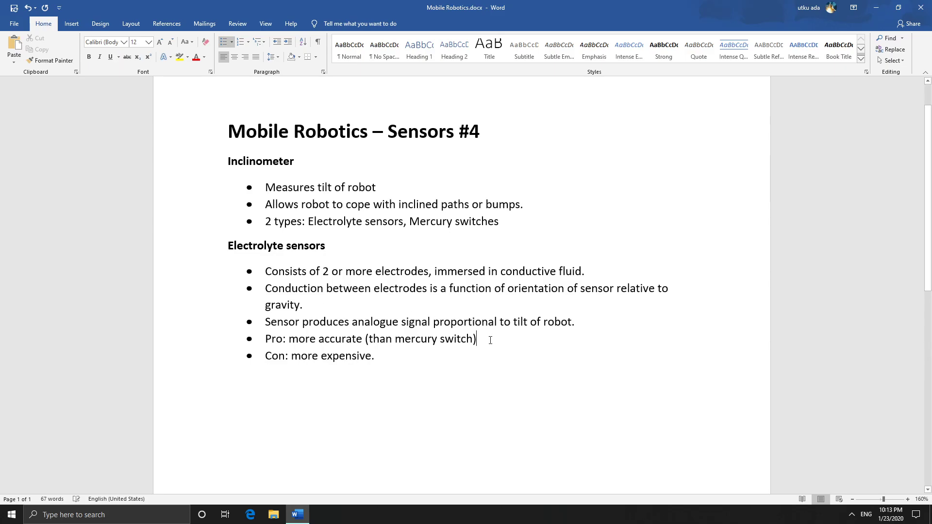
key(enter)
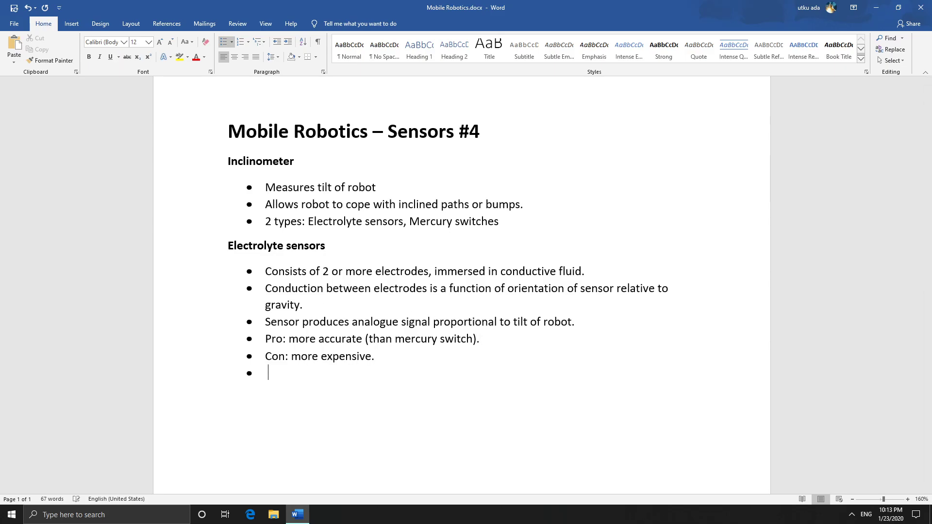
End the list and write the bold 'Mercury Switch' subheading with a bullet started beneath it
key(backspace)
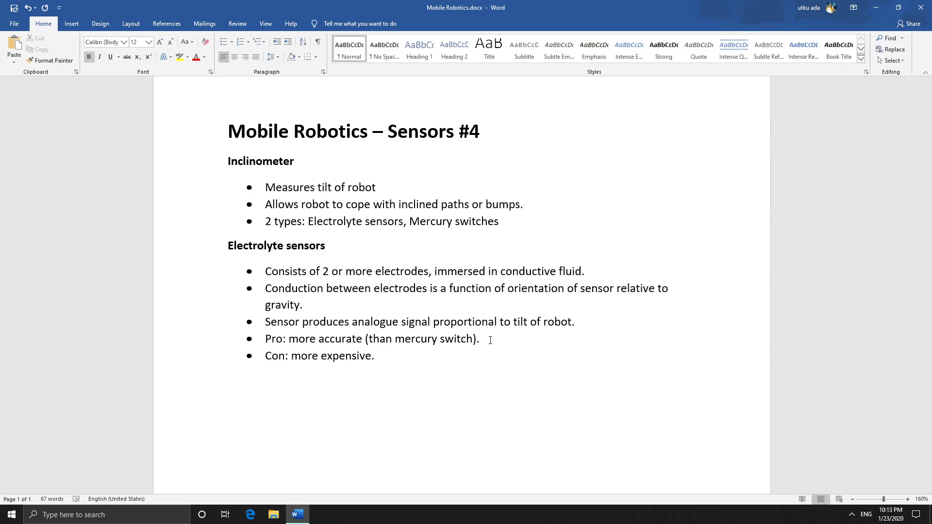
text(M)
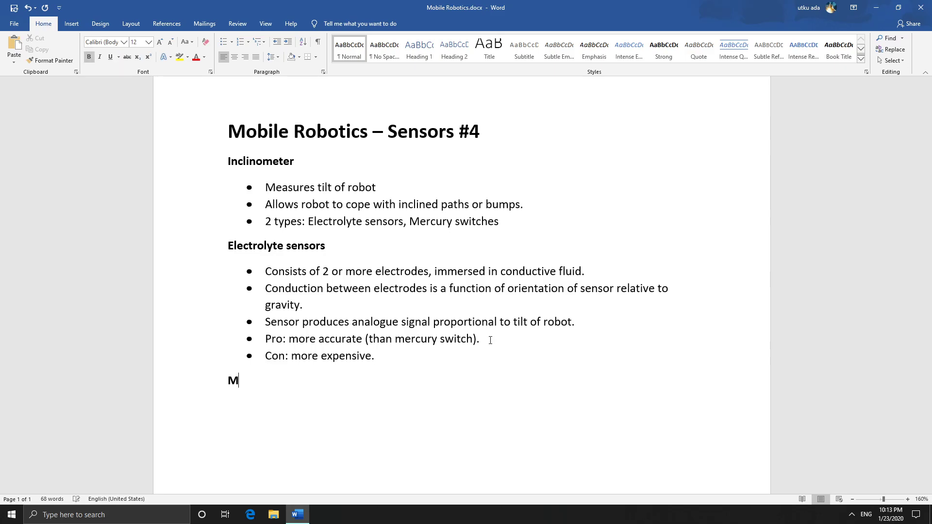
text(ercurcy)
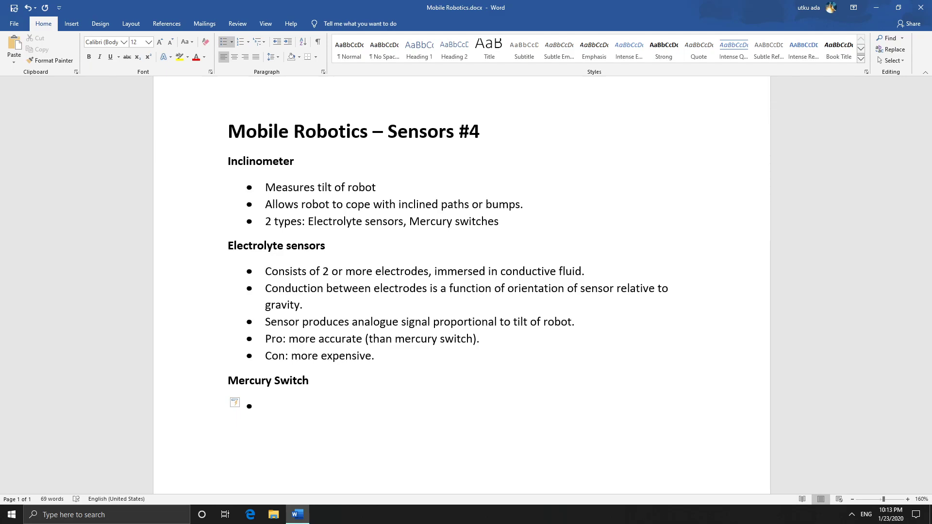
click(266, 406)
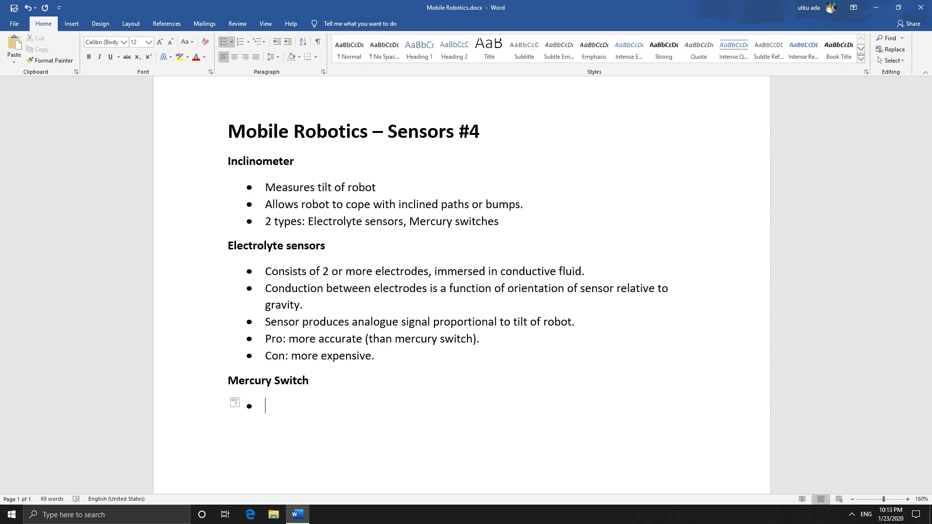
Write the bullet 'Small bulb of glass containing two or more contacts and a mercury drop' and begin the next
text(Smal)
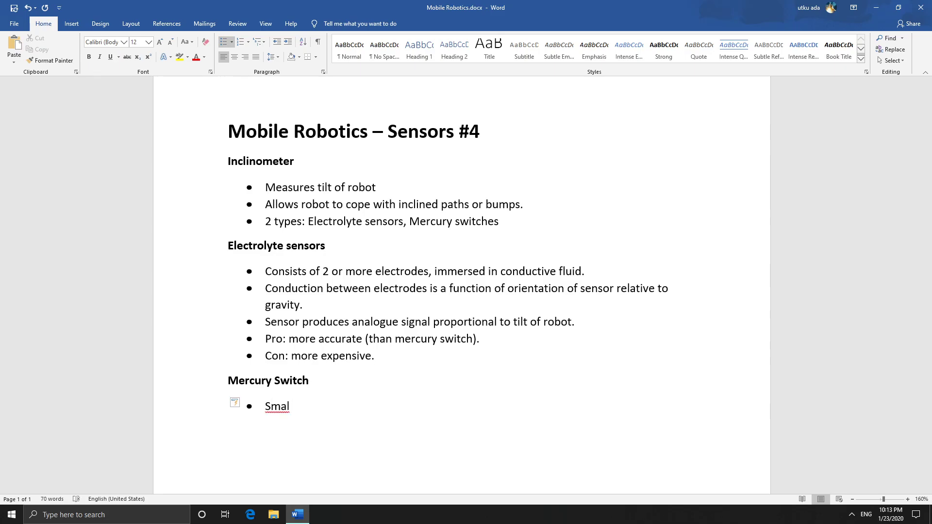
text(bult of glass contai)
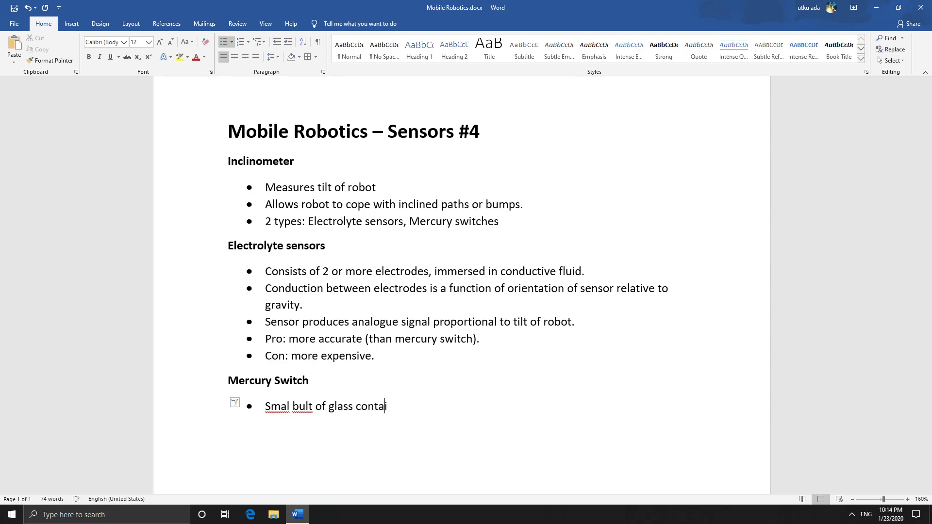
text(ning to)
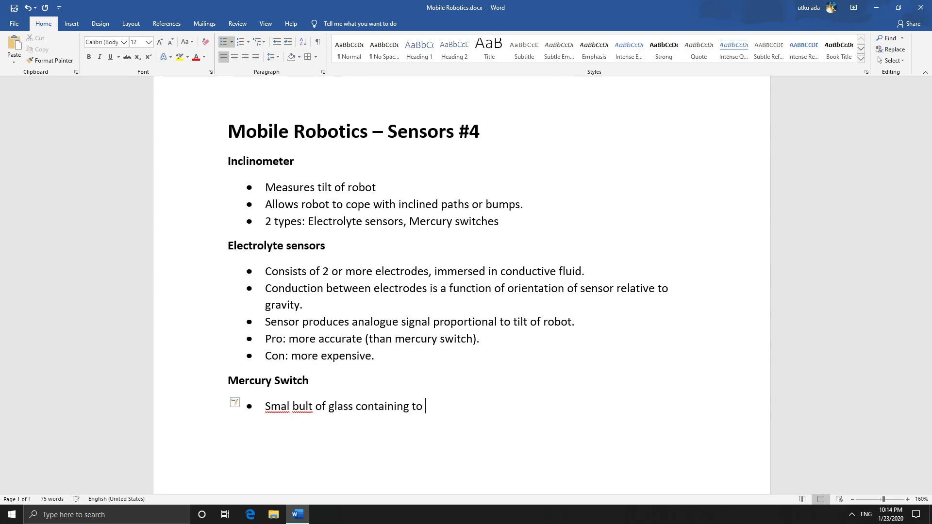
text(two or mo)
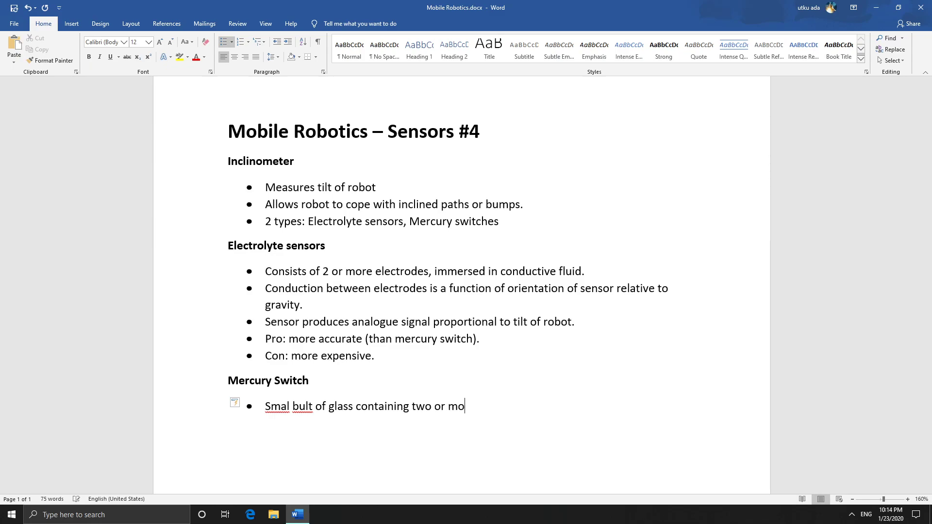
text(re contacts)
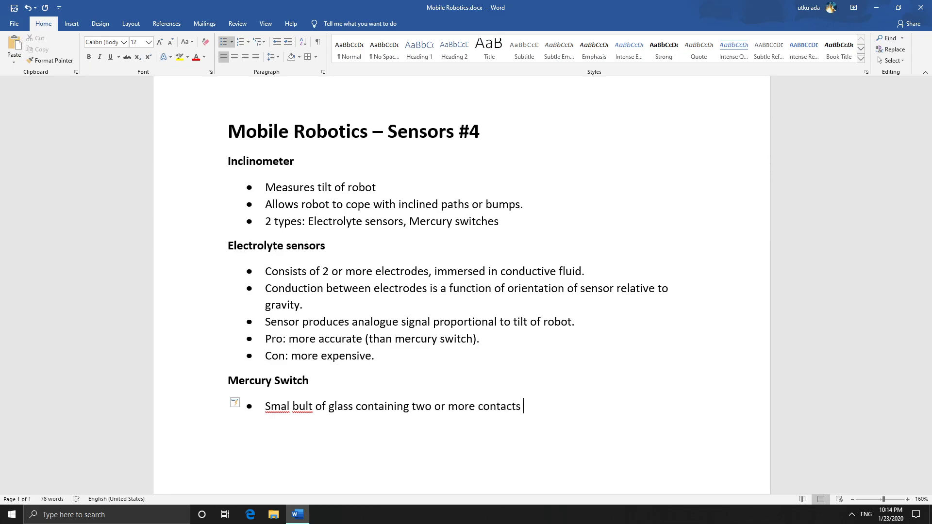
text(and a mercury drop)
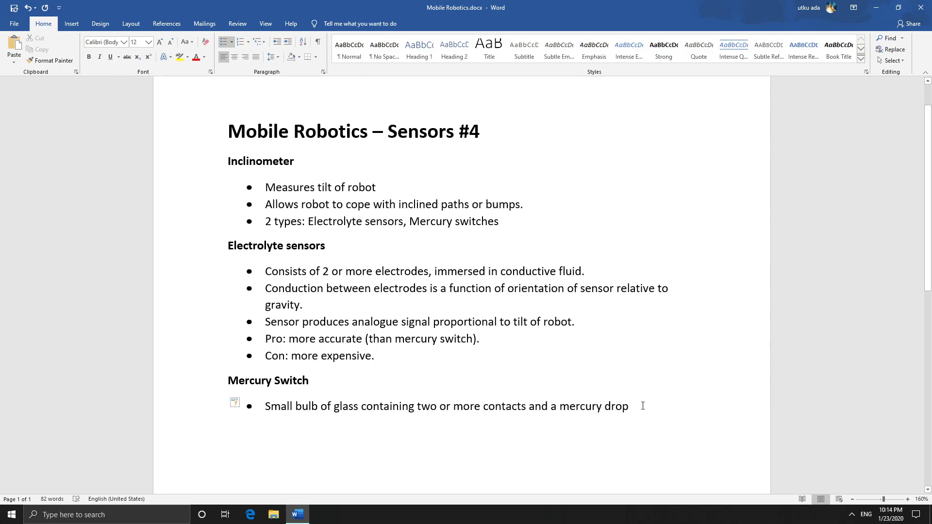
key(enter)
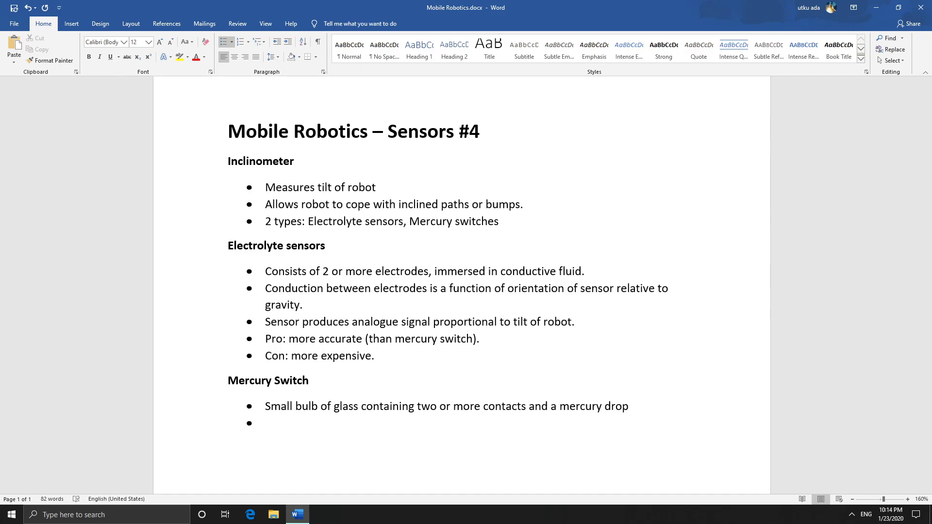
click(266, 425)
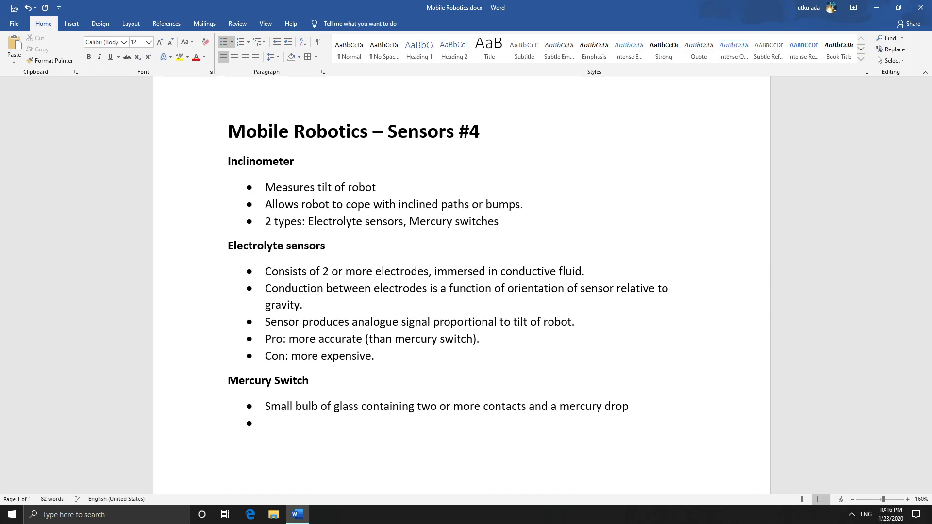
click(266, 423)
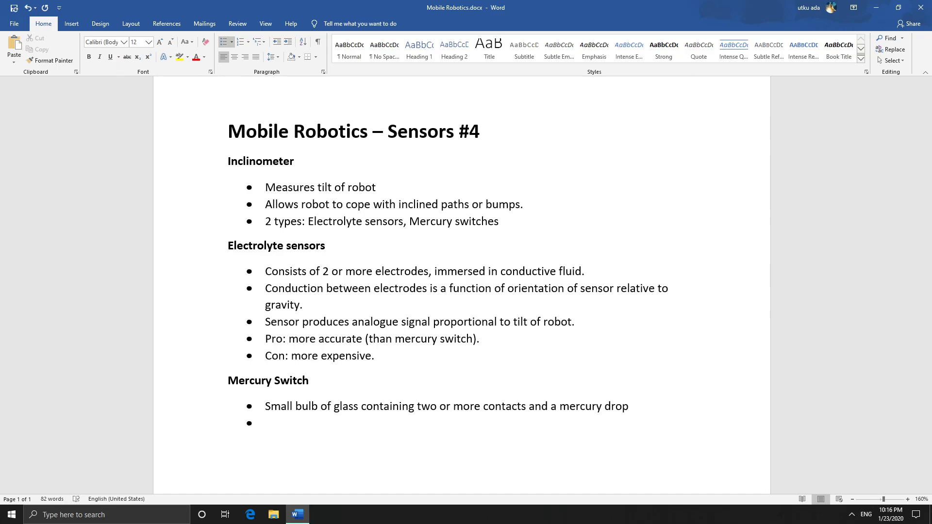
click(266, 422)
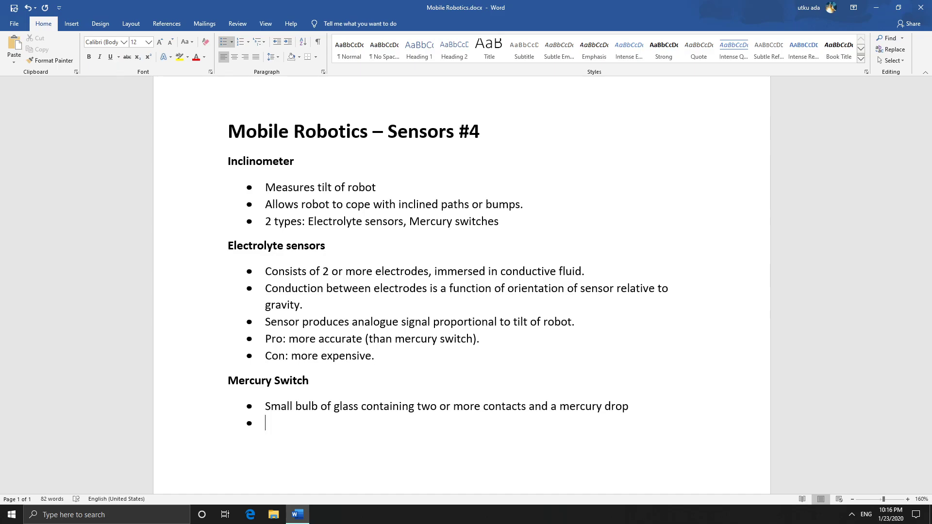
Write the start of the Binary indication bullet '(the robot is this way up, or not this way up) so'
text(Binary indic)
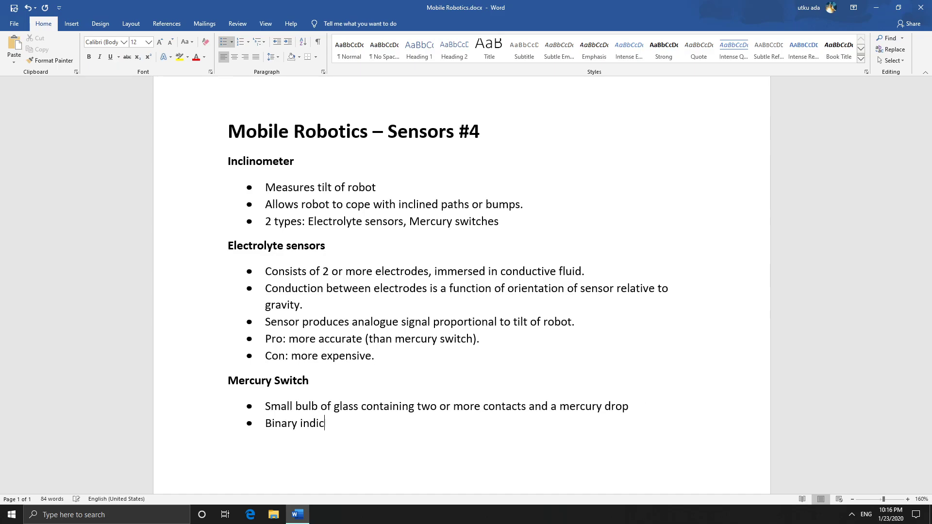
text(at)
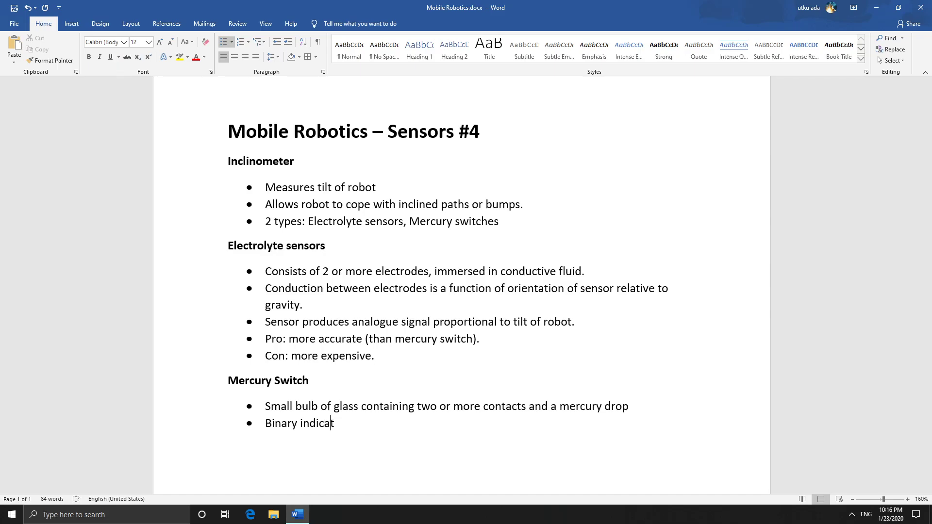
text(ion)
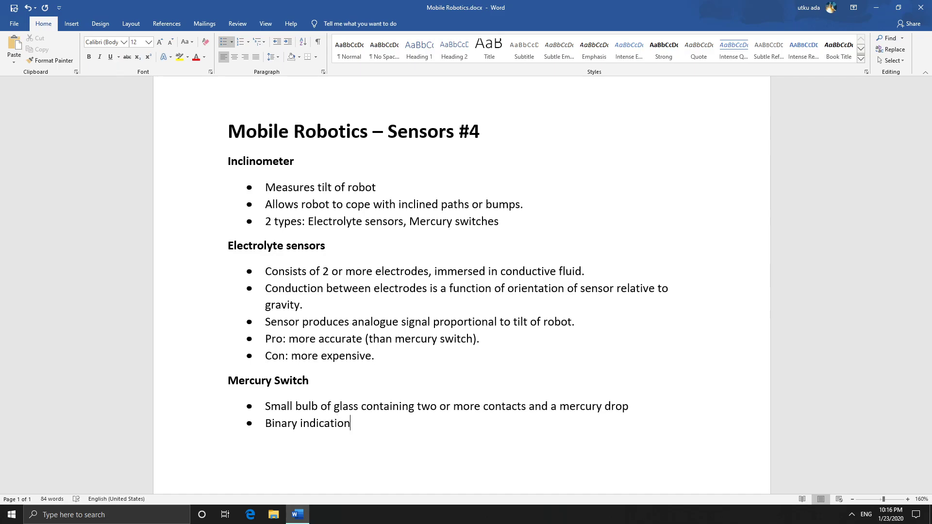
text(()
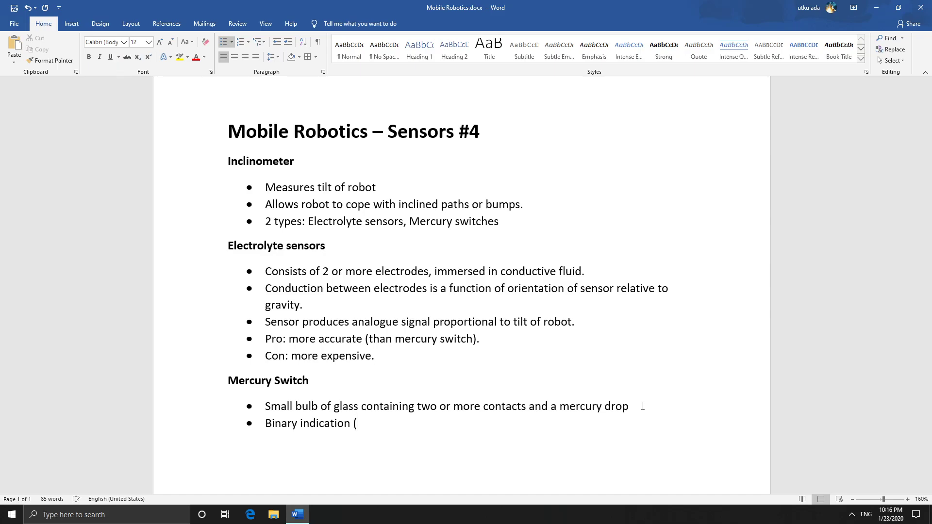
text(the robot is)
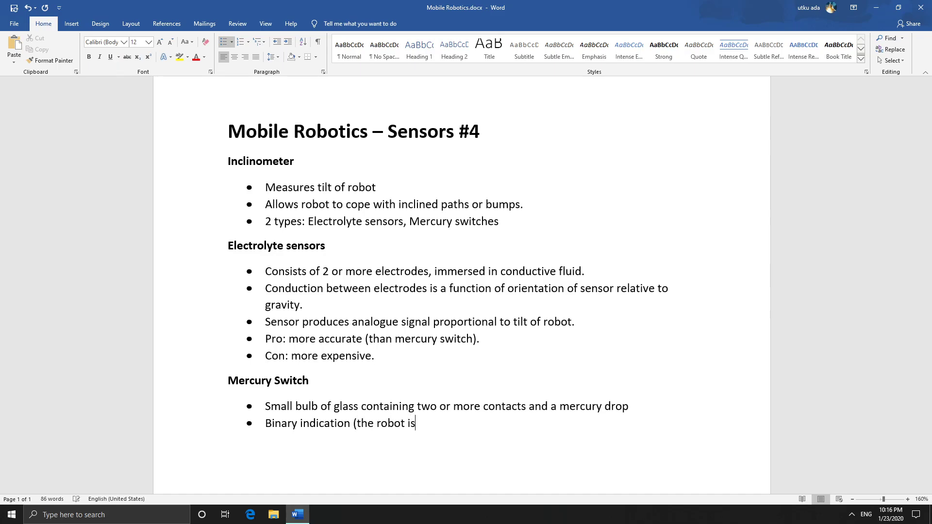
text(this way u)
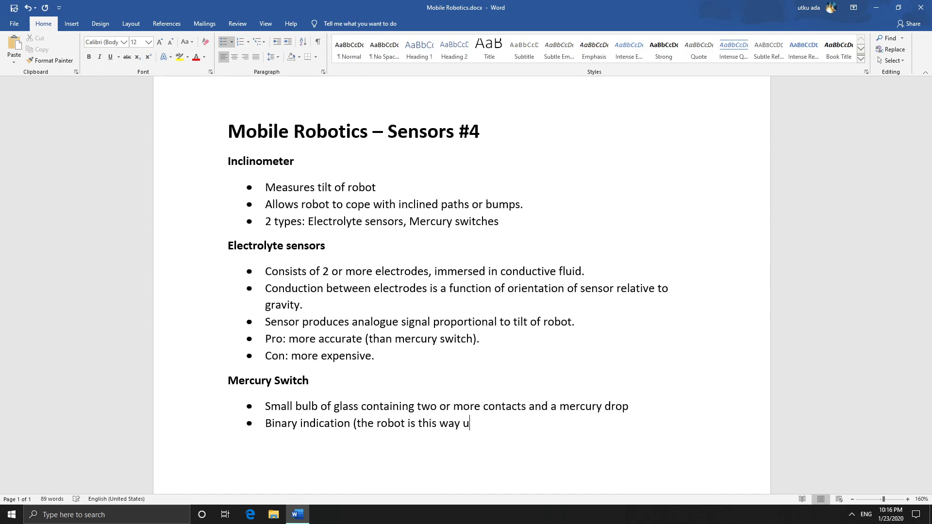
text(p, or not this wa)
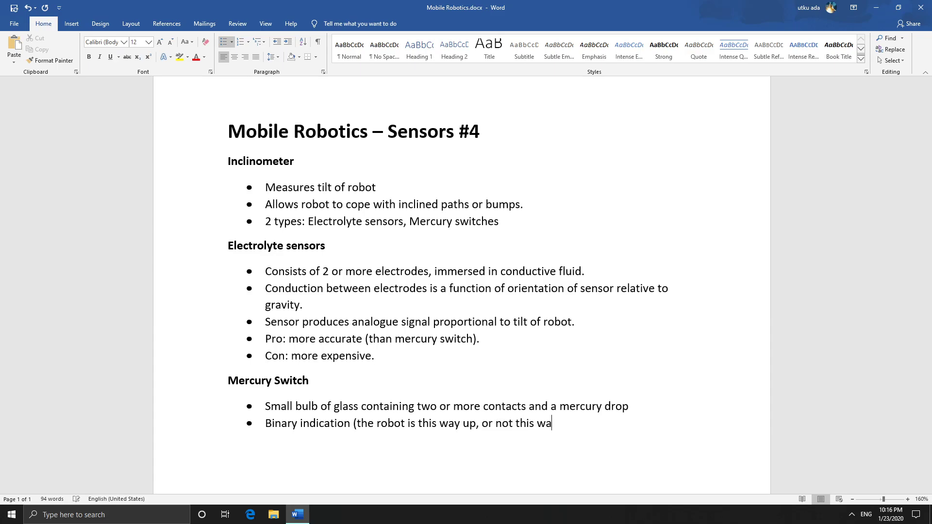
text(y up) s)
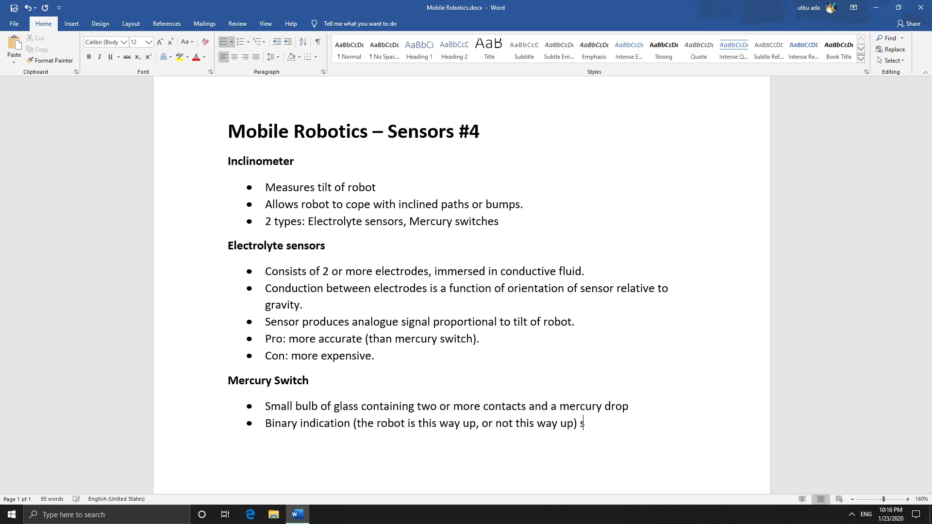
text(o)
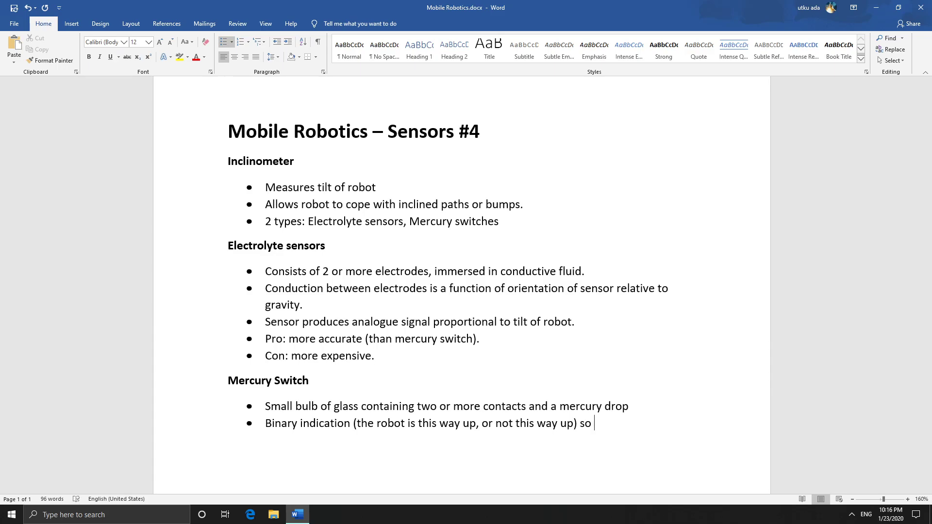
Finish it with 'many switches at different orientations will be required.', fixing 'sensors' to 'switches'
text(many)
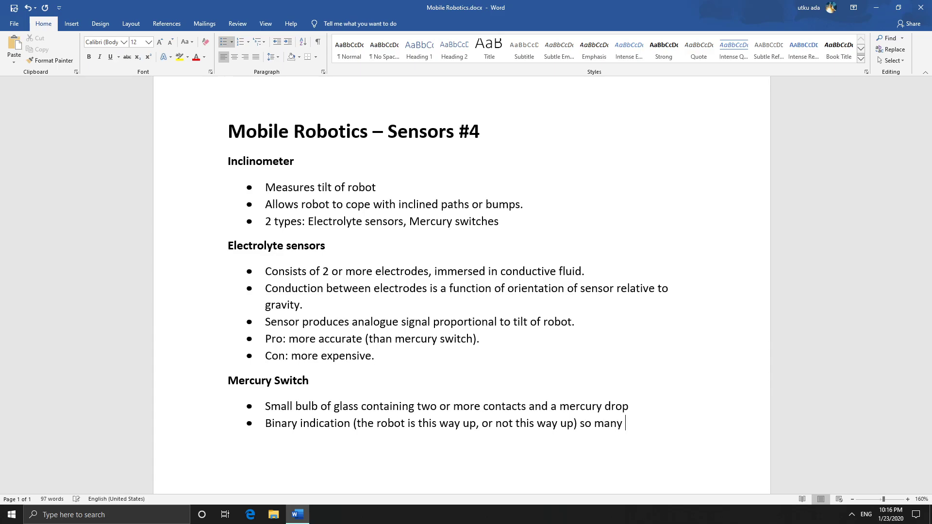
text(sensors)
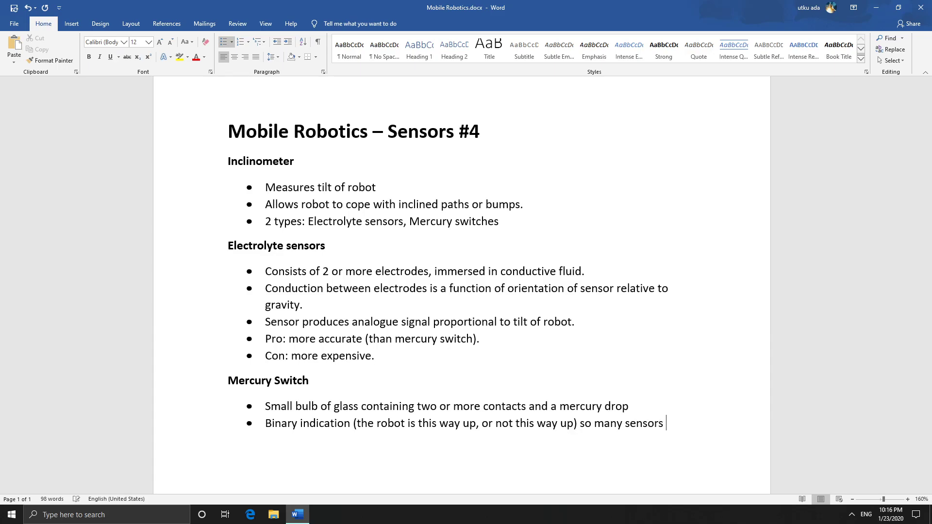
key(Backspace)
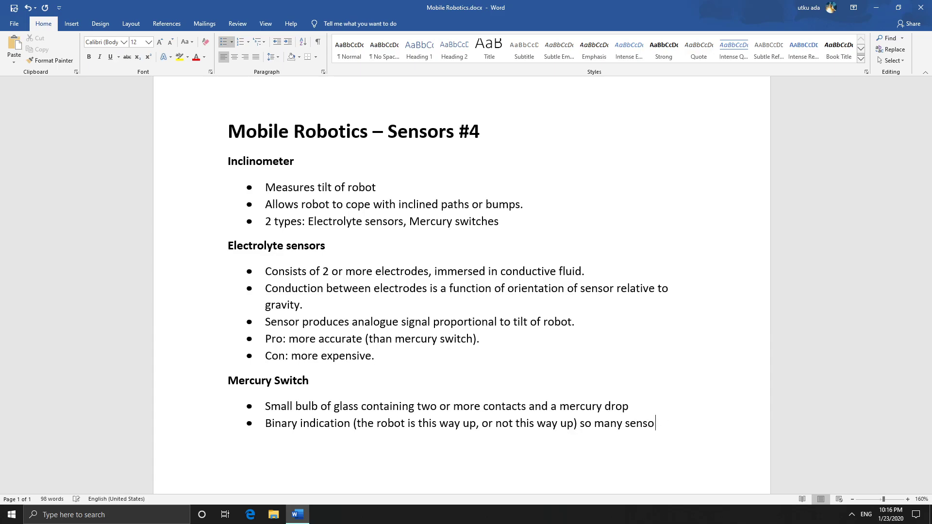
text(witche)
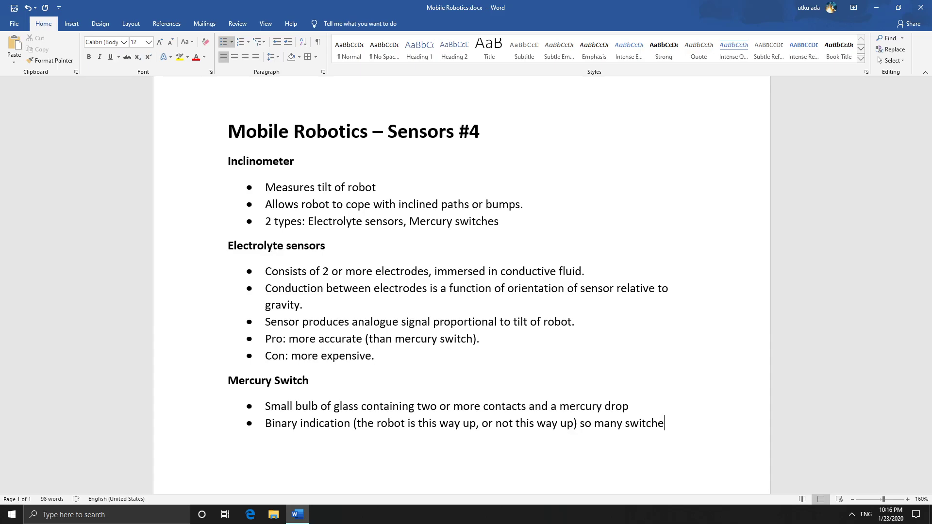
text(s at different)
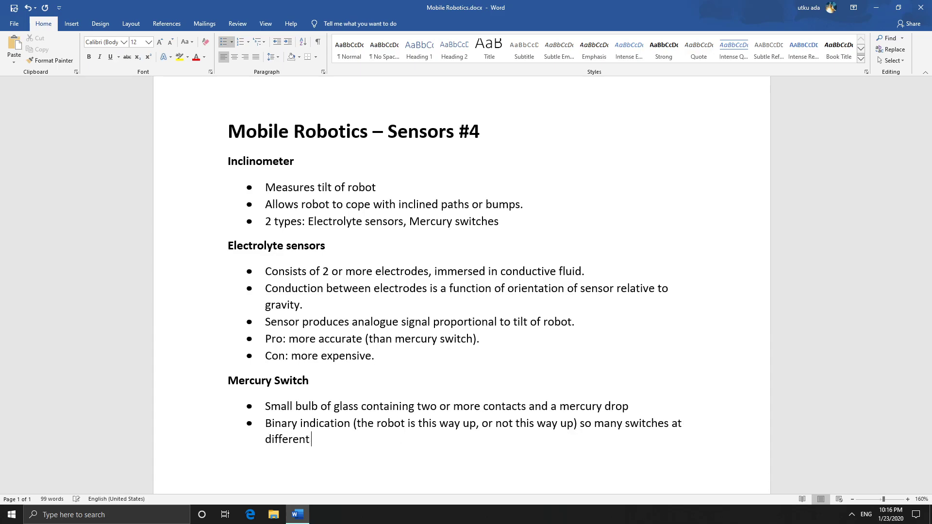
text(orientations will be re)
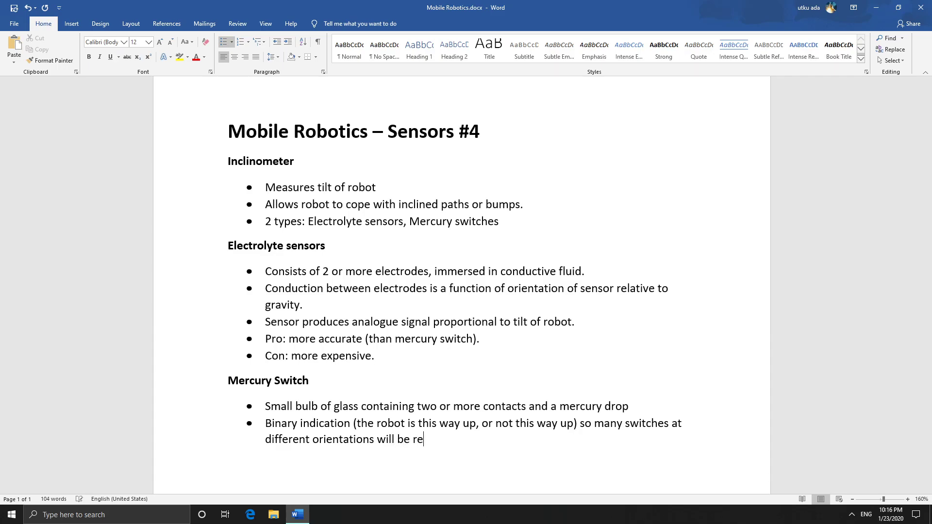
text(quired)
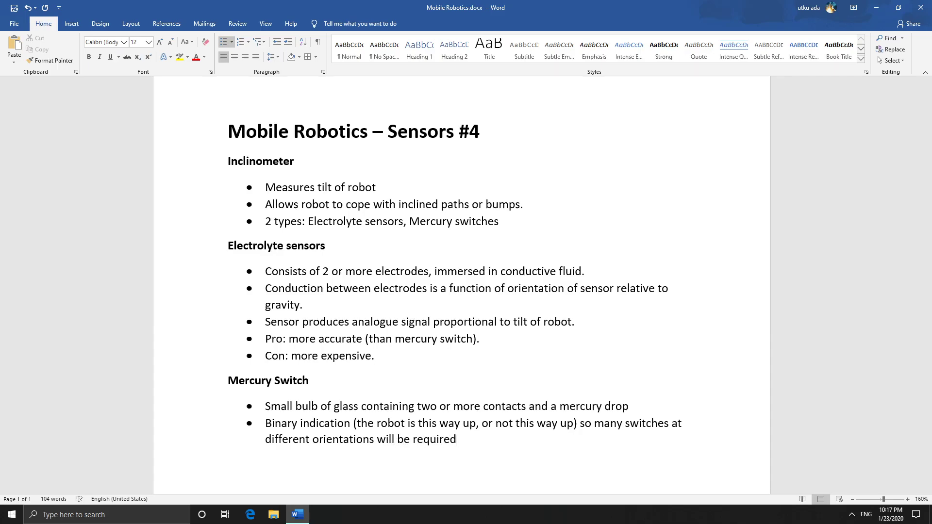
text(.)
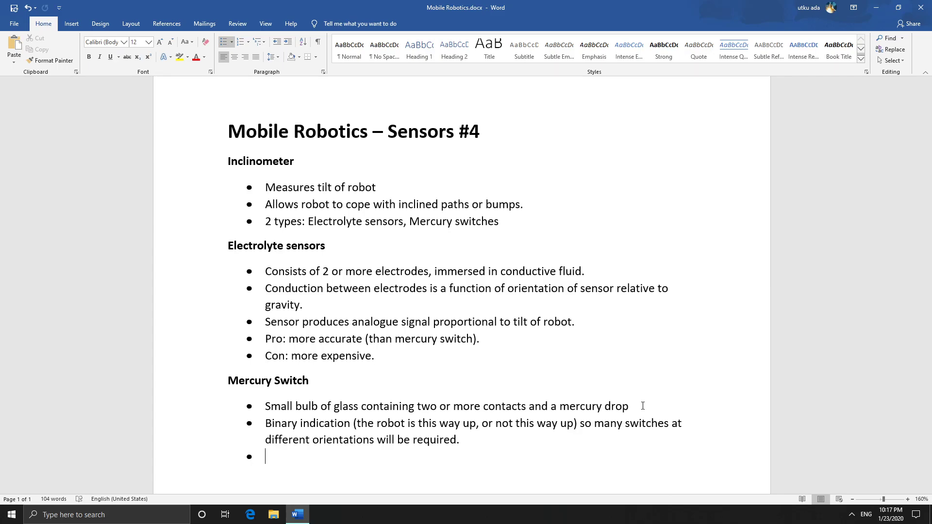
Write the bullet: robot bouncing may cause circuit to close/open when it is supposed to be open/closed respectively
text(So)
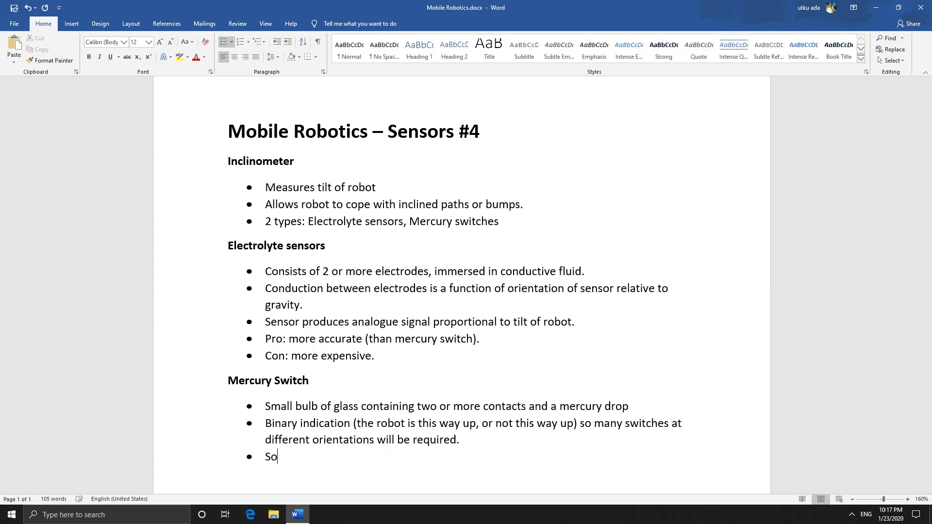
text(mething like the robot)
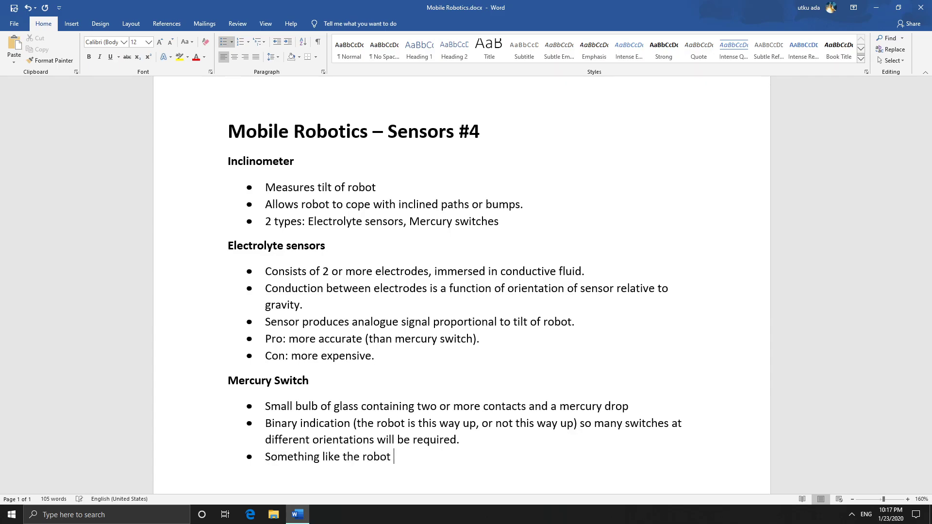
text(bouncing may)
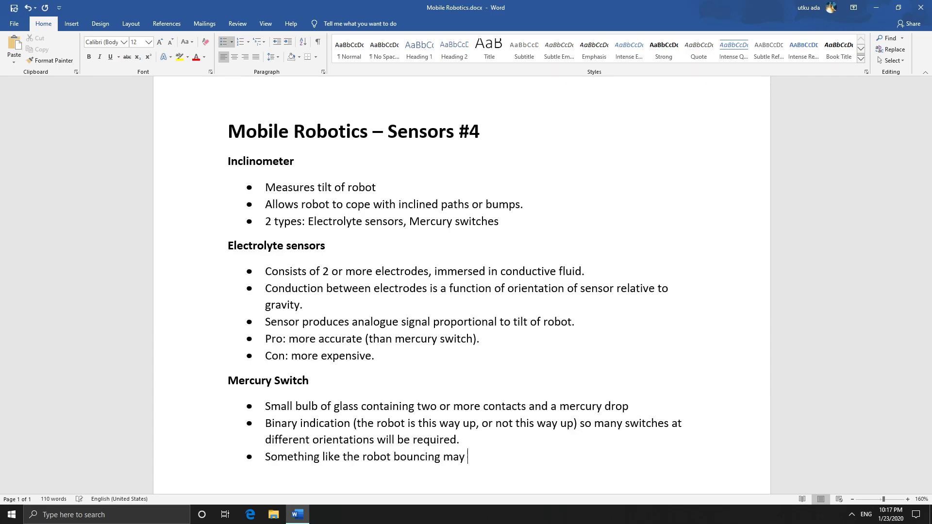
text(cause)
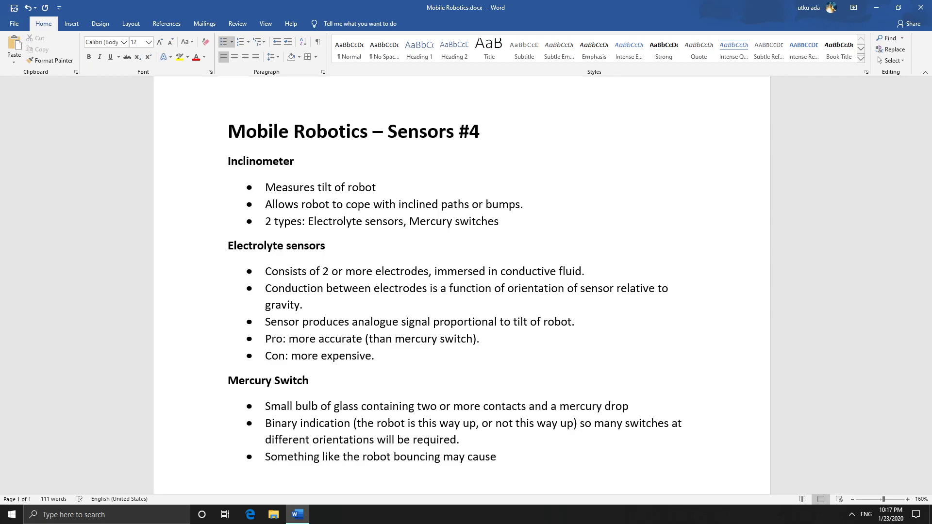
text(circuit)
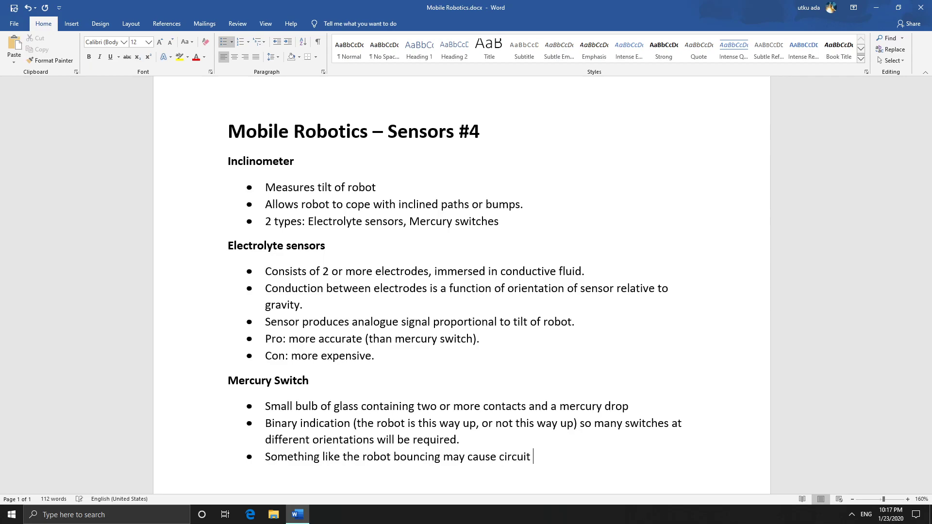
text(to close)
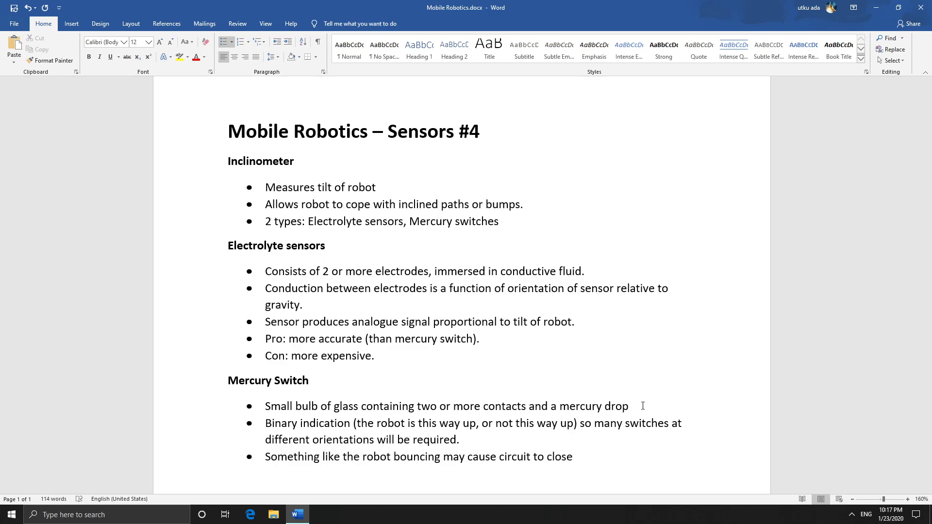
text(/open)
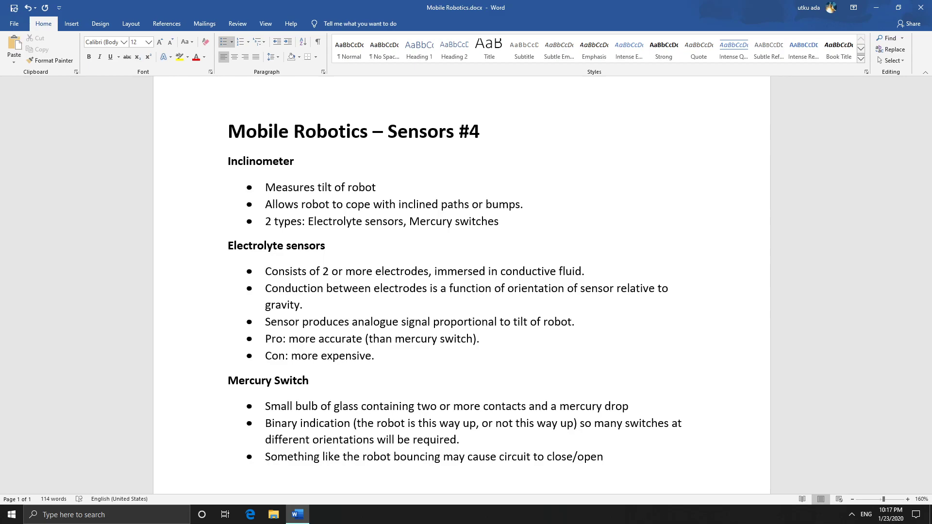
text(wh)
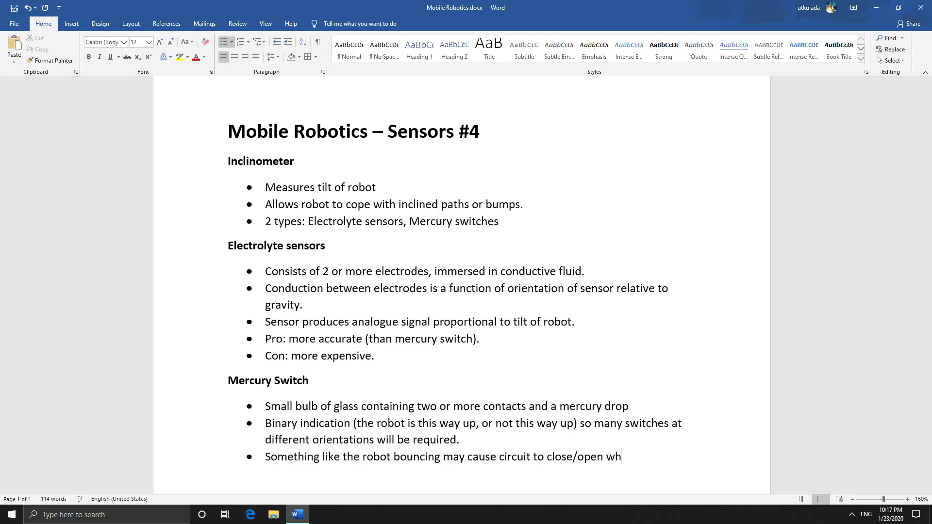
text(en it is supposed to be)
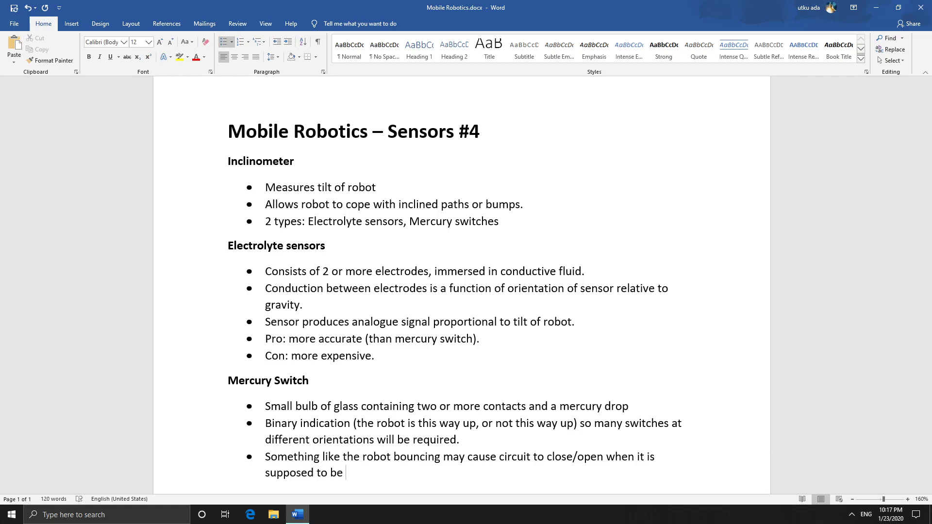
text(open/c)
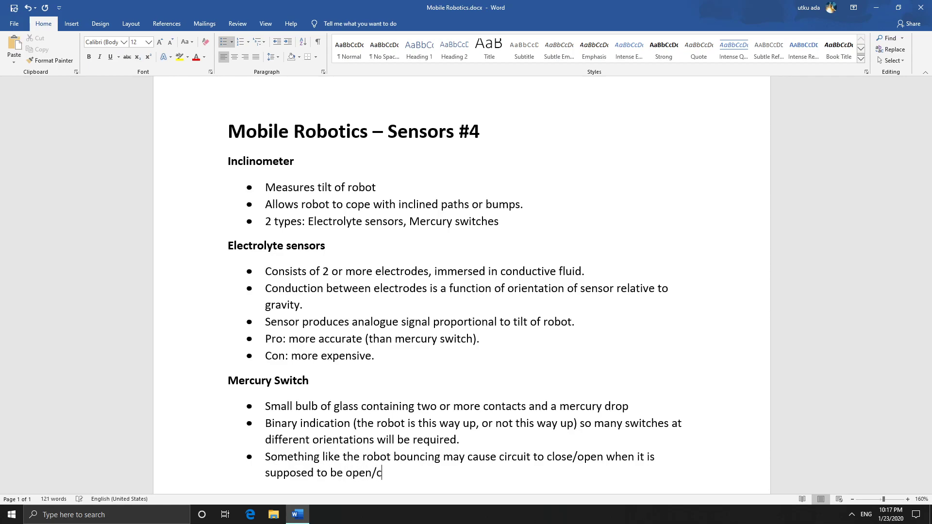
text(losed respectively.)
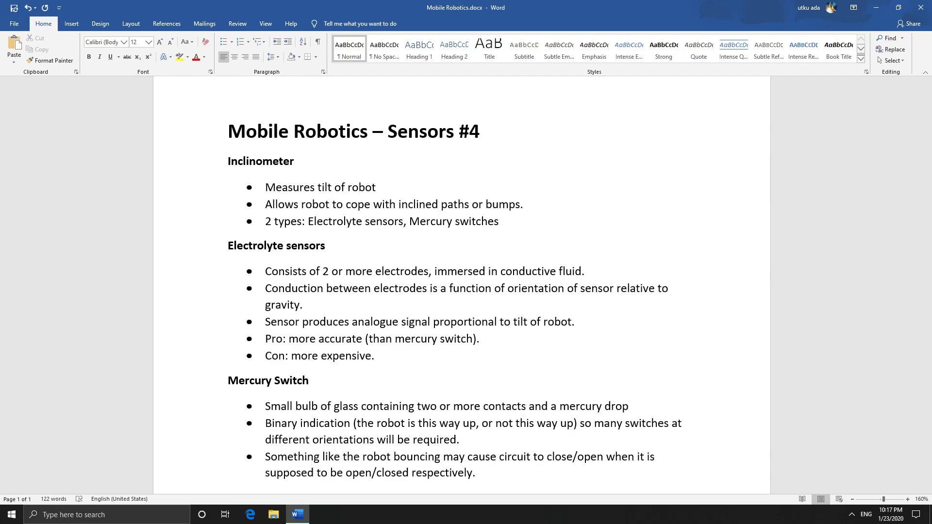
Add an 'Accelerometer' heading and start its first bullet
scroll(down, 3)
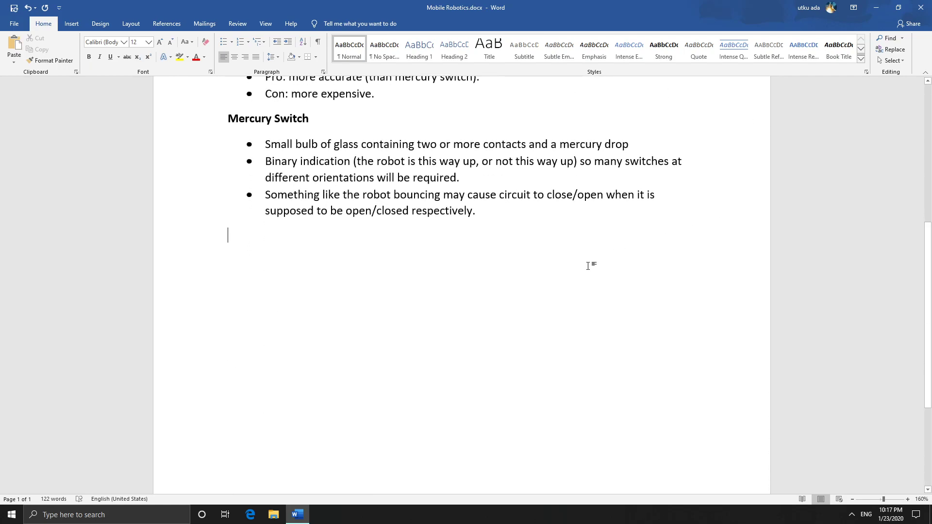
text(Accele)
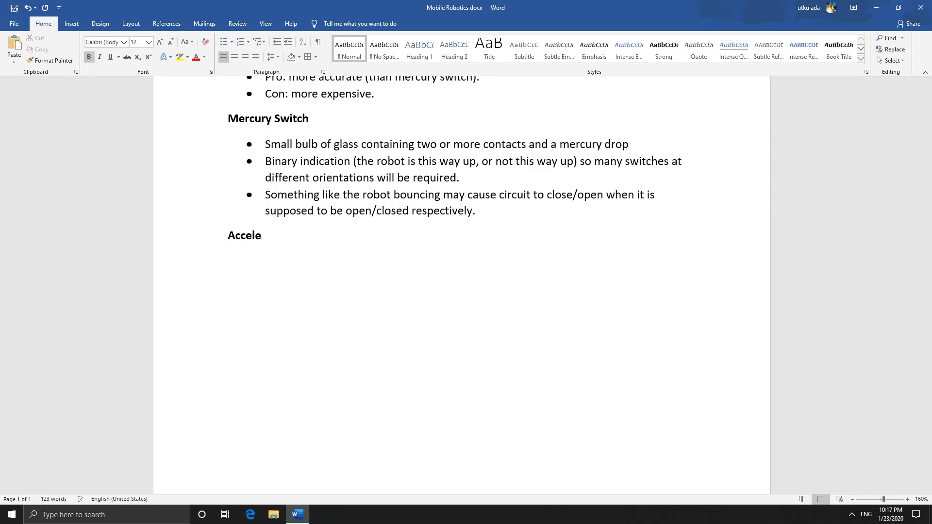
text(rometer)
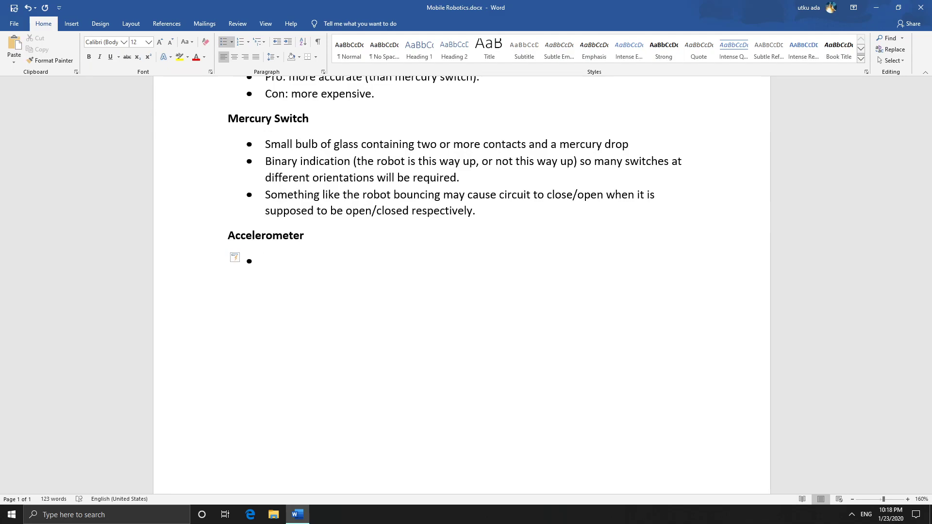
click(265, 260)
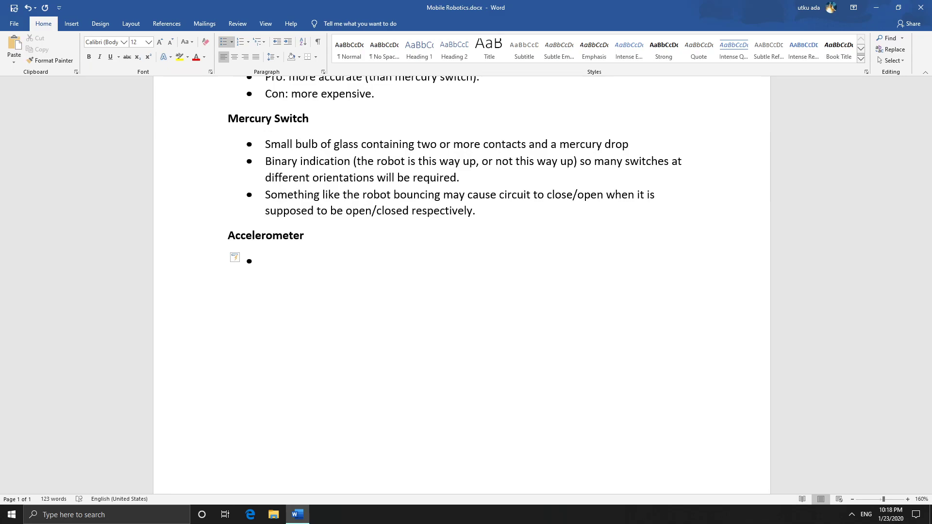
Write the bullet: measures linear acceleration, degree to which robot is accelerating in a certain direction
text(Measure linear accele)
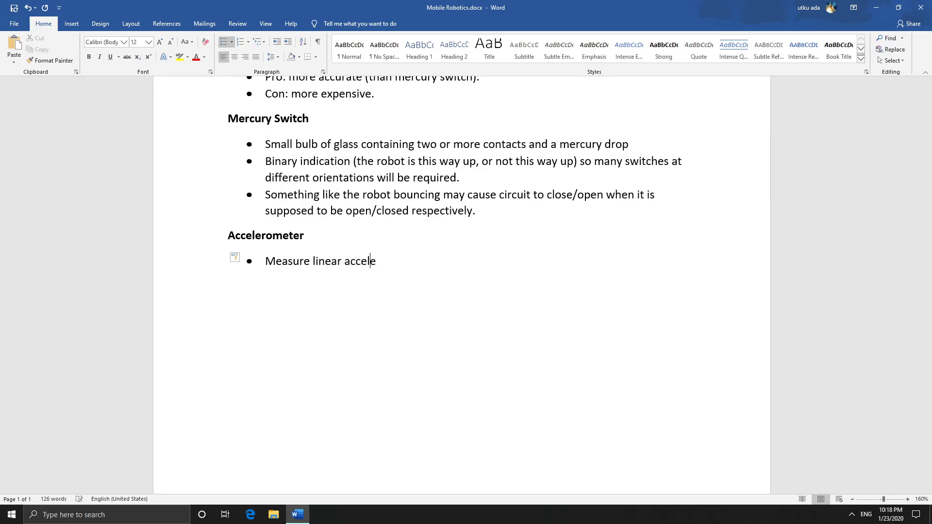
text(ration)
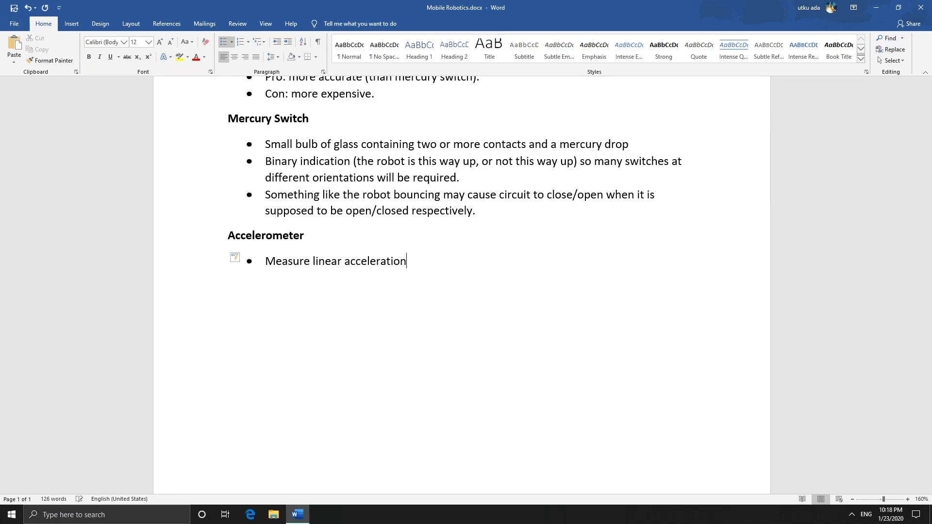
text(, degree to)
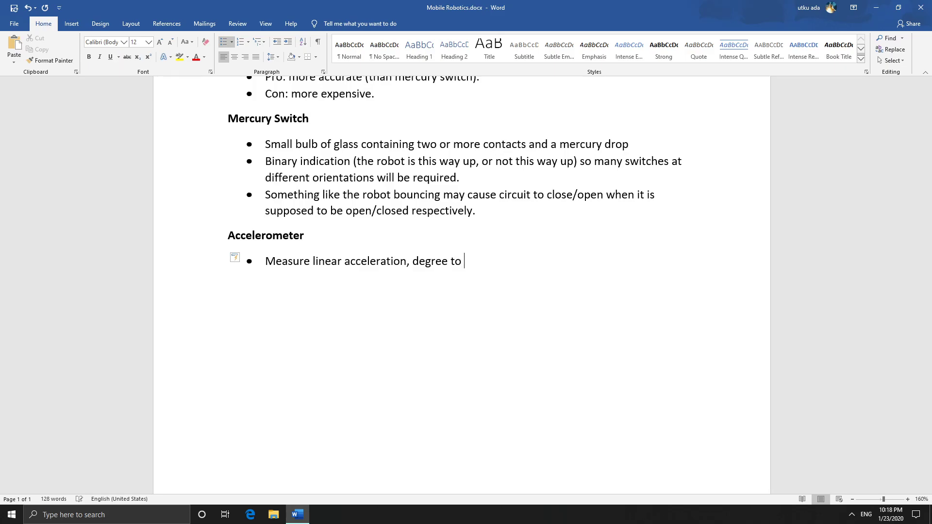
text(which robo)
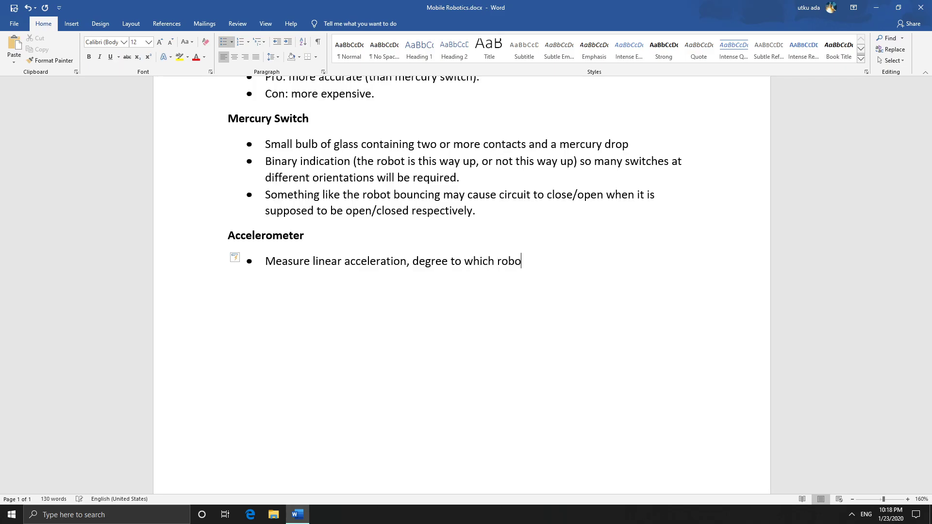
text(t is accele)
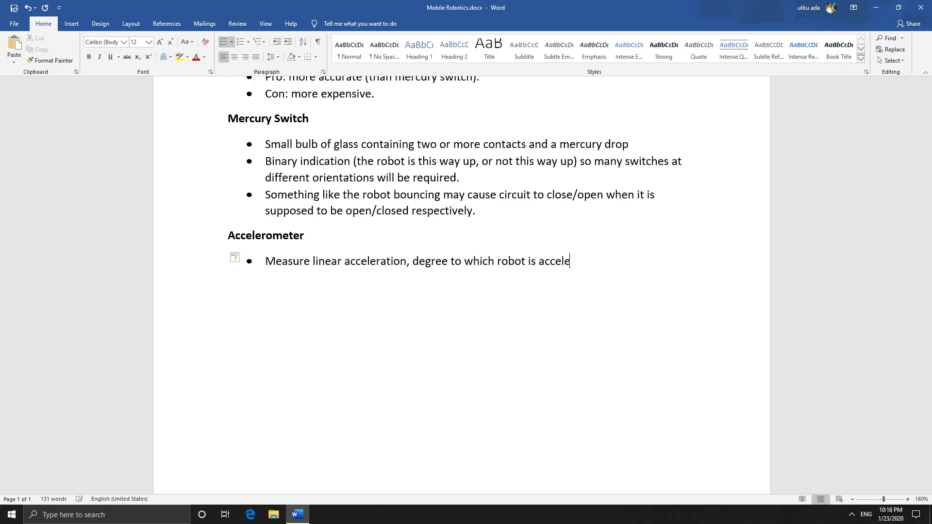
text(rating n a)
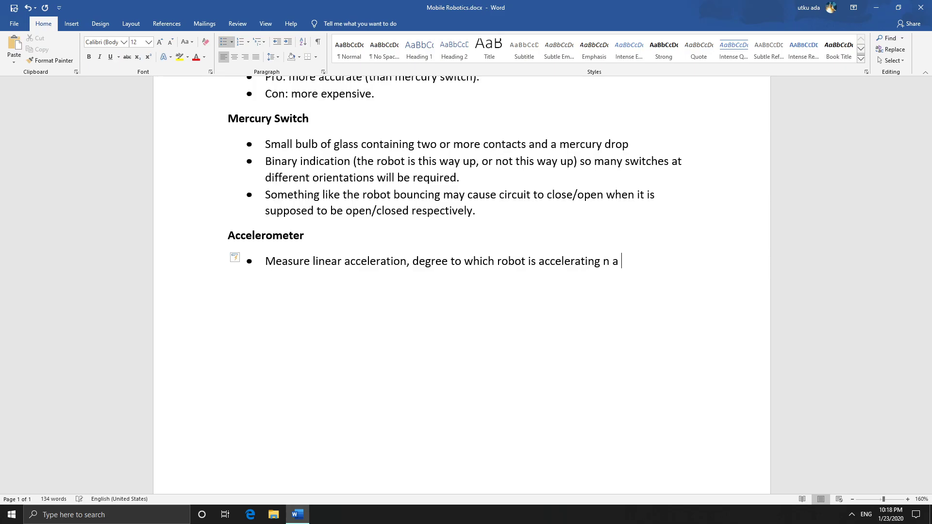
text(in a c)
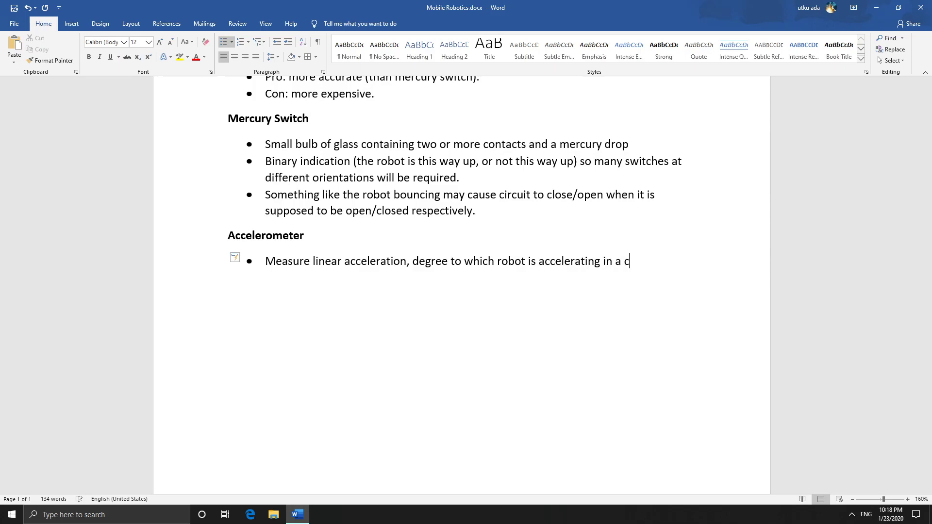
text(ertain direction.)
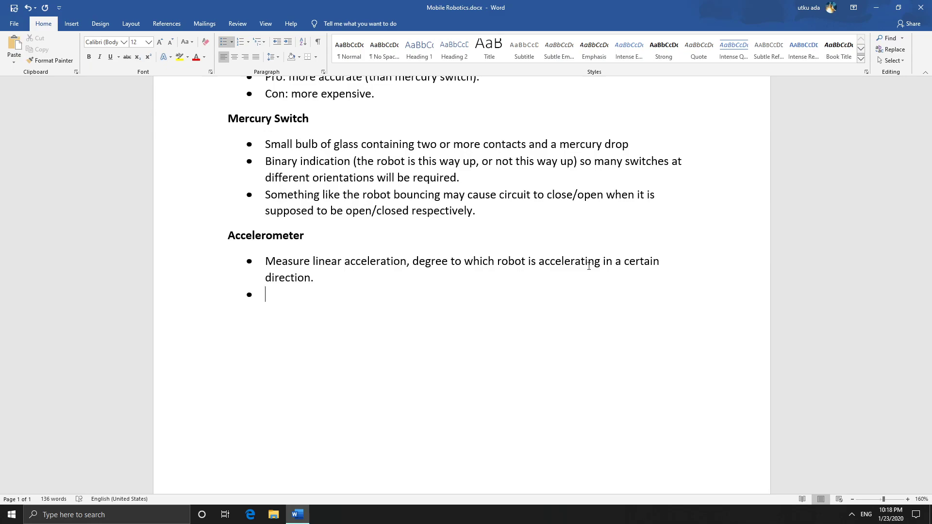
Add the bullets 'Pro – cheap' and 'Cons – Limited degree of freedom' under Accelerometer
text(Pro)
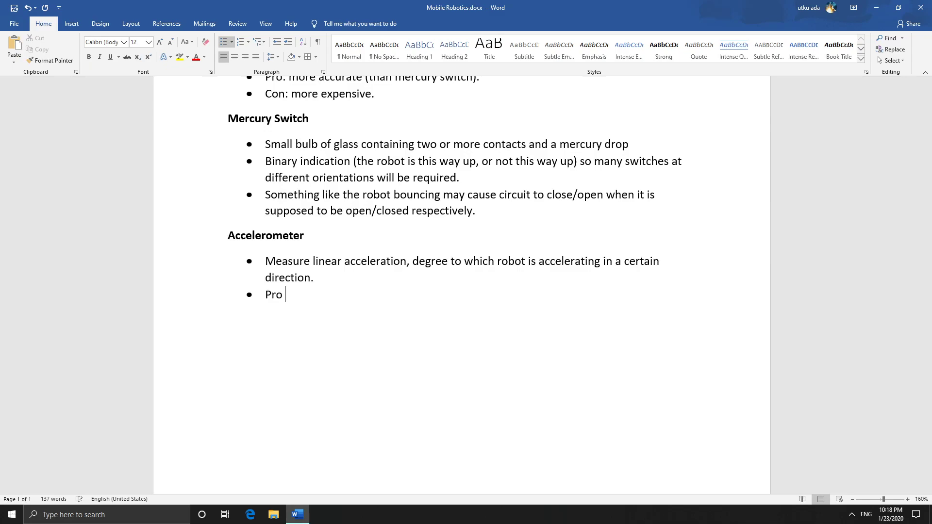
text(-)
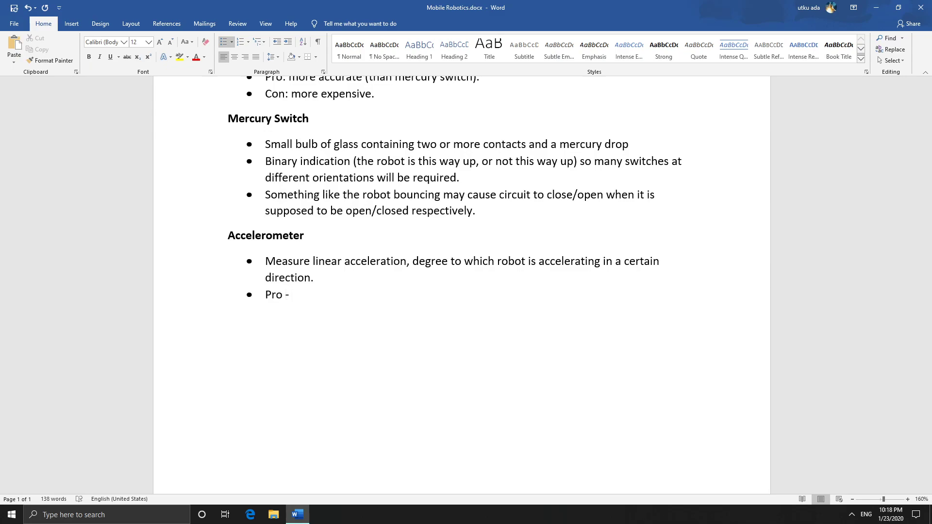
text(cheap)
text(Cons)
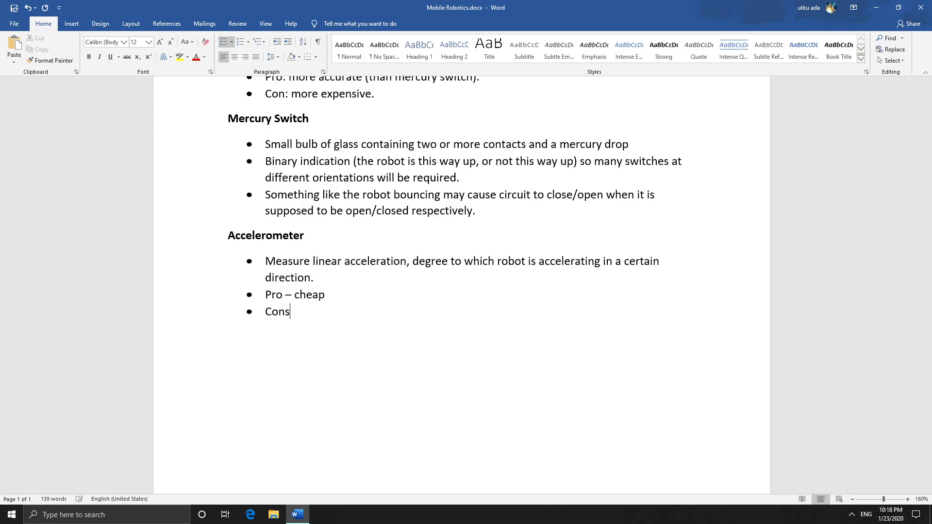
text(" -")
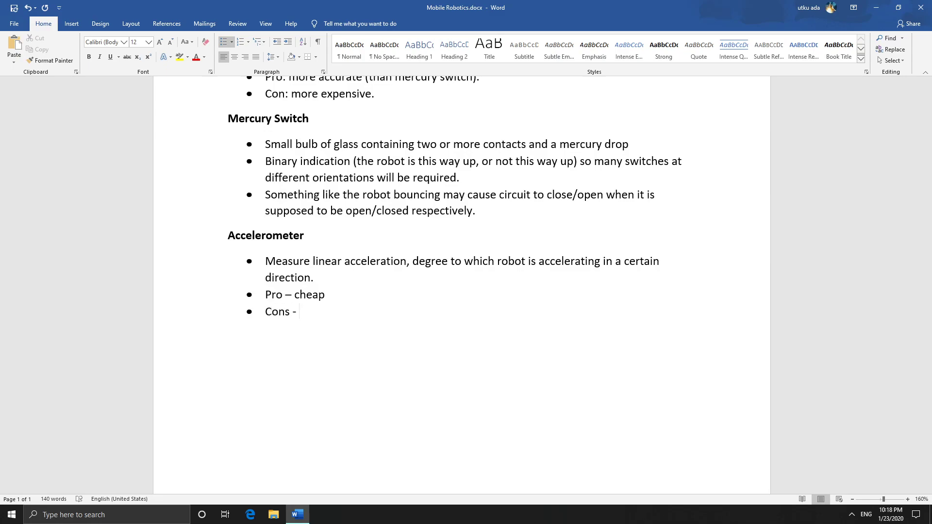
text(Limit)
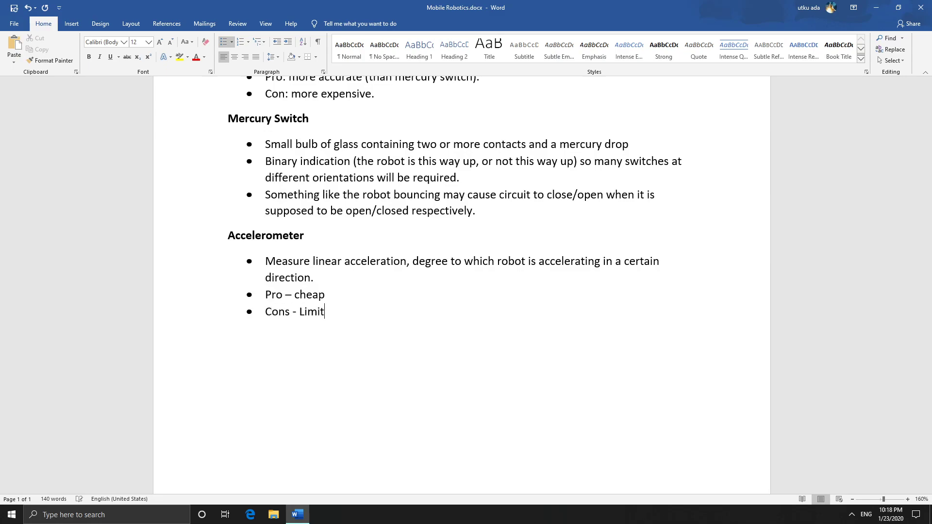
text(ed)
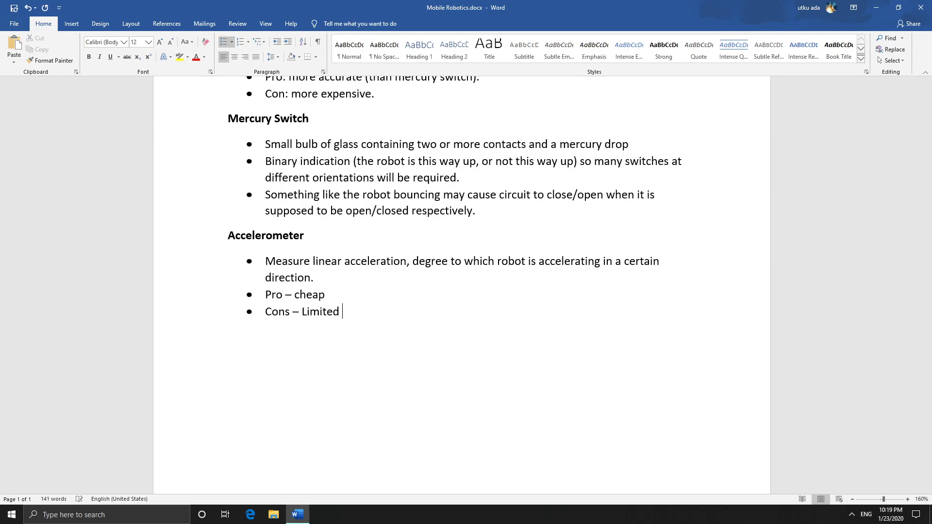
text(degree of)
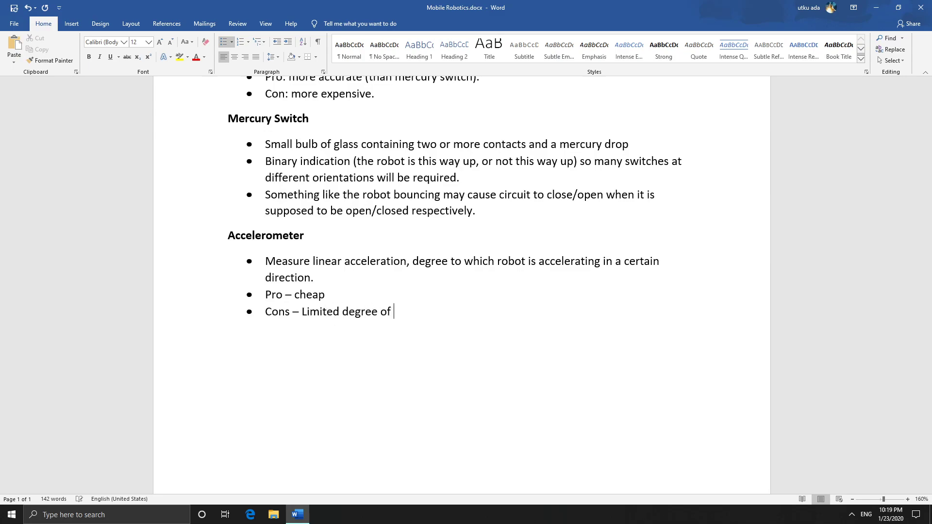
text(freedom)
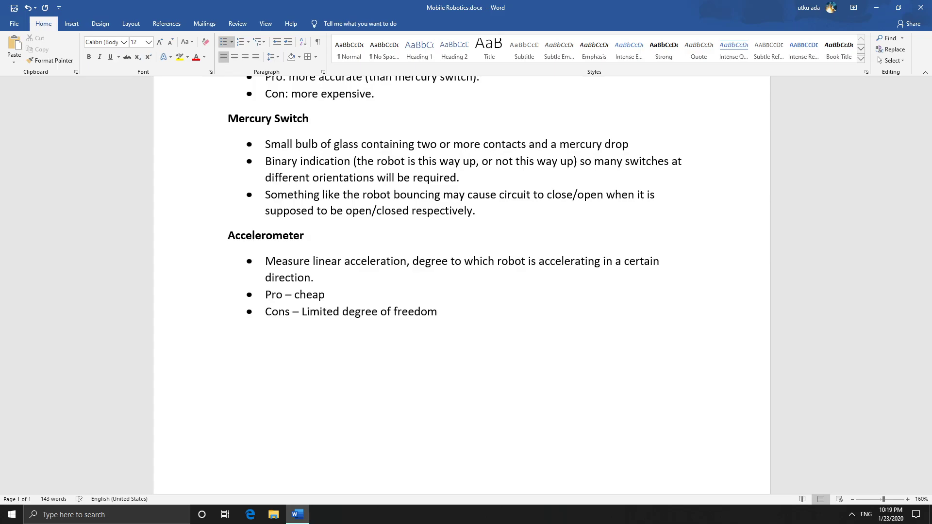
Append ', needs to be integrated, errors accumulate.' to the Cons bullet
text(,)
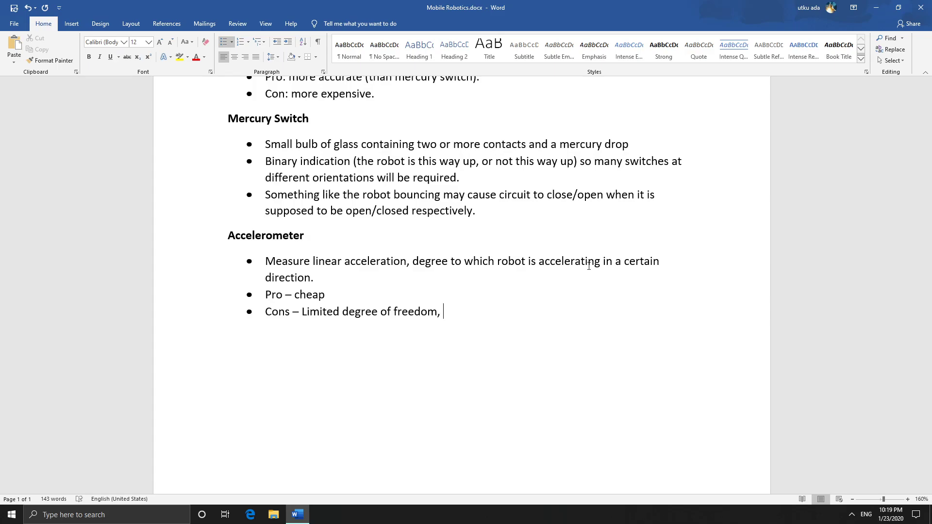
text(needs to)
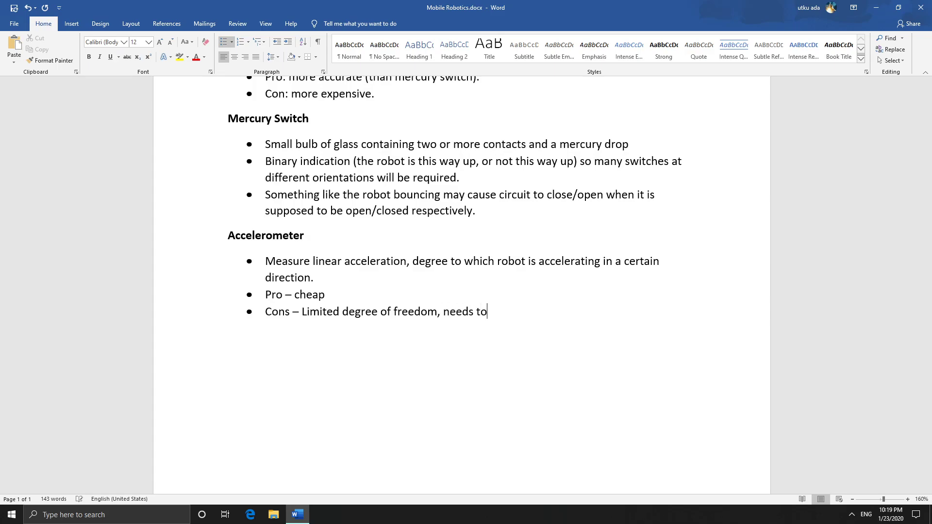
text(be inte)
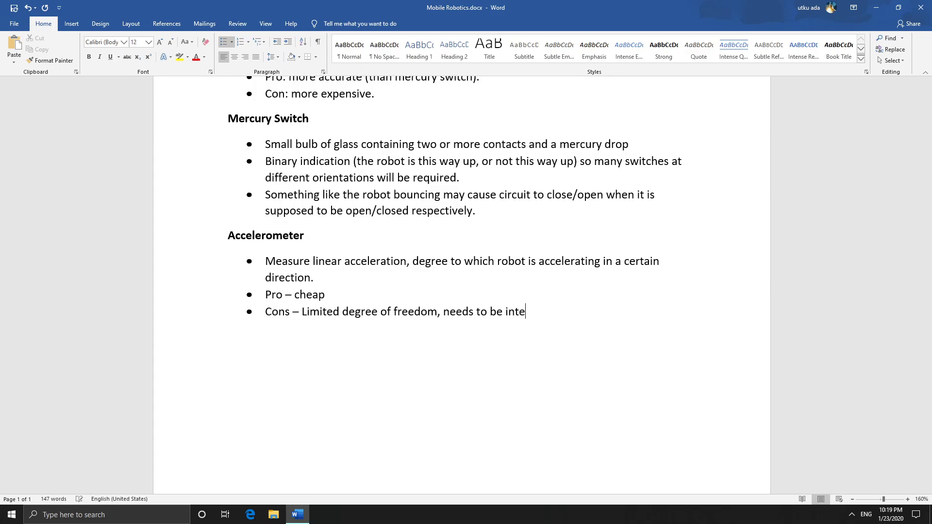
text(grated)
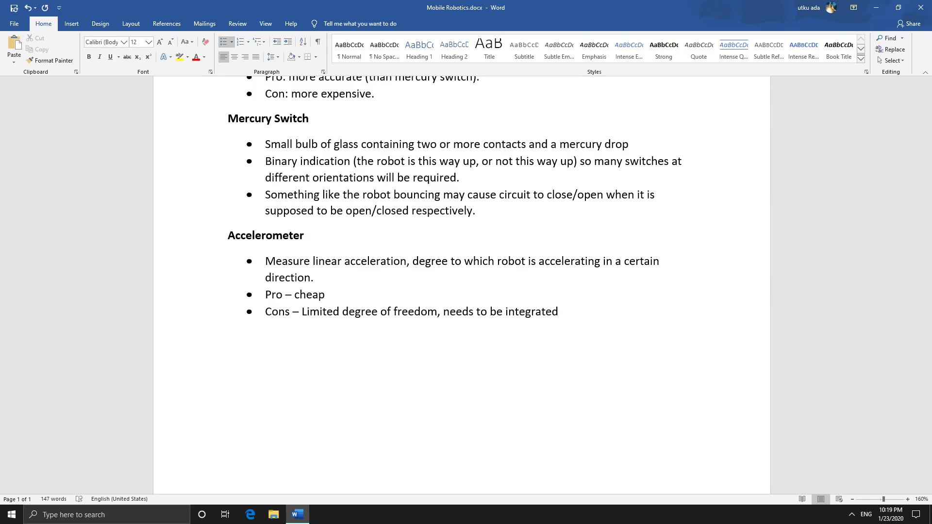
text(,)
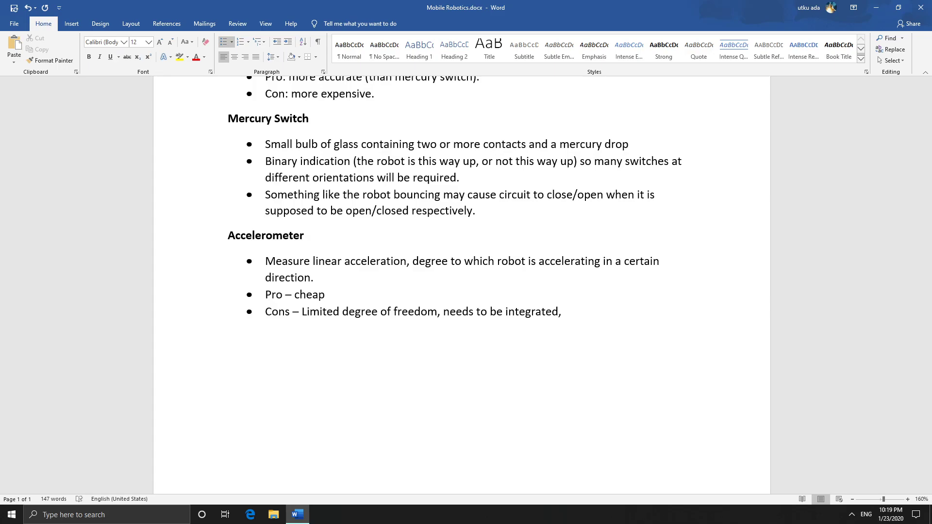
text(errors a)
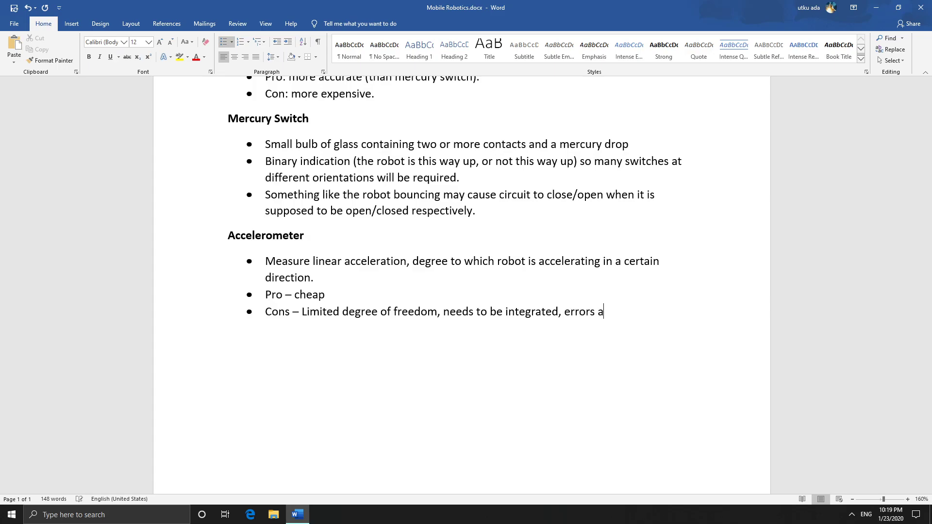
text(ccumulate)
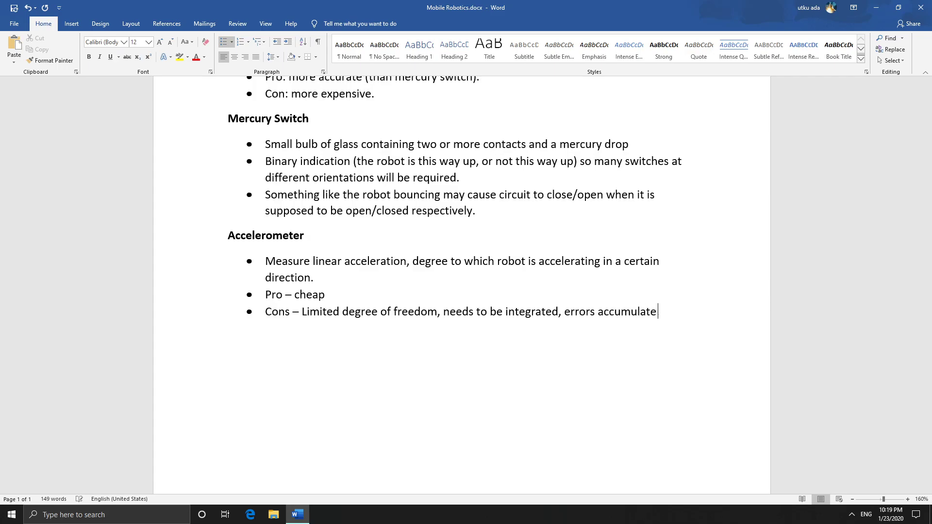
text(.)
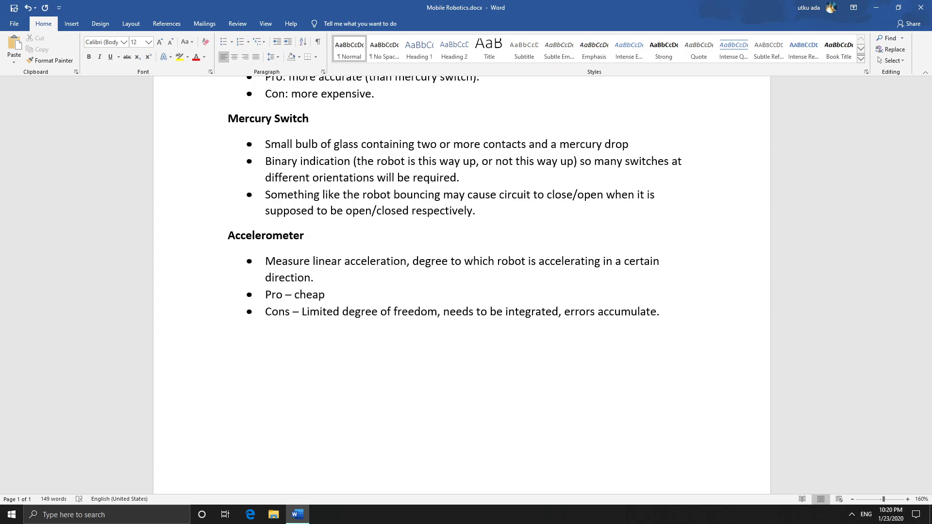
Add a bold 'Gyroscopes' heading and start a bulleted list beneath it
text(Gyr)
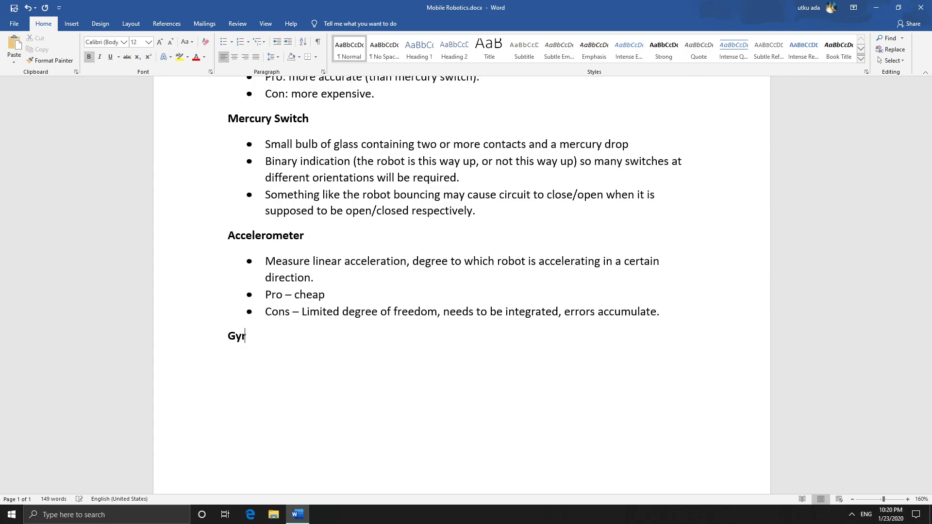
text(oscopes)
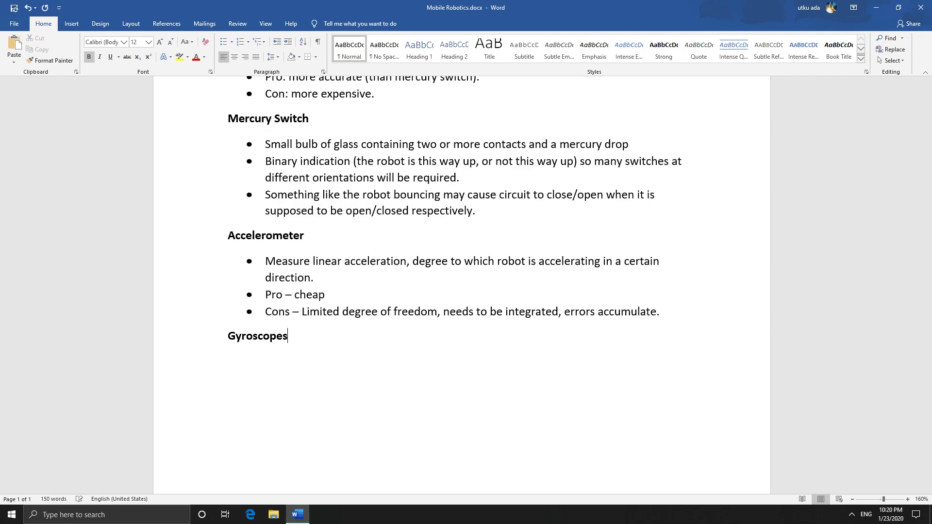
text(*)
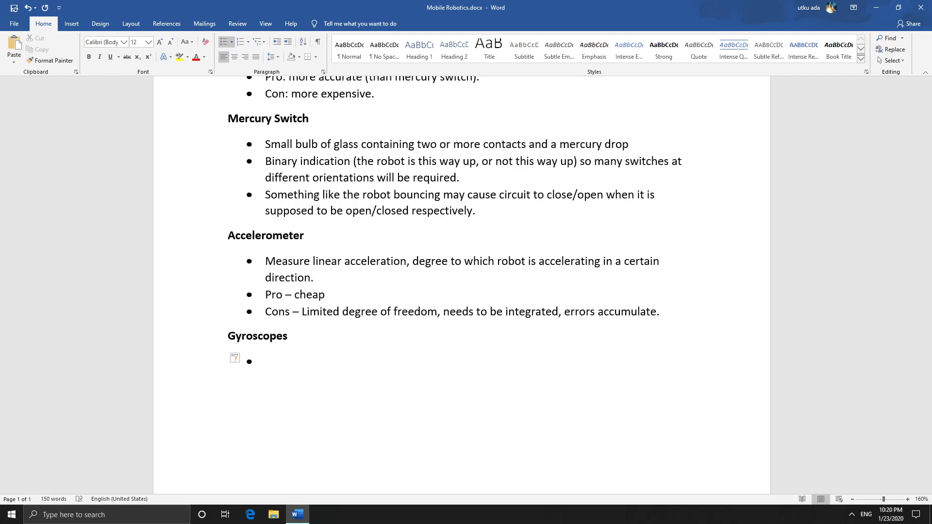
click(266, 361)
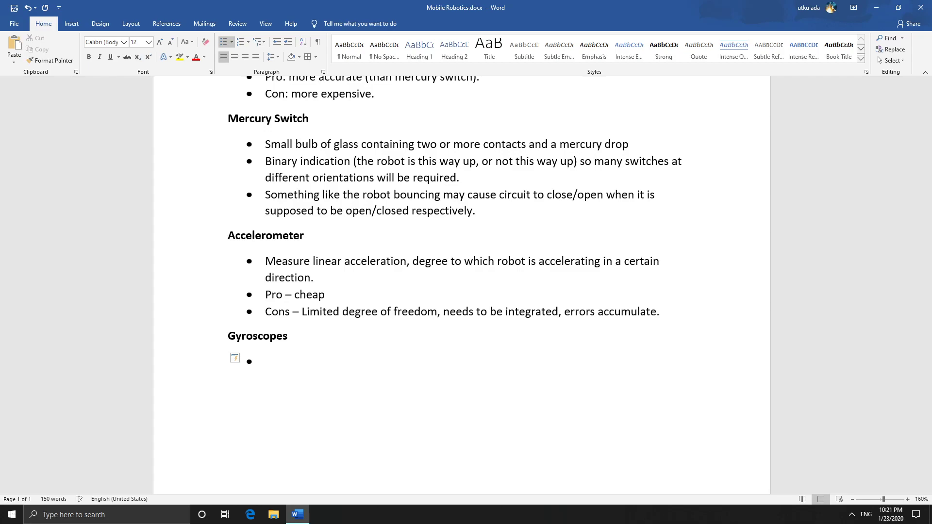
Write the first Gyroscopes bullet 'Measures rotational acceleration.'
text(Measu)
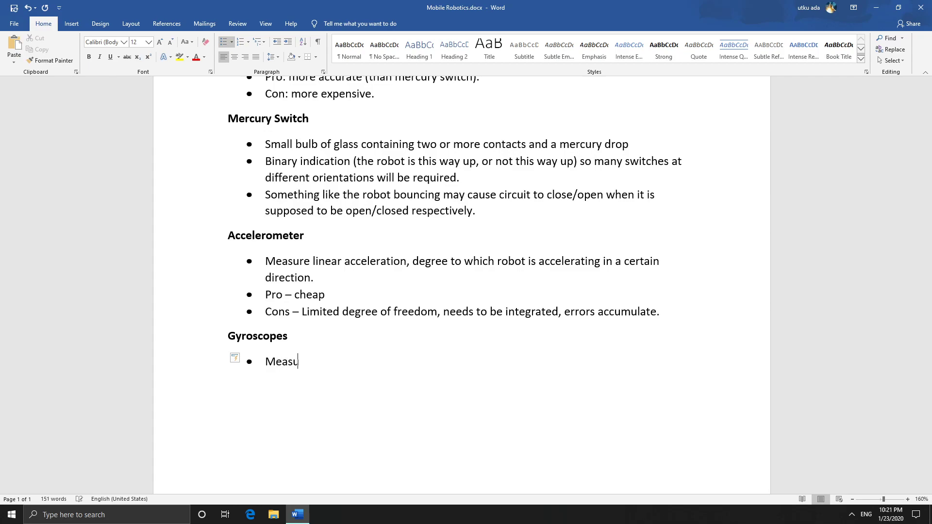
text(res rotat)
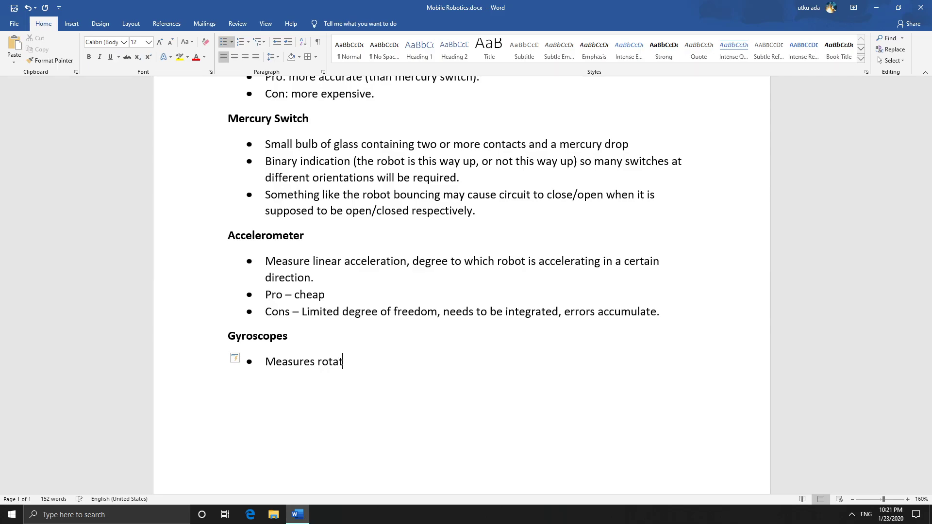
text(ional acceleratio)
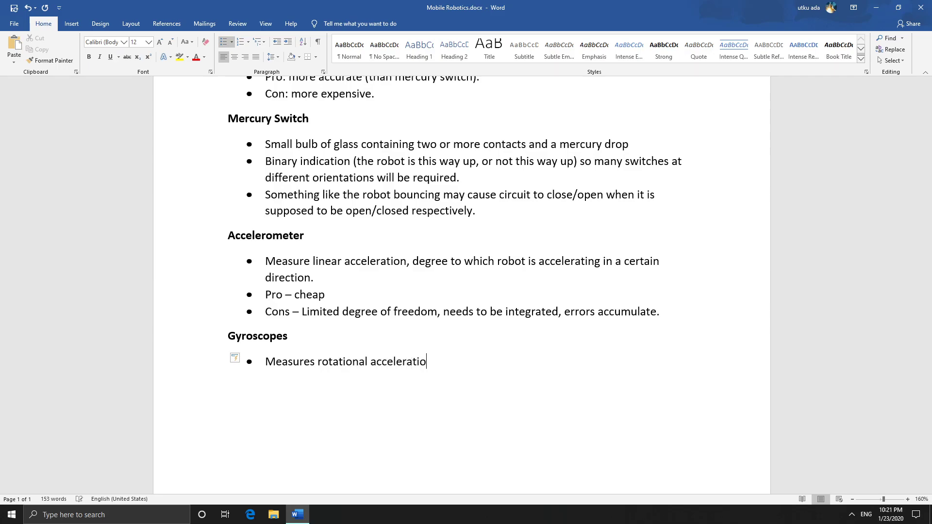
text(n.)
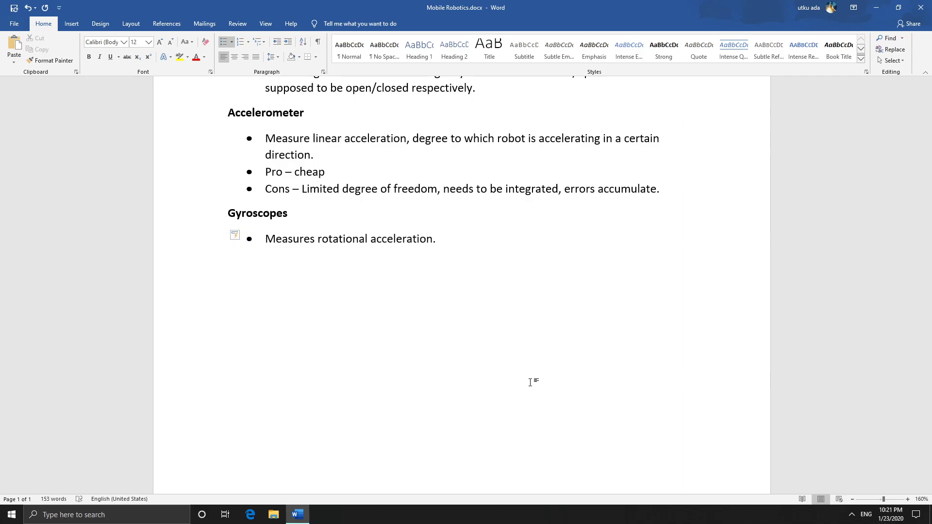
click(436, 239)
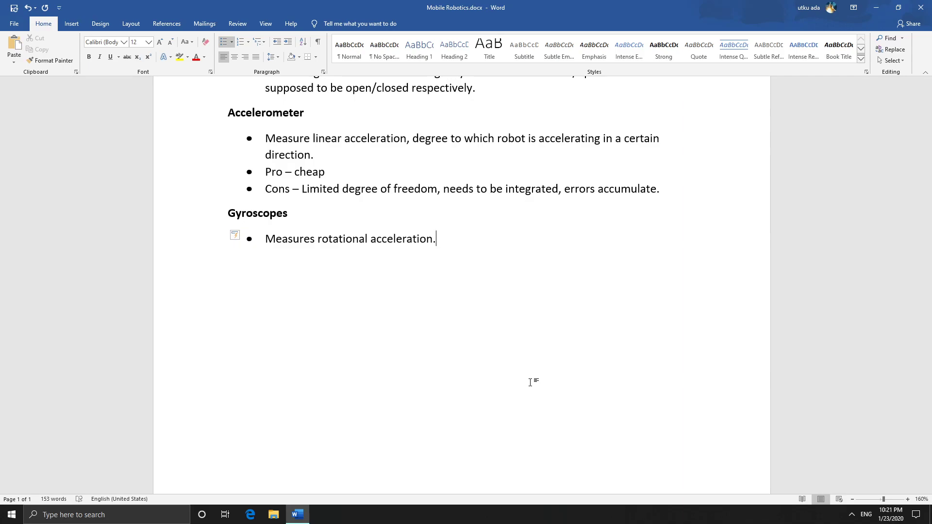